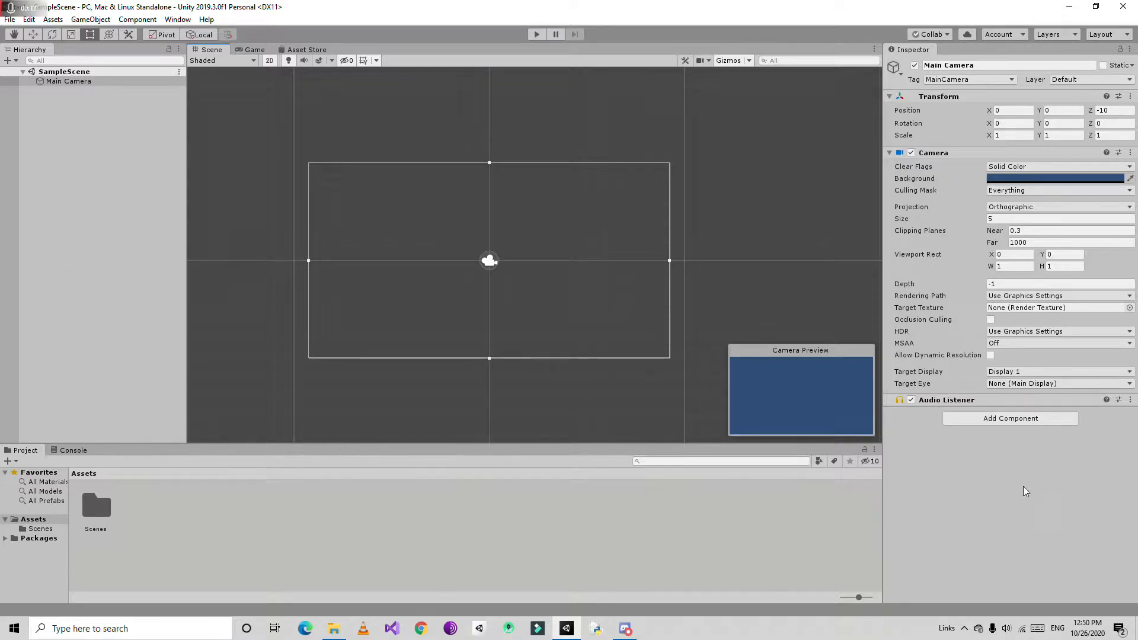
mouse_move(1049, 20)
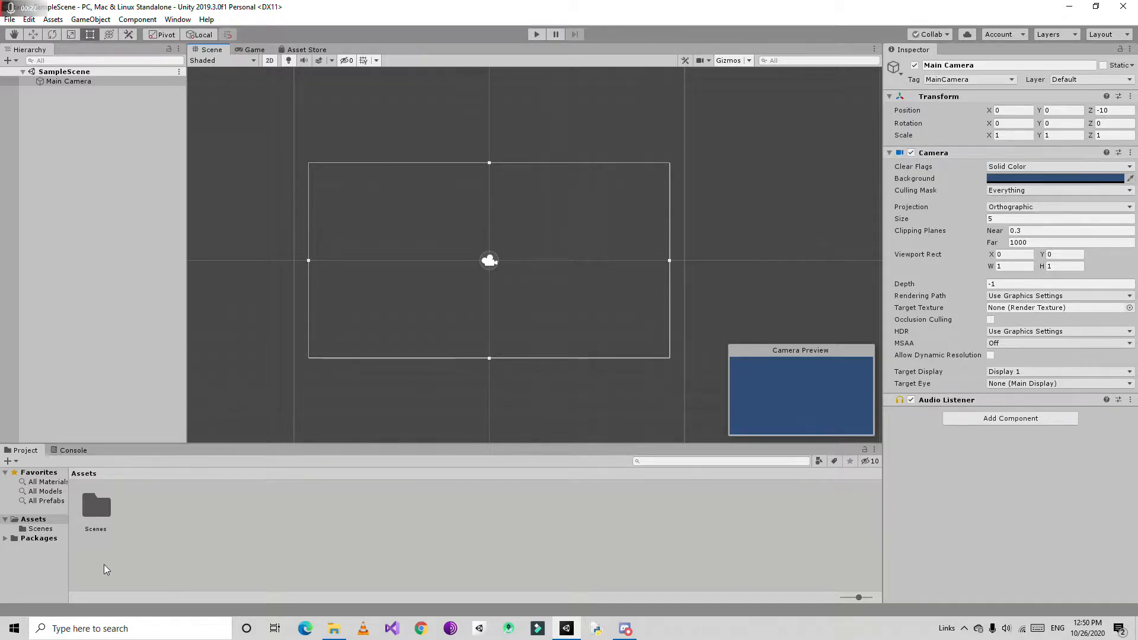
mouse_move(205, 532)
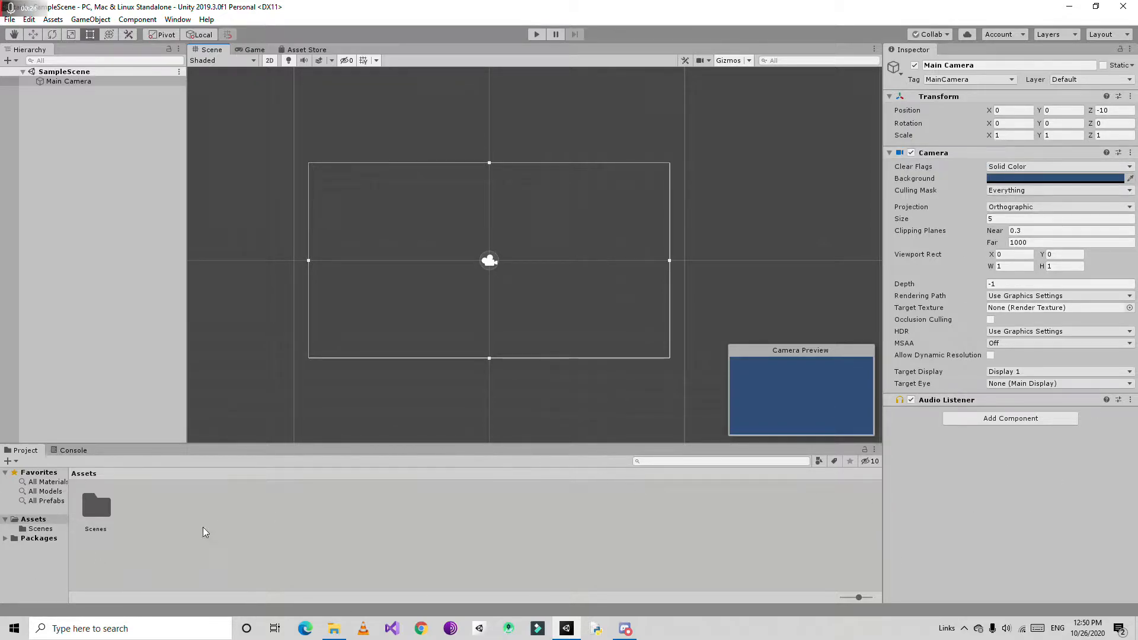
mouse_move(752, 543)
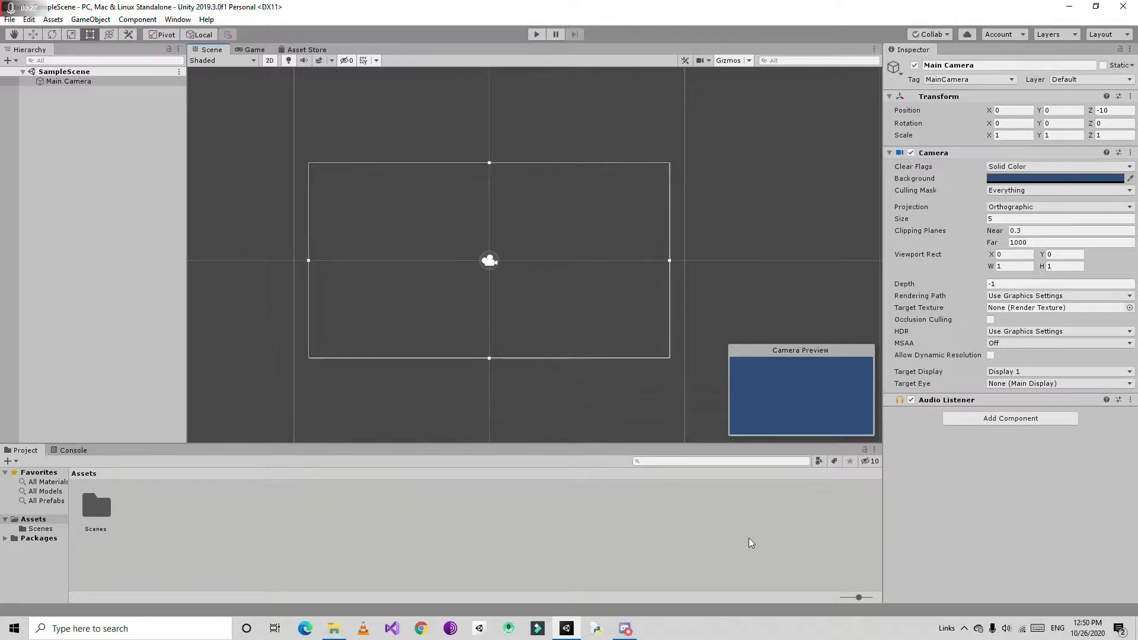
mouse_move(371, 542)
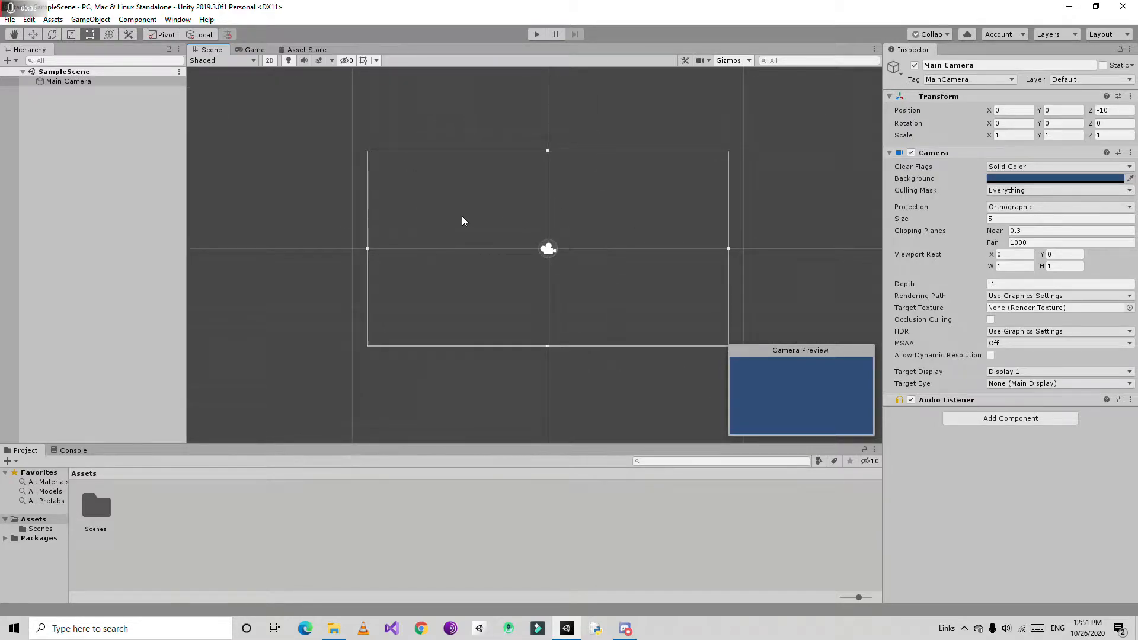
Step: Look through the Game, Asset Store, Scene, Console and Project views of the empty project
click(254, 50)
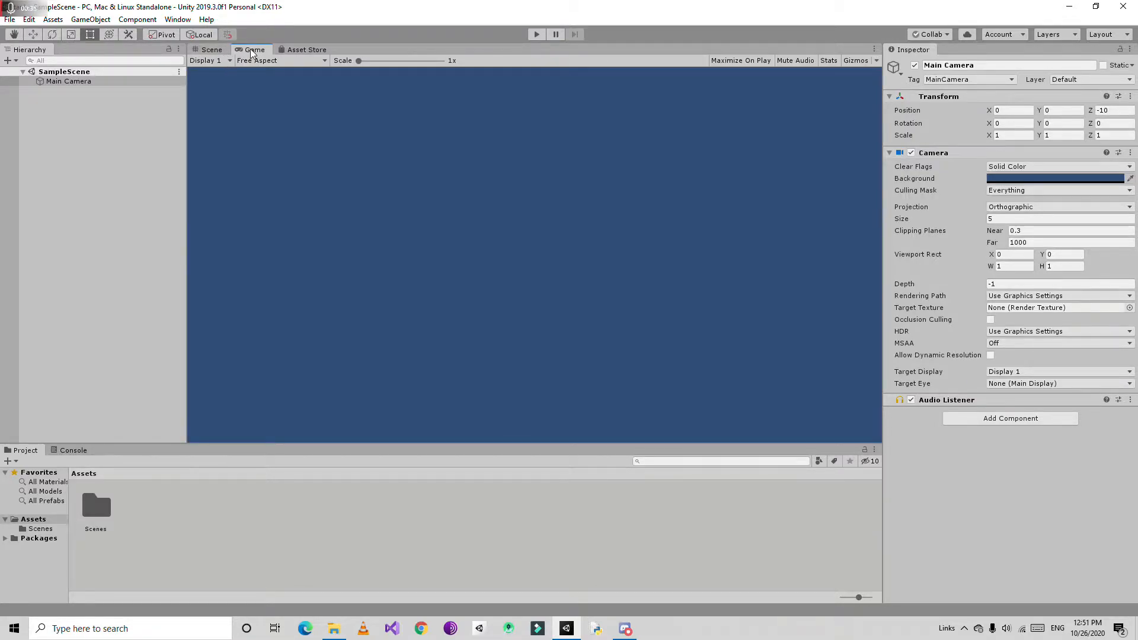
mouse_move(314, 95)
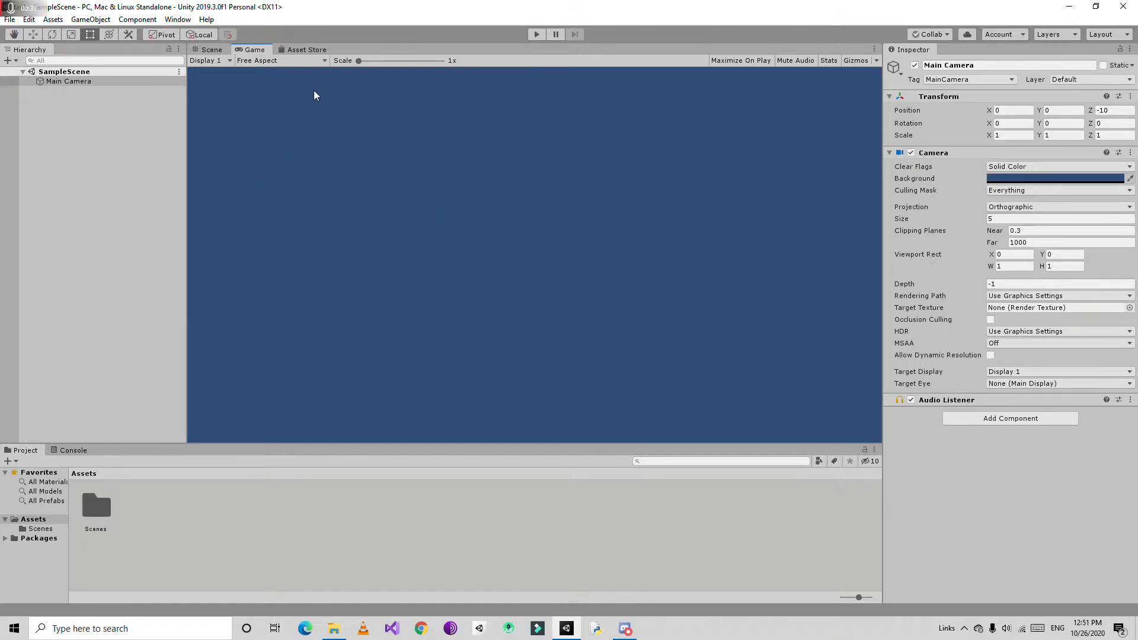
click(306, 50)
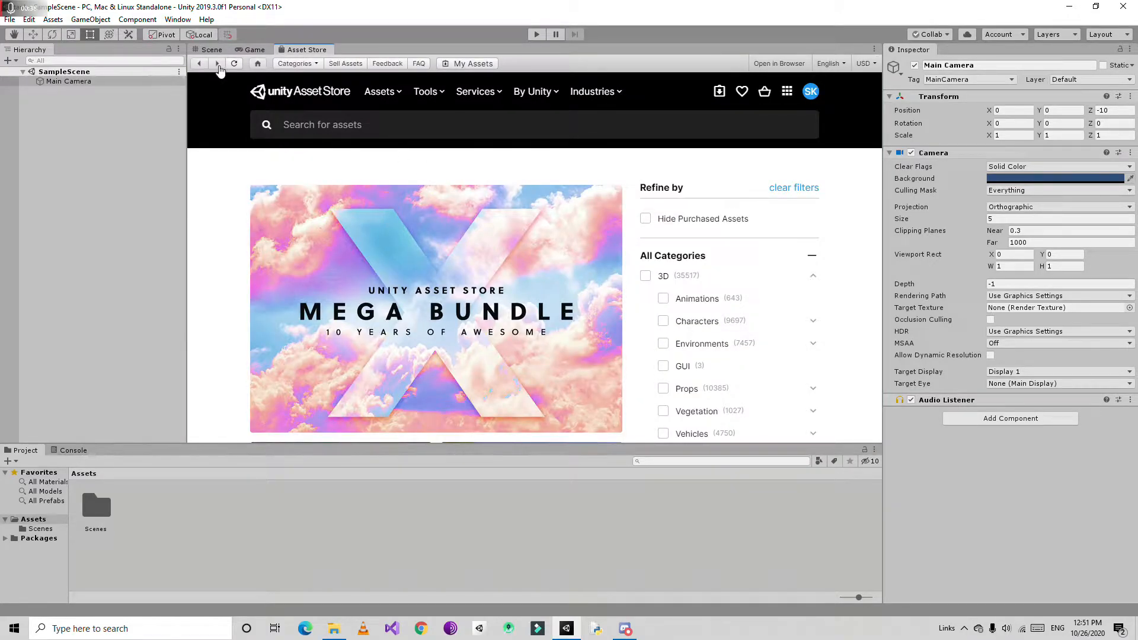
click(211, 50)
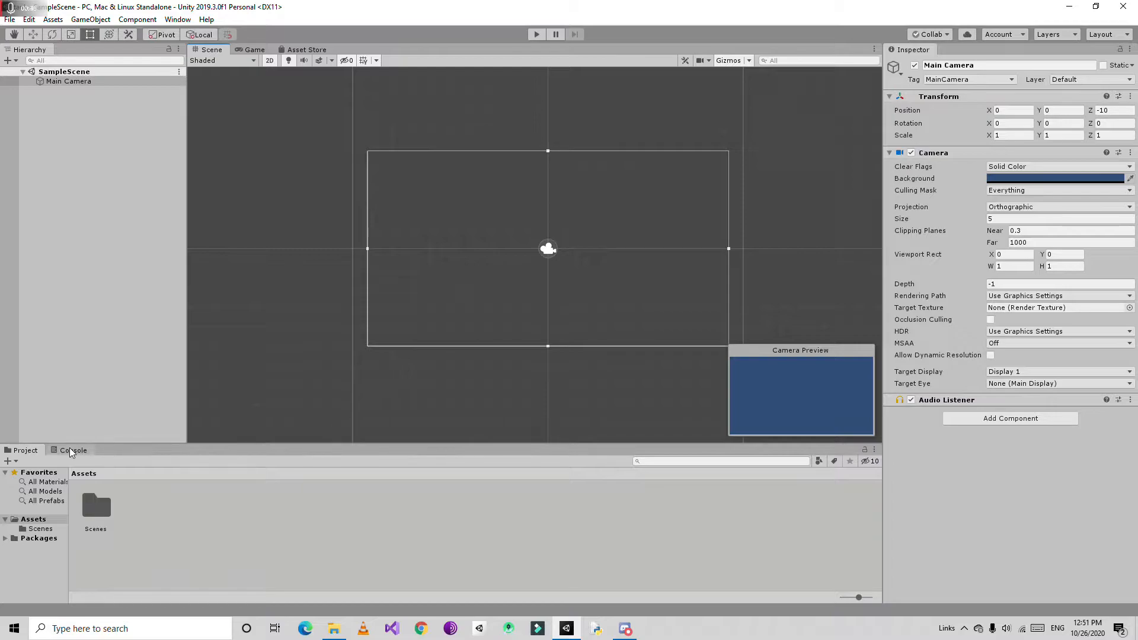
click(72, 450)
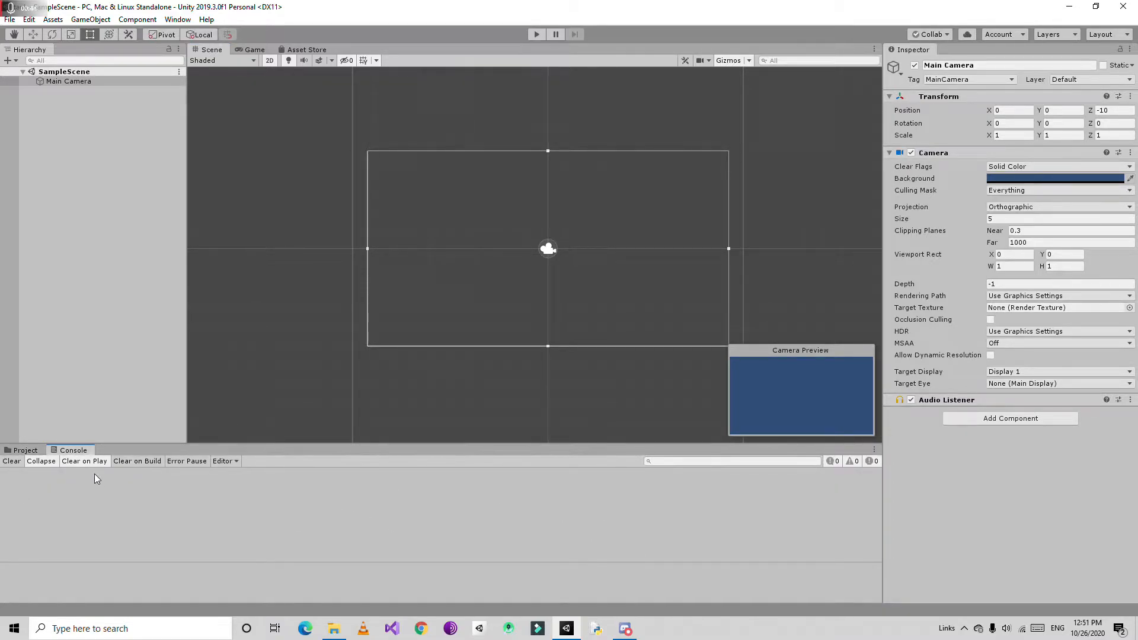
click(25, 450)
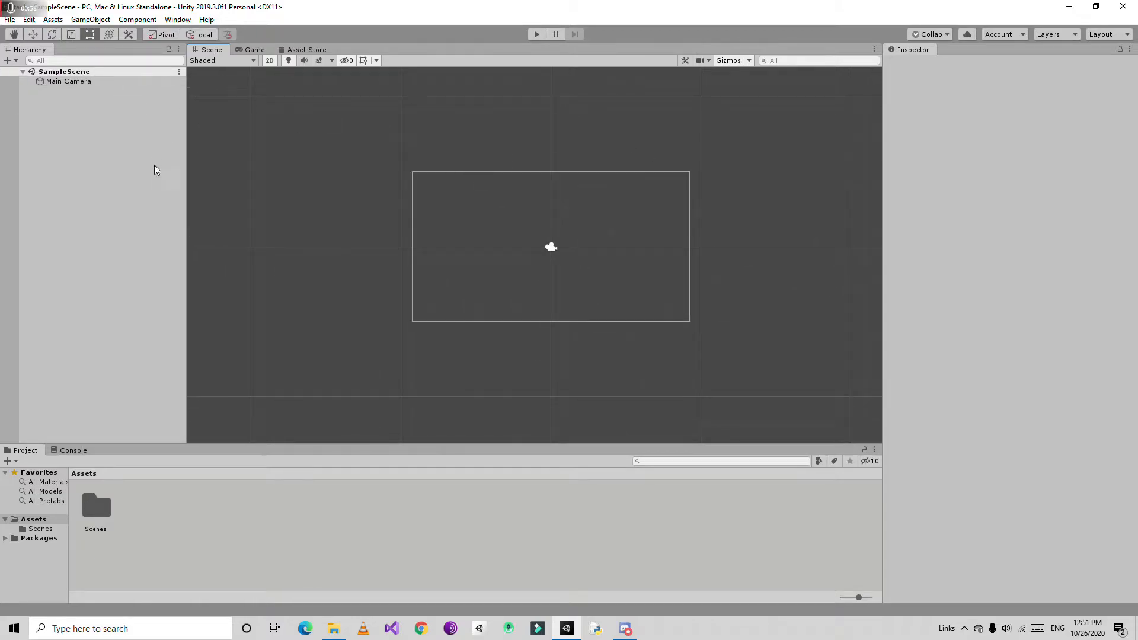
Step: In Build Settings switch the platform to Android with Compression Method set to Default
click(9, 19)
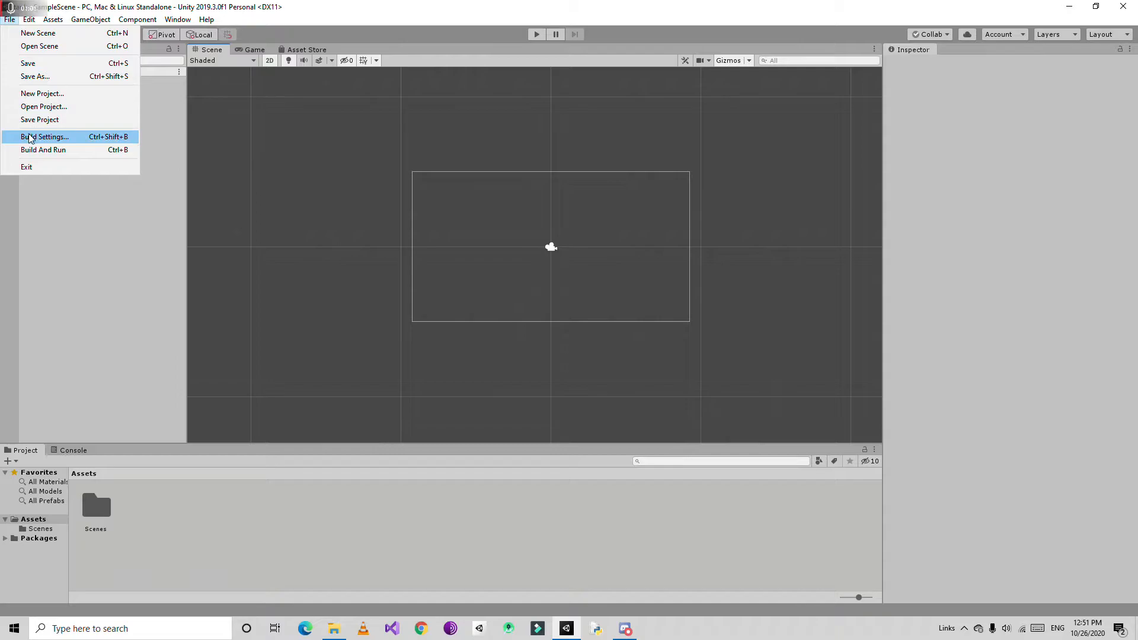
click(44, 136)
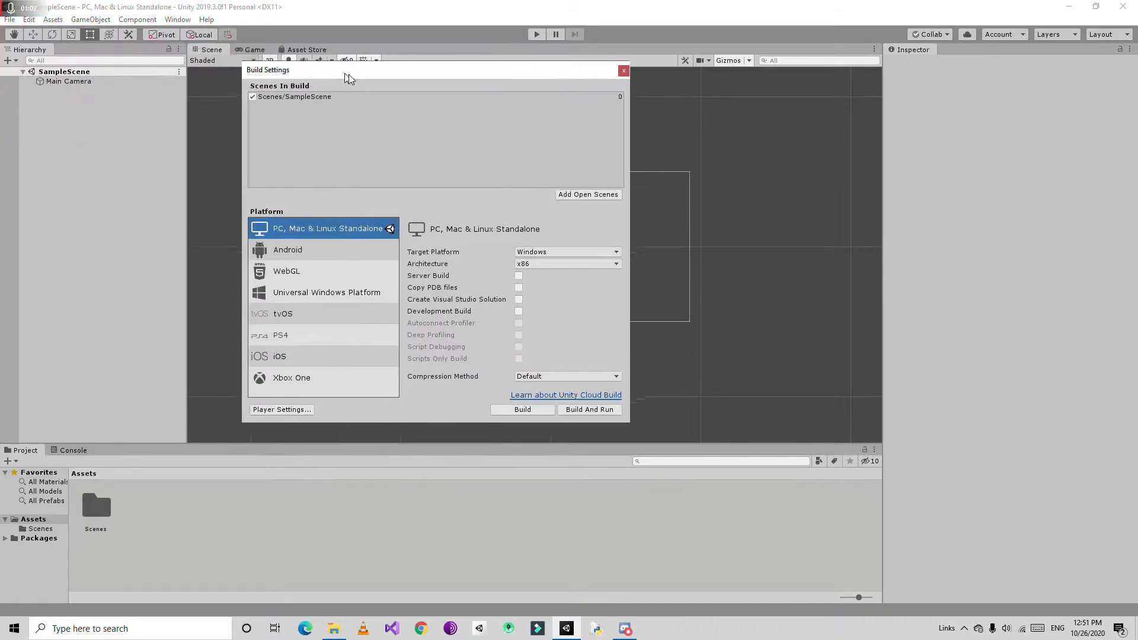
drag(347, 78, 363, 78)
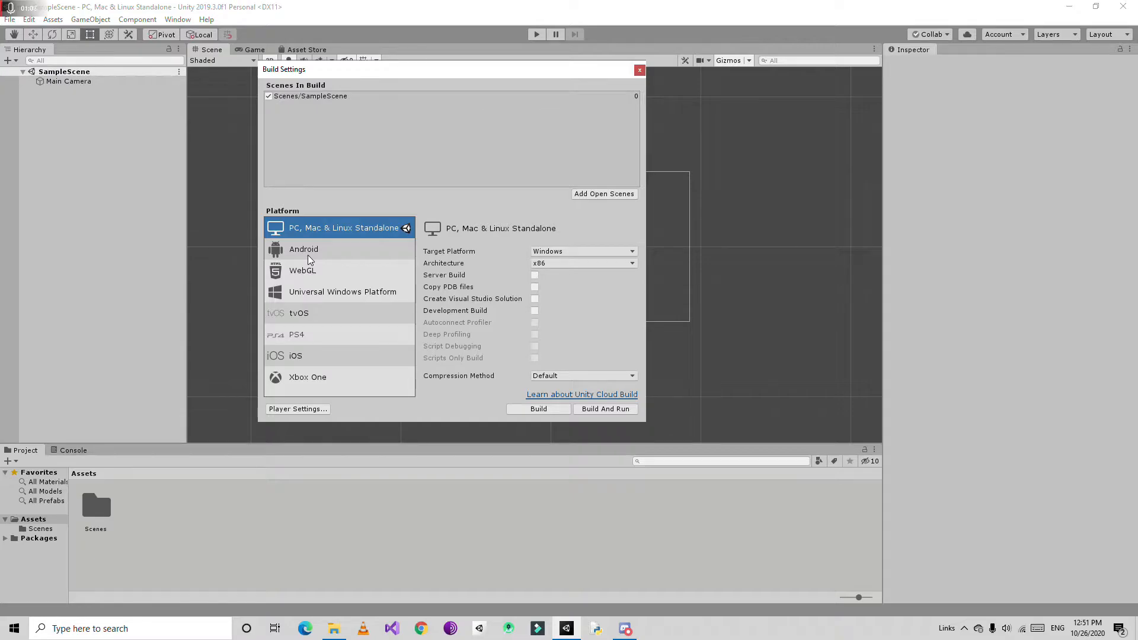
click(304, 249)
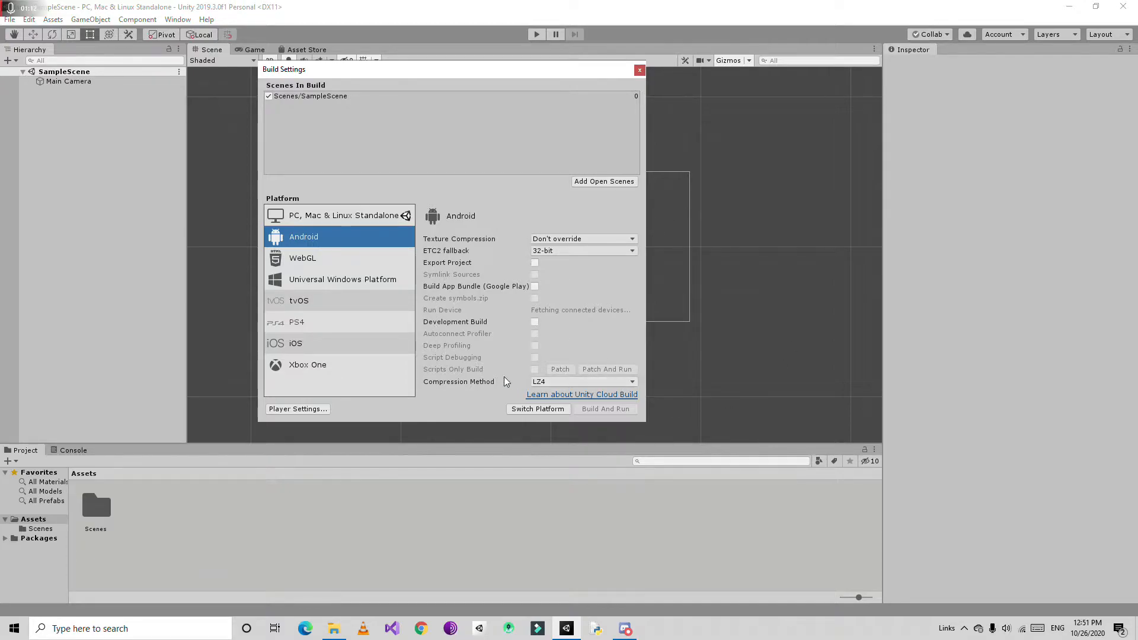
click(584, 381)
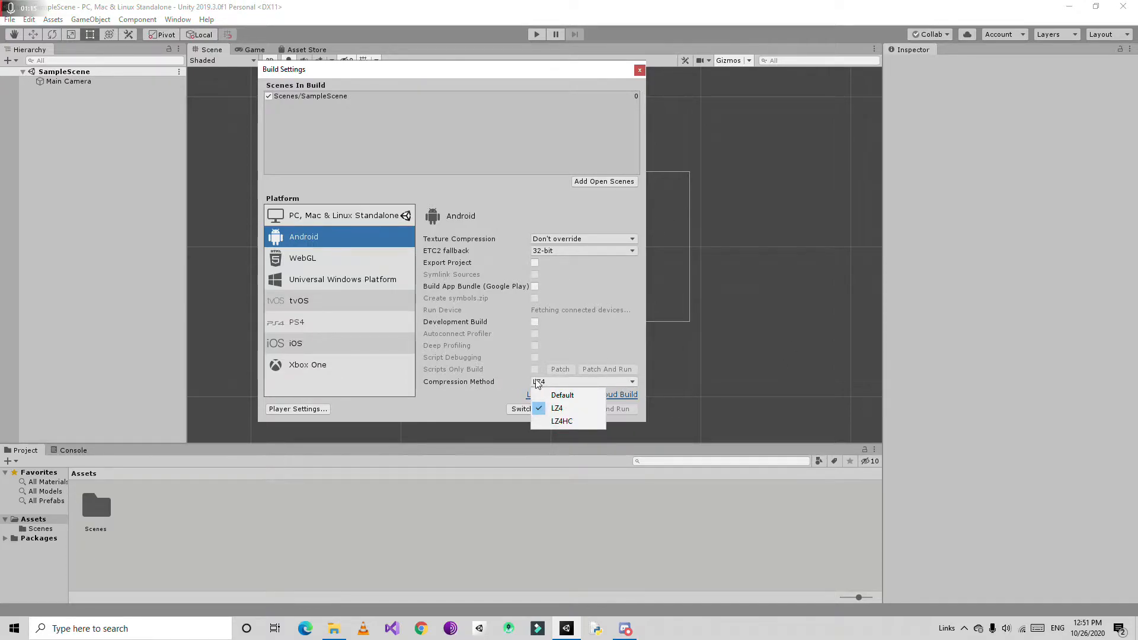
click(561, 395)
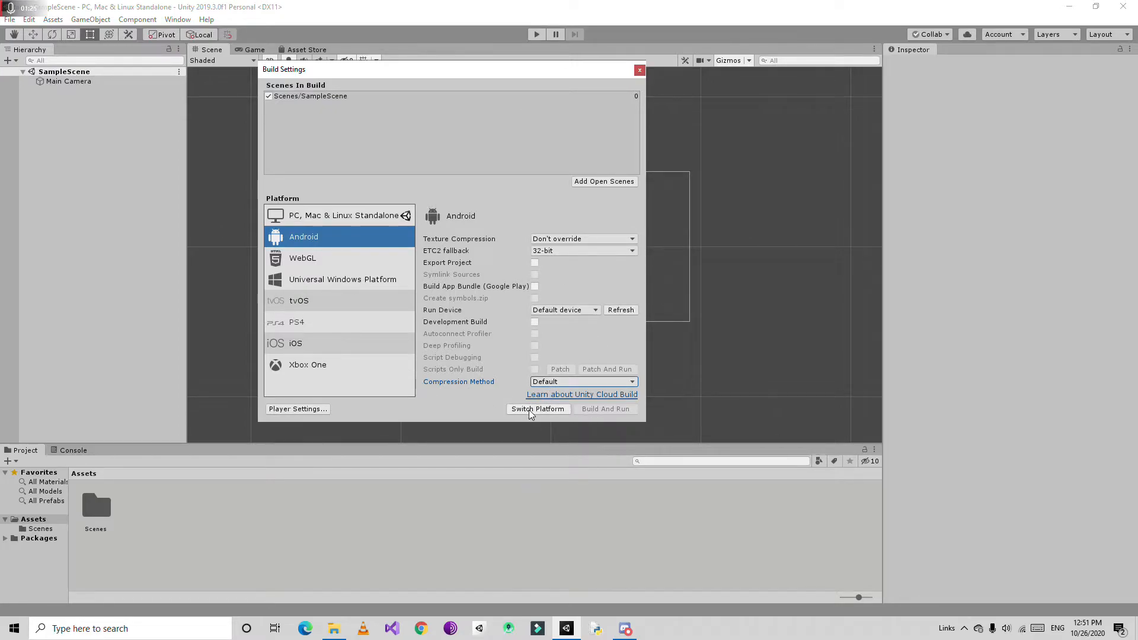
click(538, 408)
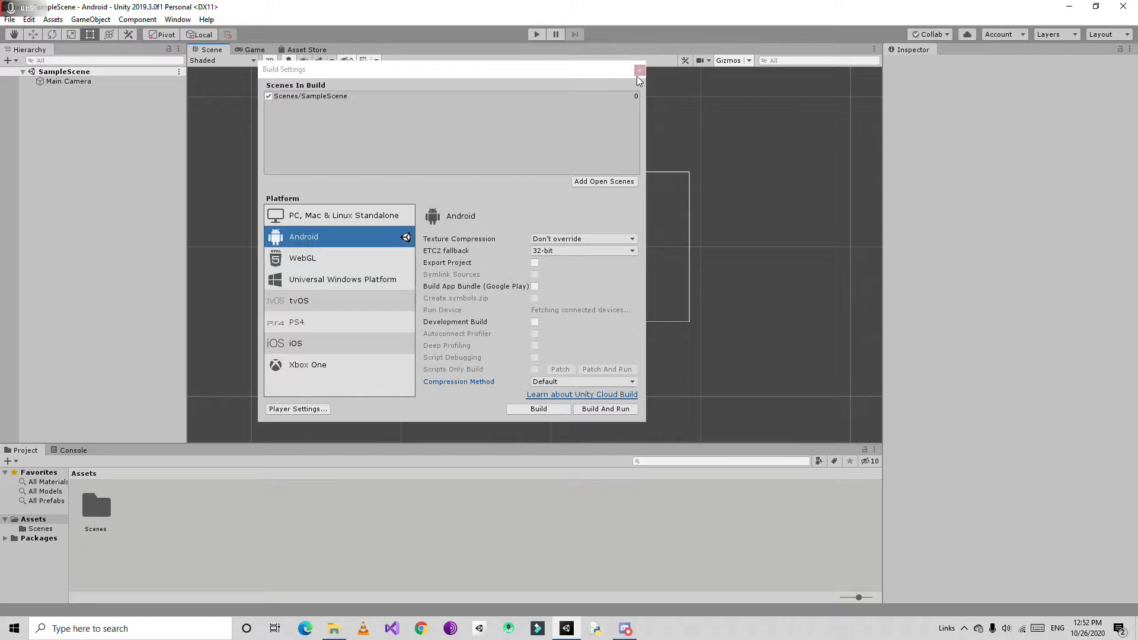
click(638, 70)
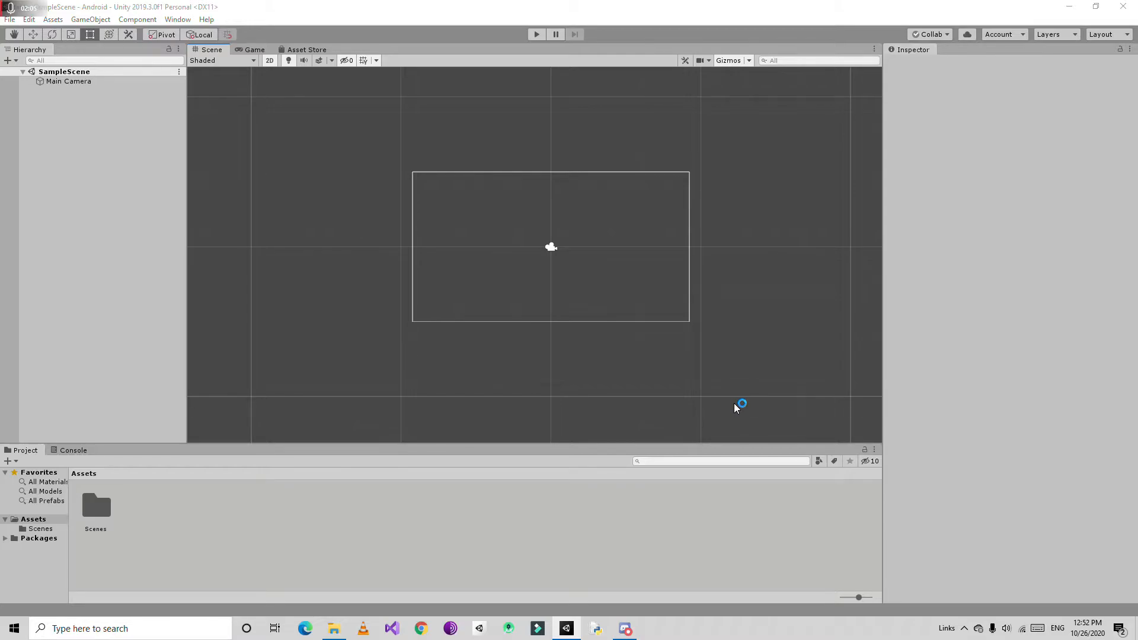
Step: Search Google in Chrome for 'kenney assets' and open the Kenney • Assets result
click(419, 628)
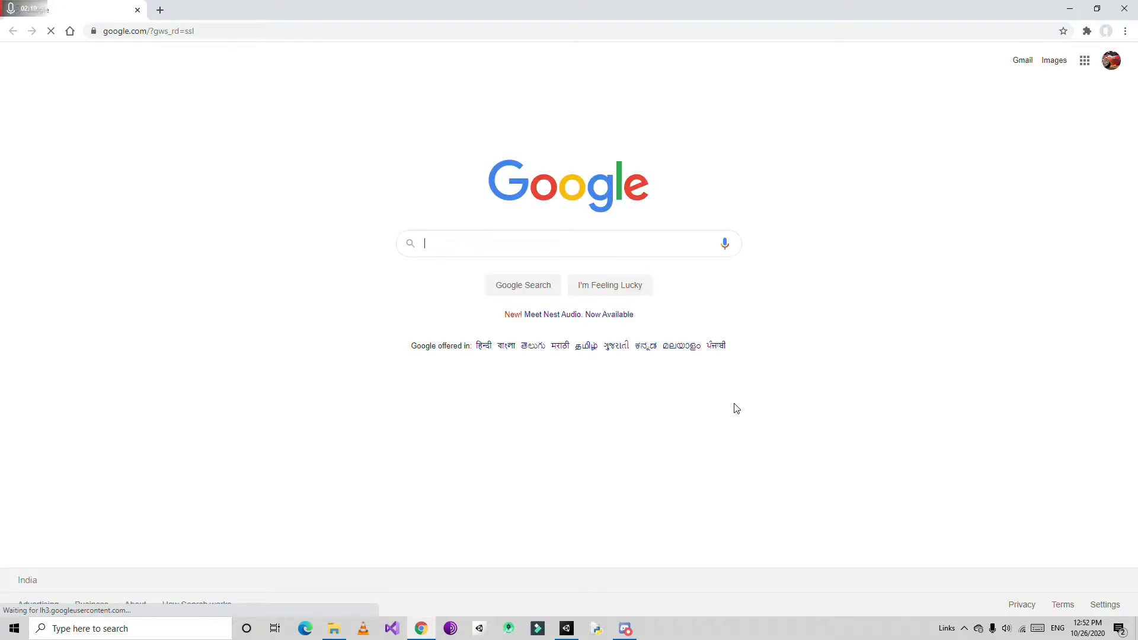
click(544, 243)
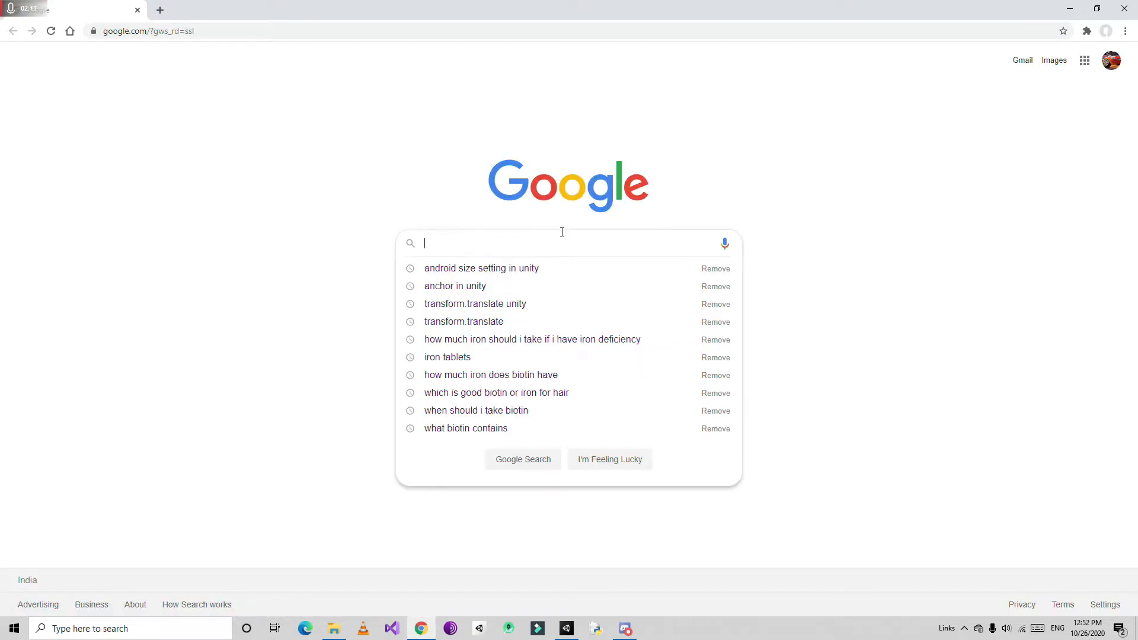
text(k)
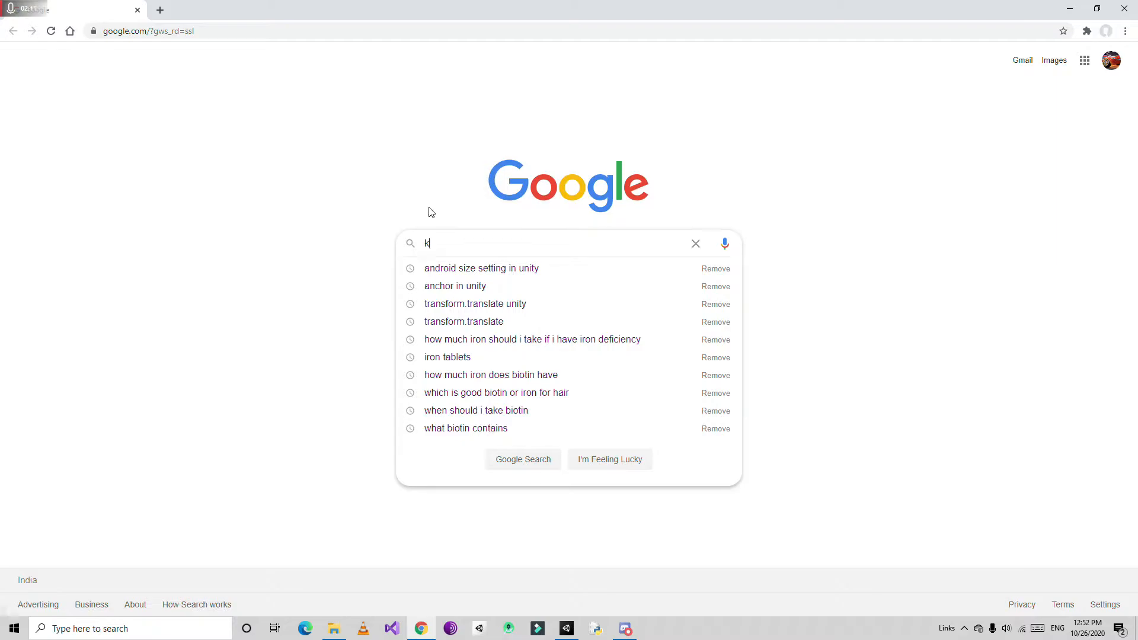
text(enn)
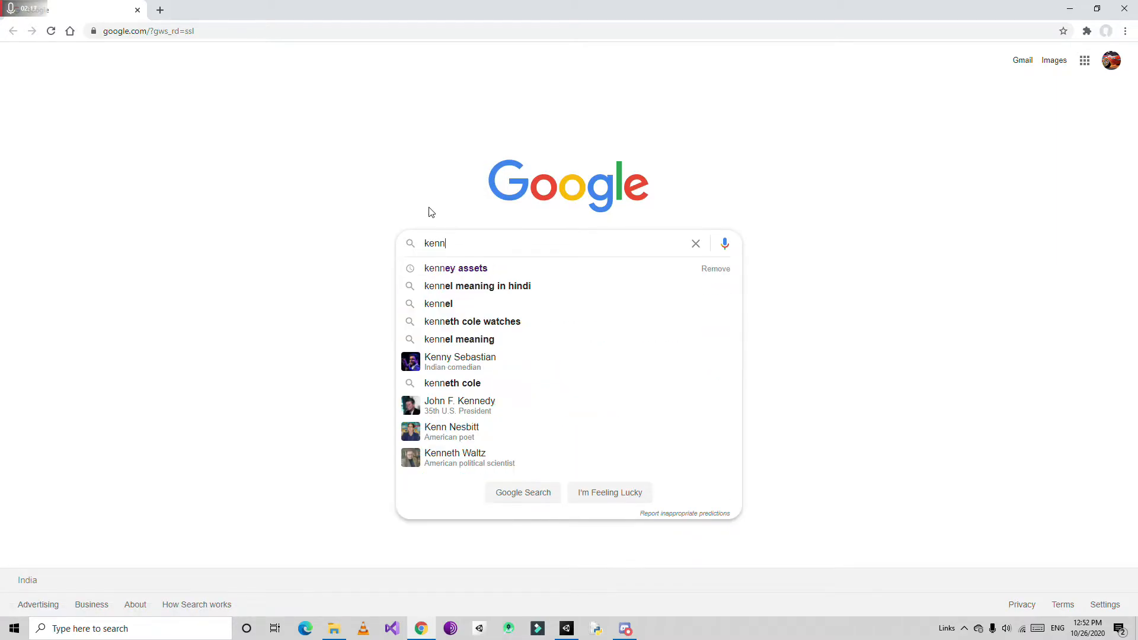
click(455, 268)
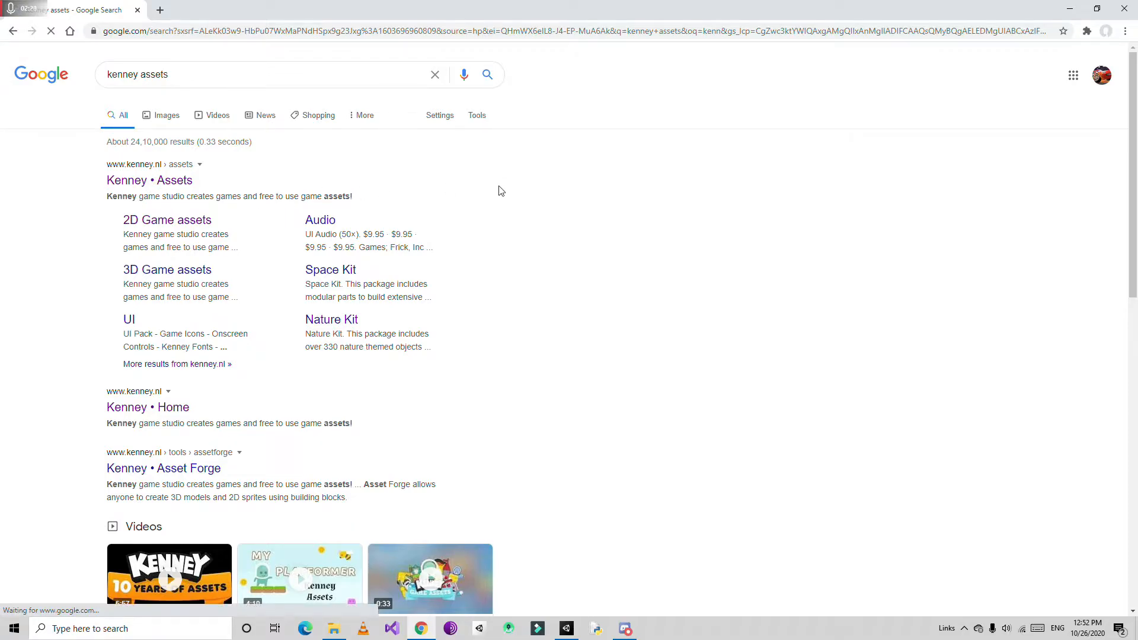
click(149, 180)
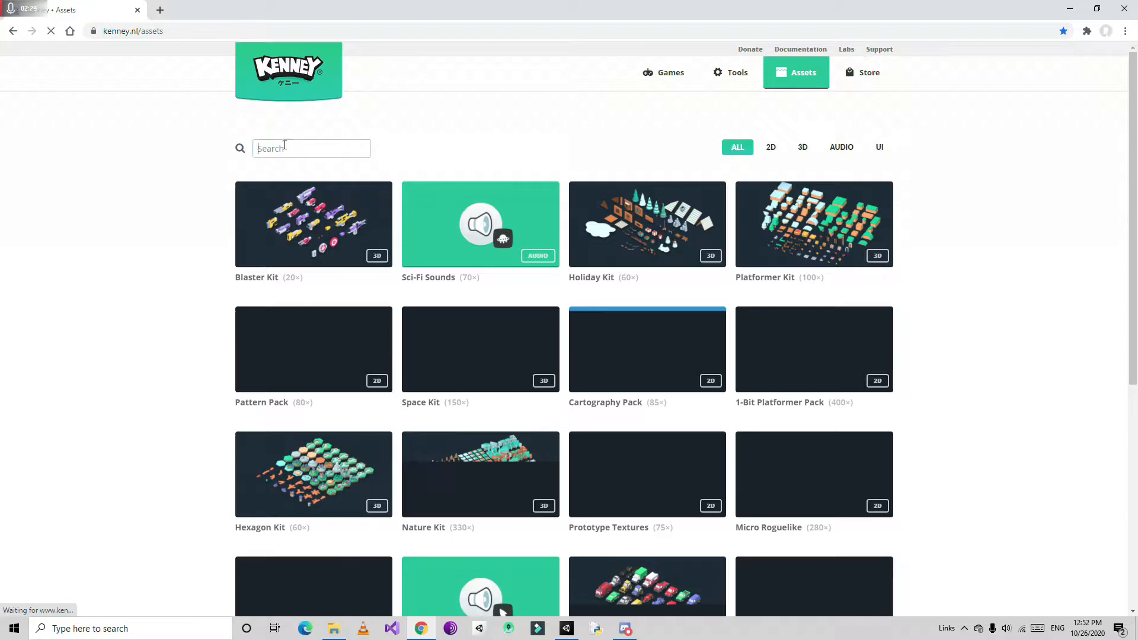
Step: Search Kenney.nl for 'tank', download the Top-down Tanks Redux pack and return to Unity
text(tank)
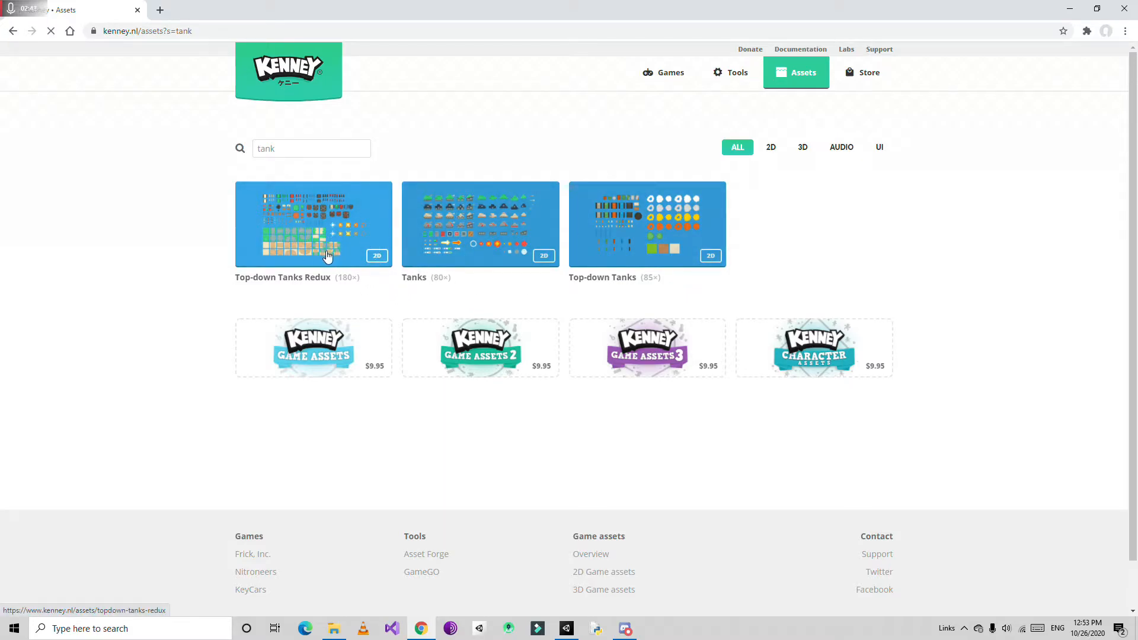
click(313, 224)
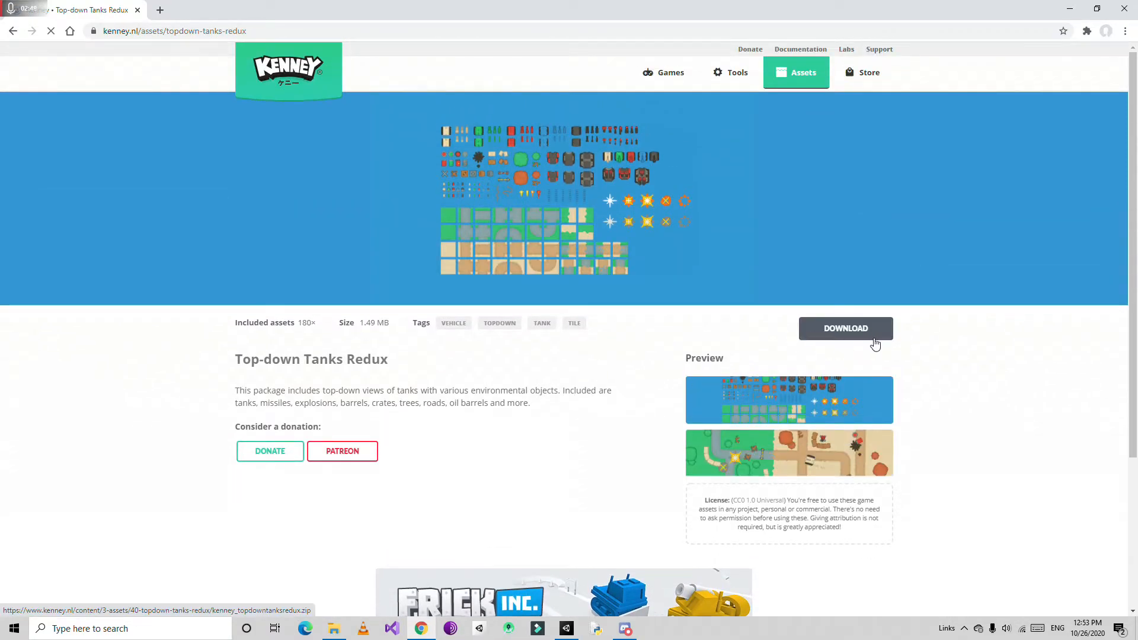
click(845, 328)
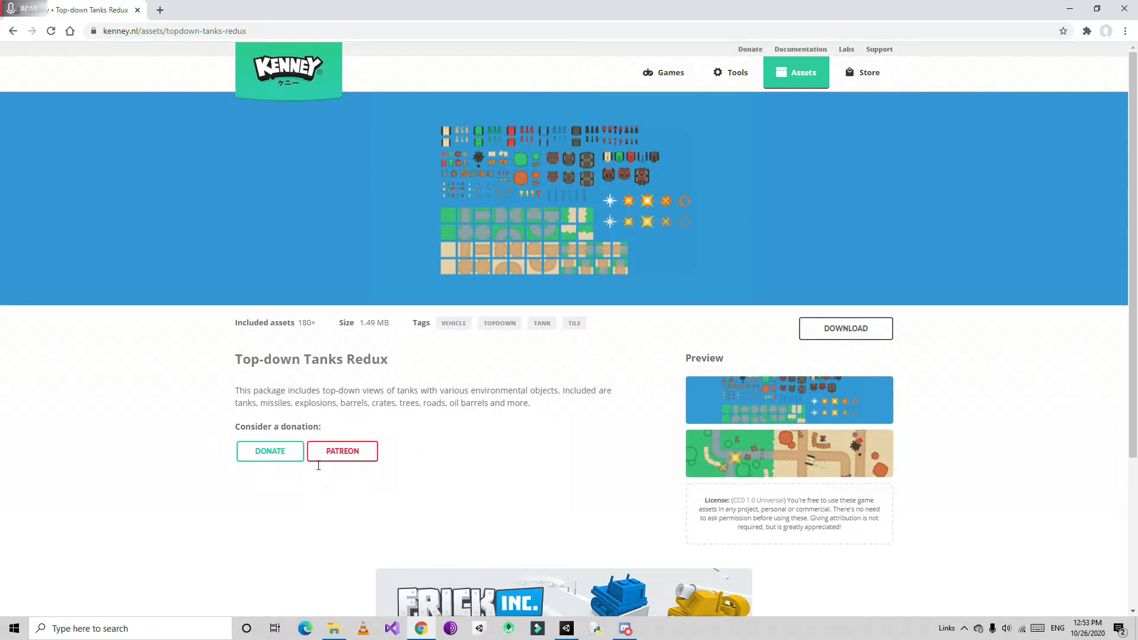
mouse_move(645, 223)
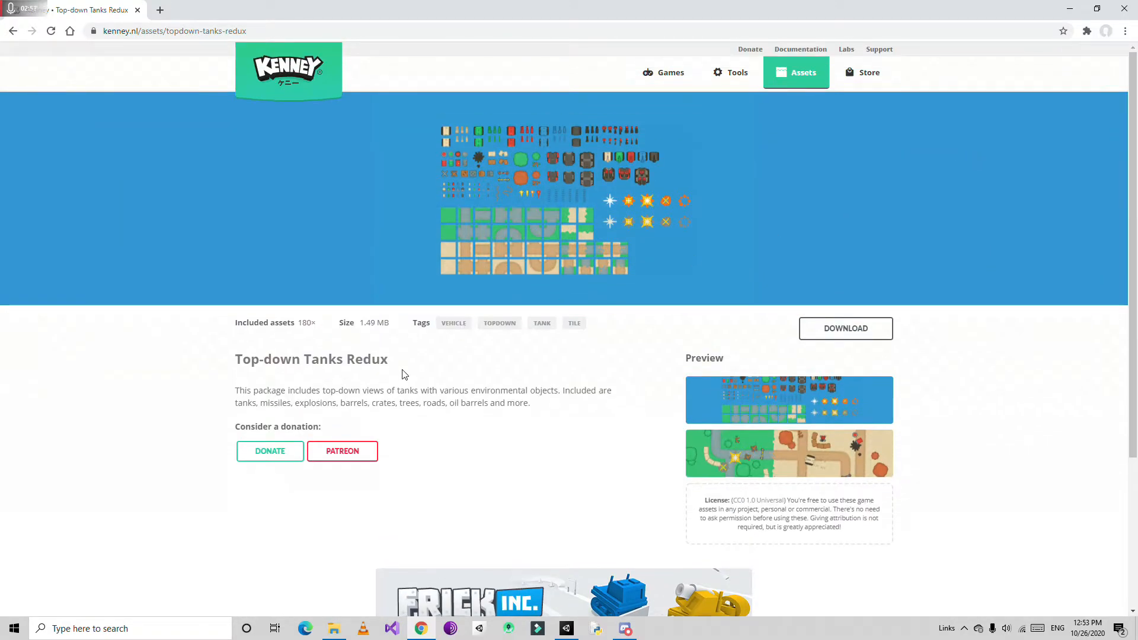
mouse_move(453, 417)
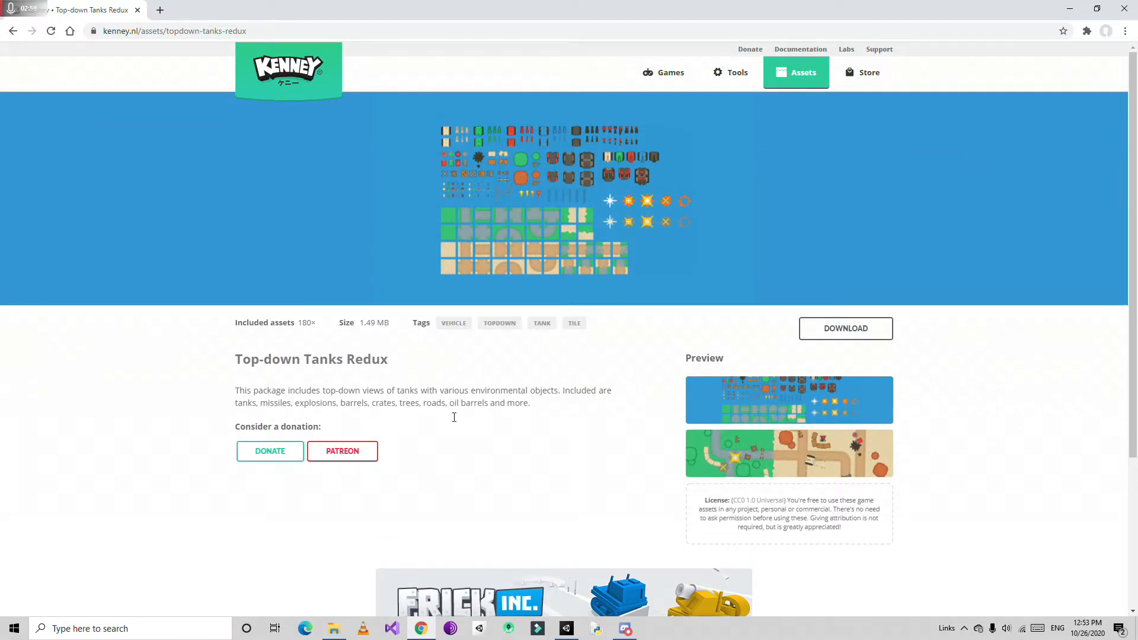
mouse_move(427, 611)
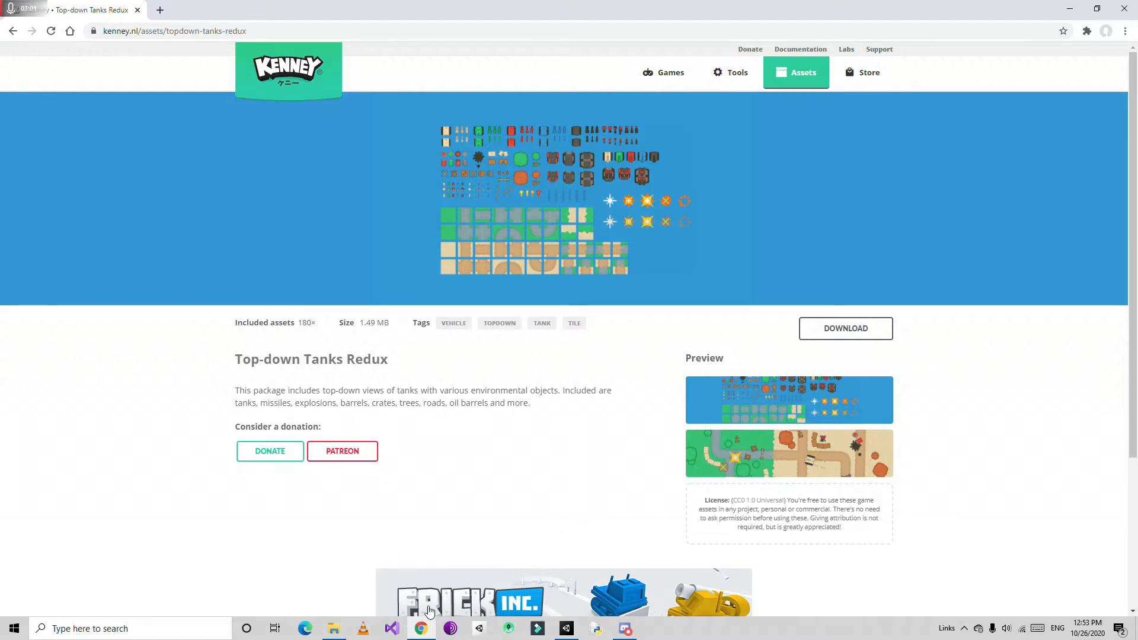
click(537, 629)
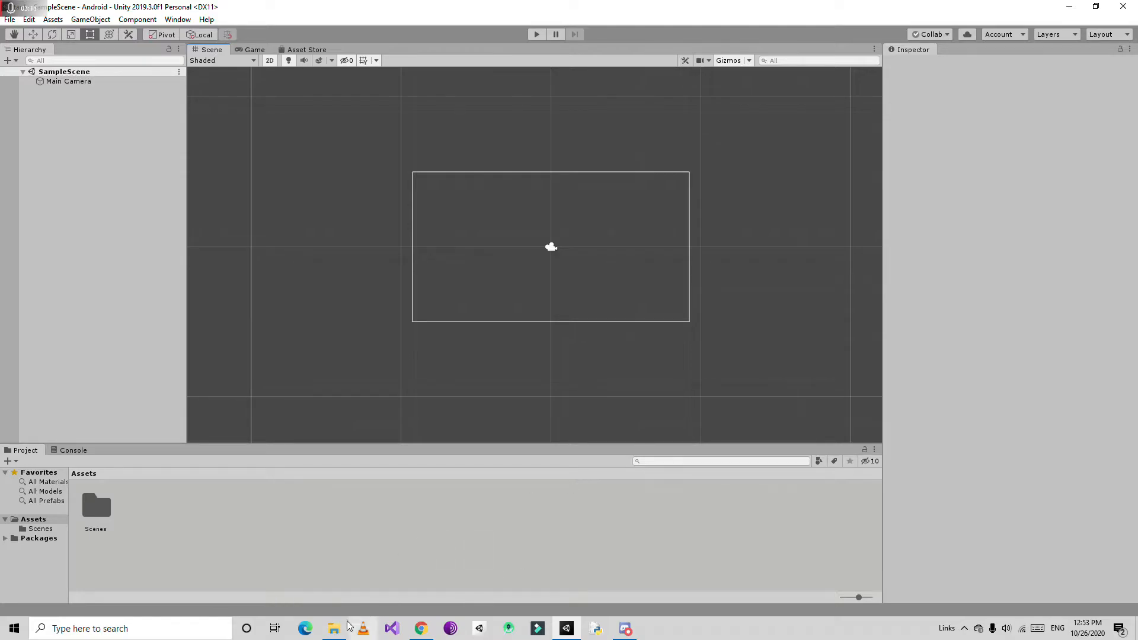
Step: Bring the kenney_topdowntanksredux folder into Assets and browse into its PNG and Retina sprite folders
click(333, 629)
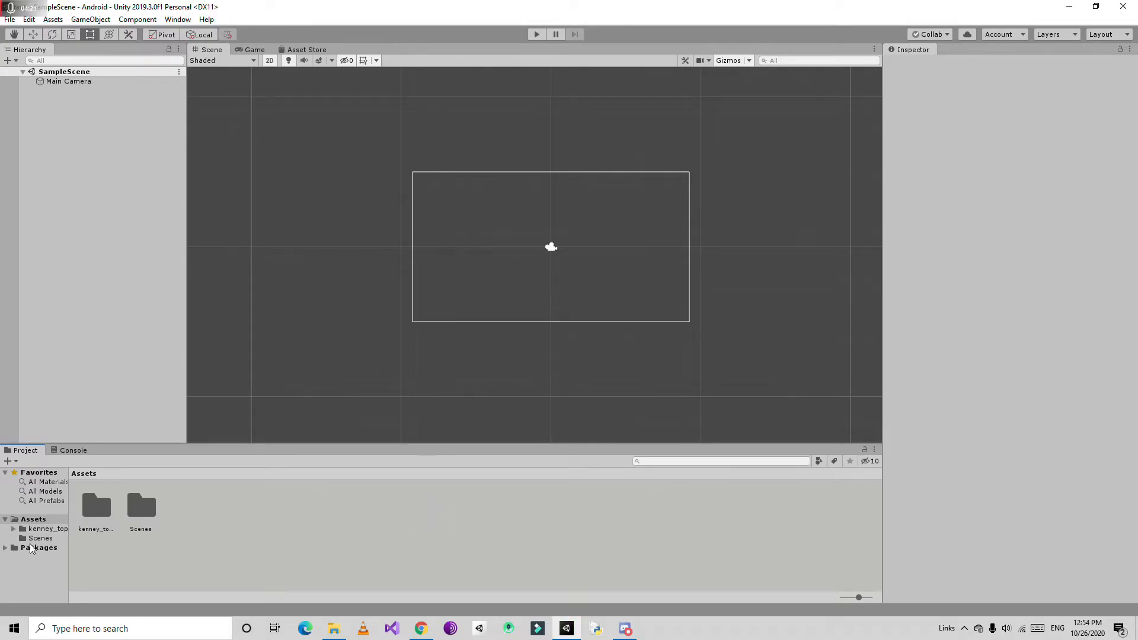
double_click(95, 506)
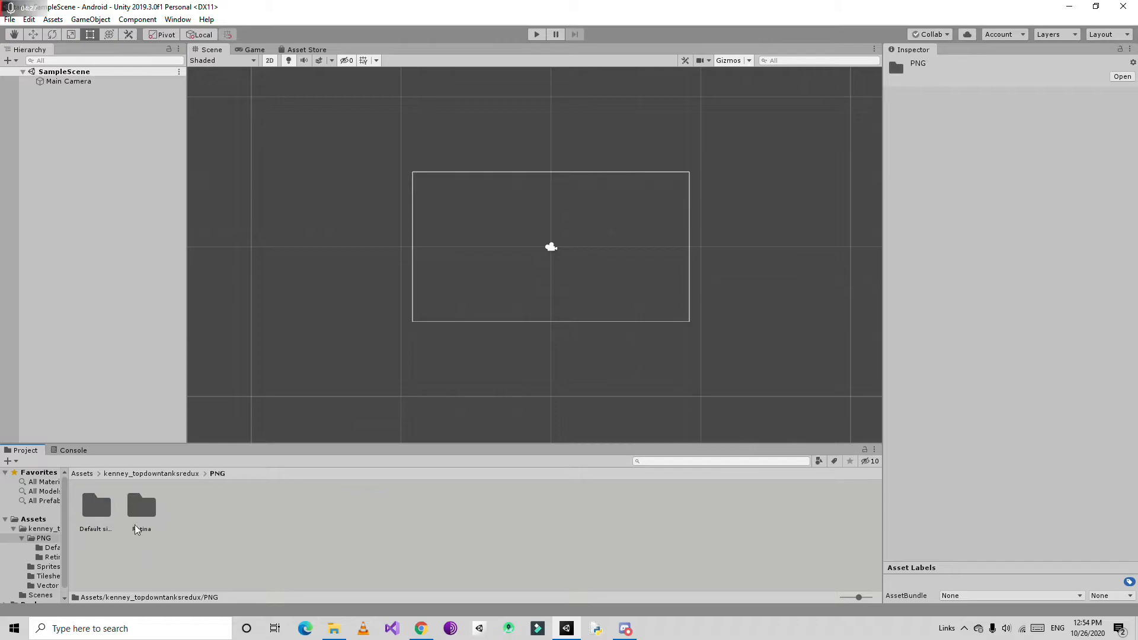
double_click(141, 506)
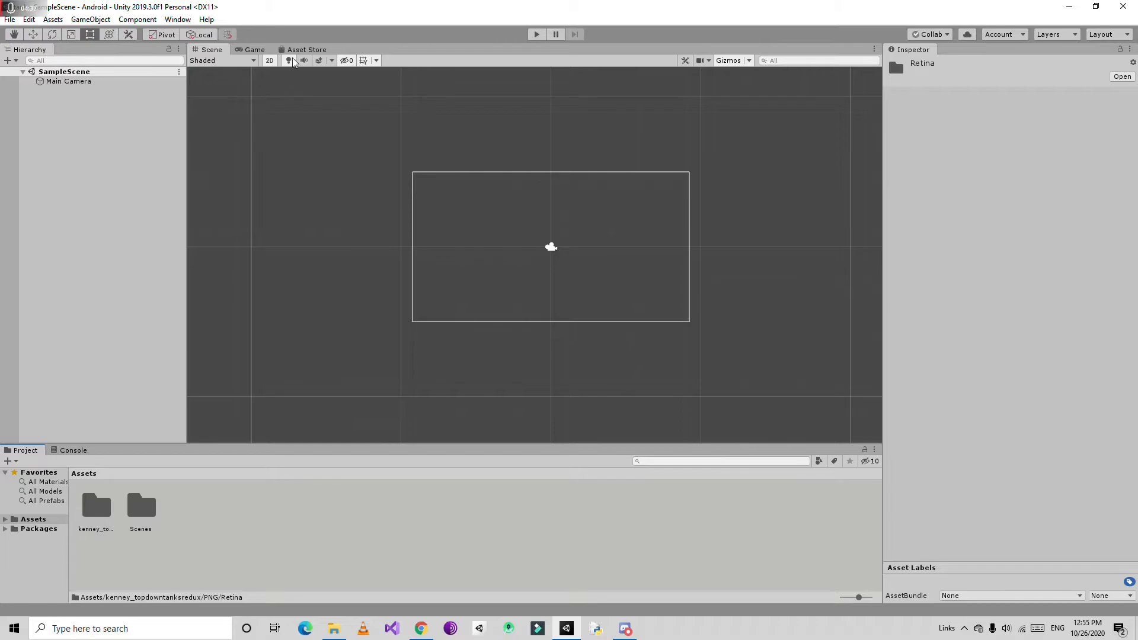
Step: Search the Asset Store for 'joystick' and import Fenerax Studios' free Joystick Pack
click(305, 50)
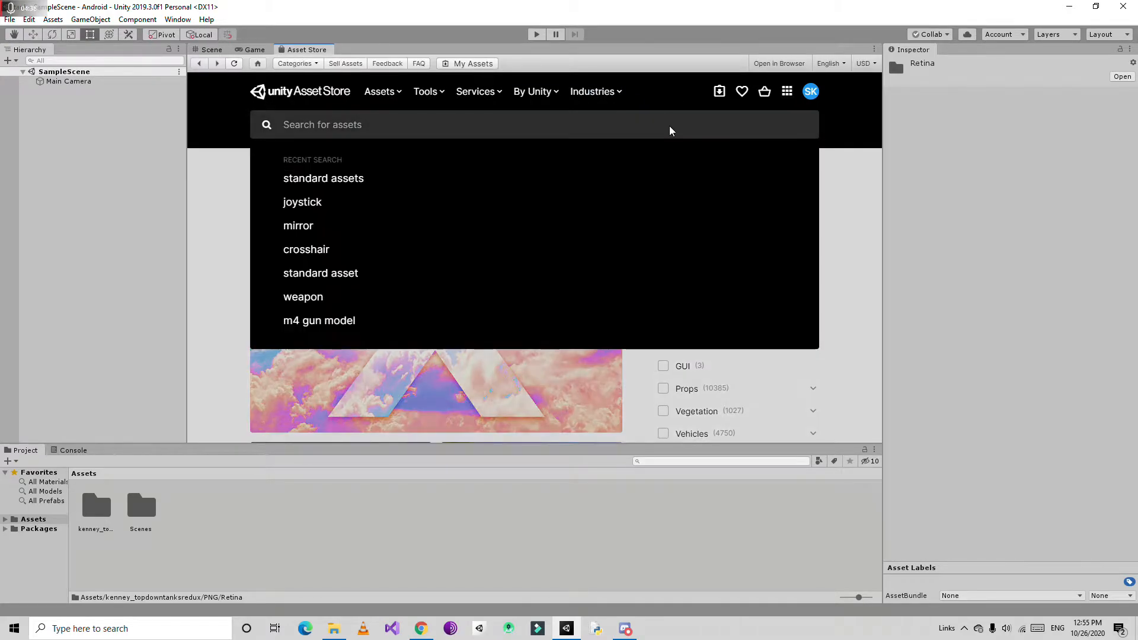
text(joysti)
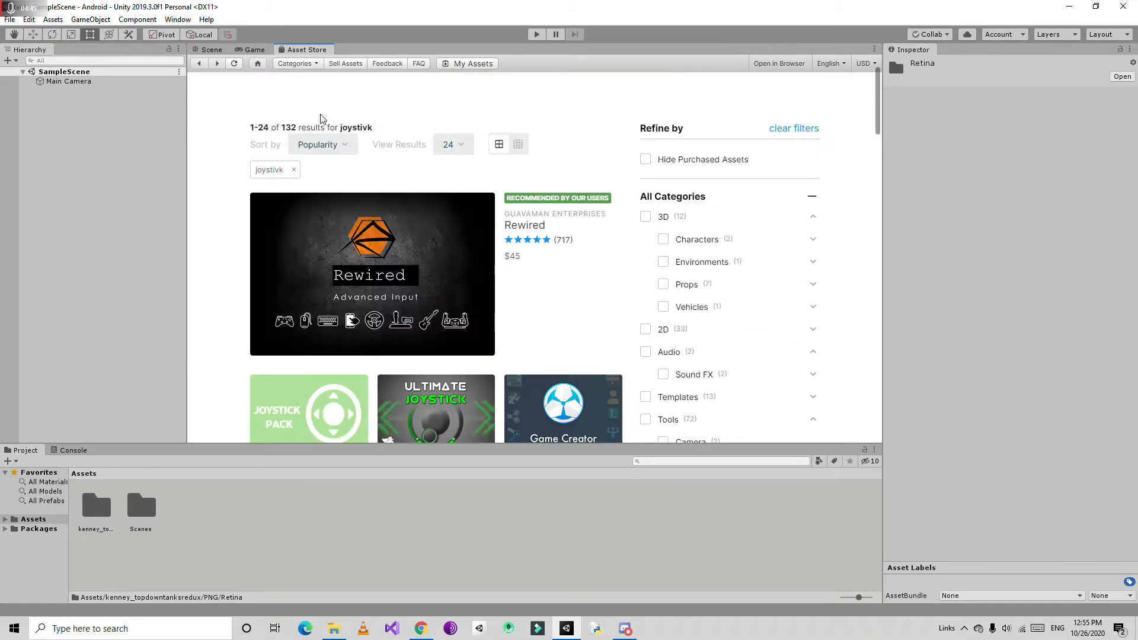
scroll(down, 3)
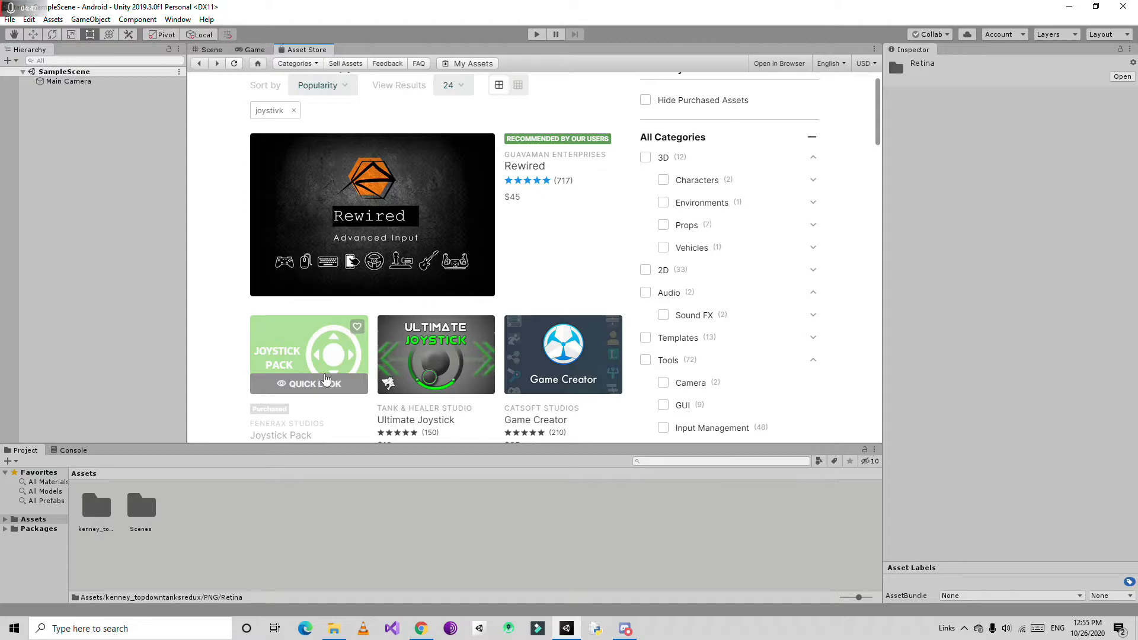
scroll(down, 3)
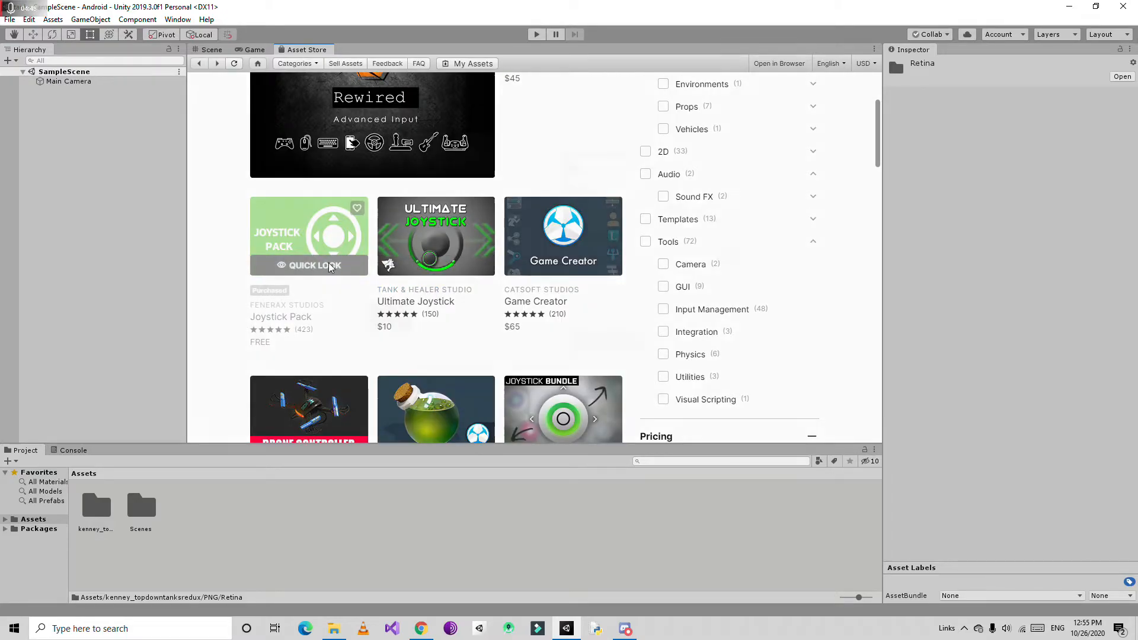
click(308, 264)
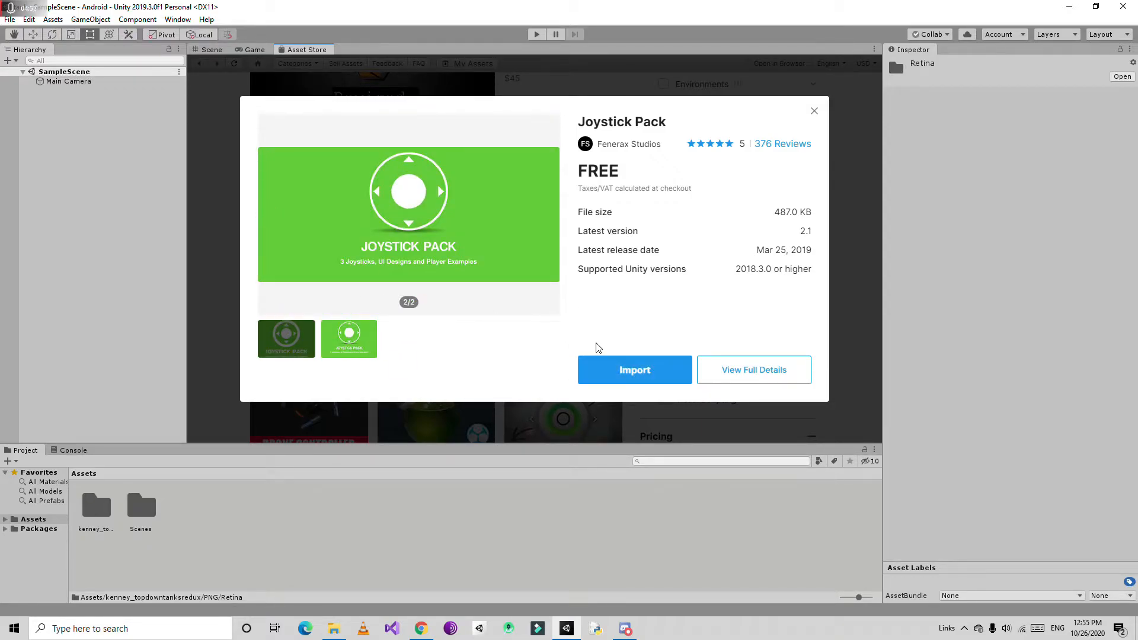
click(633, 370)
text(jo)
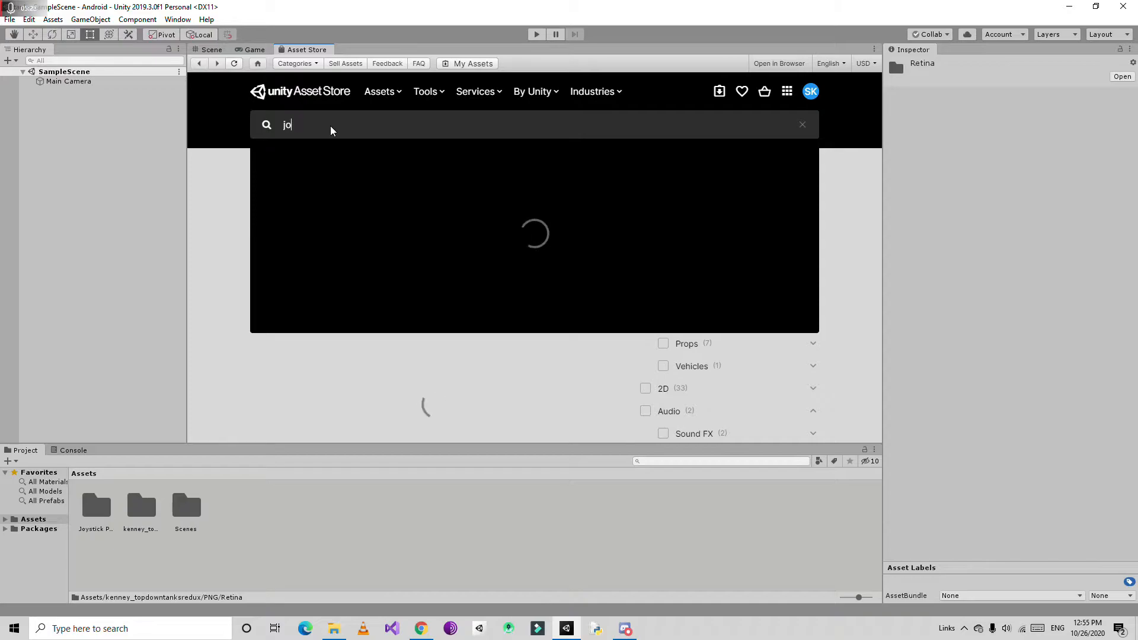
Step: Search the Asset Store for 'standard assets' and Quick Look the Standard Assets (for Unity 2018.4) package
text(stan)
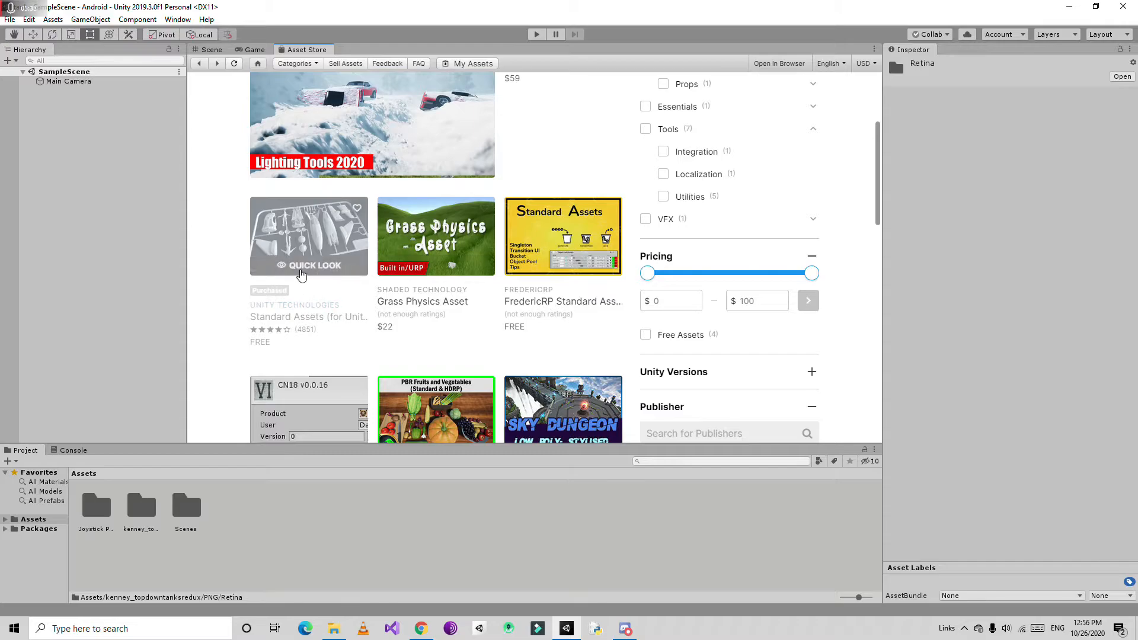
click(308, 236)
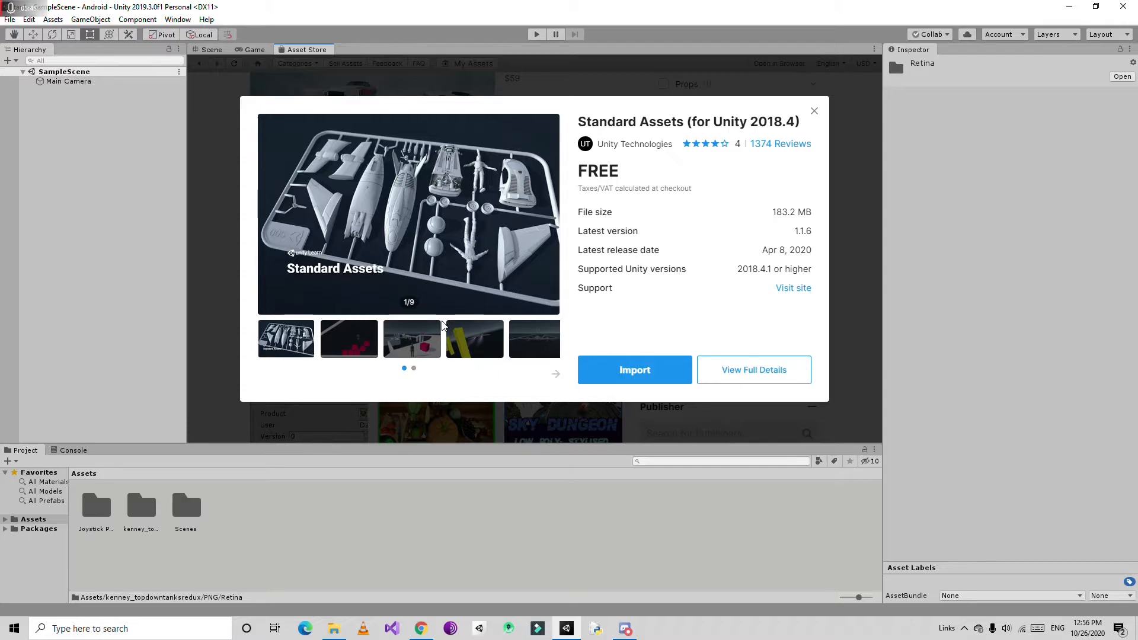
mouse_move(4, 158)
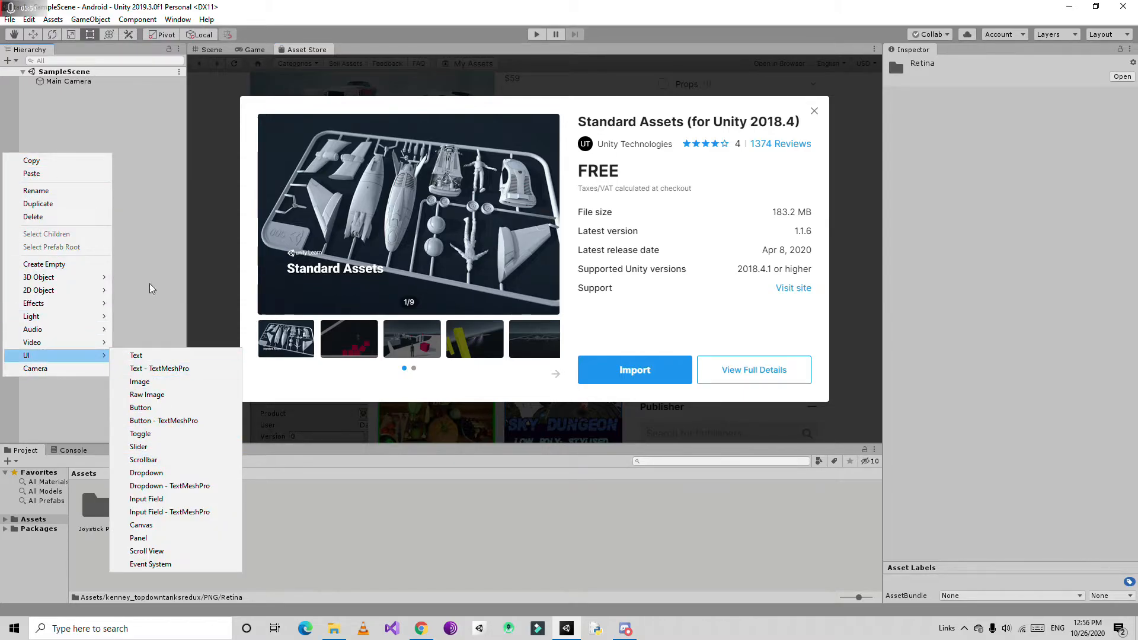
click(95, 176)
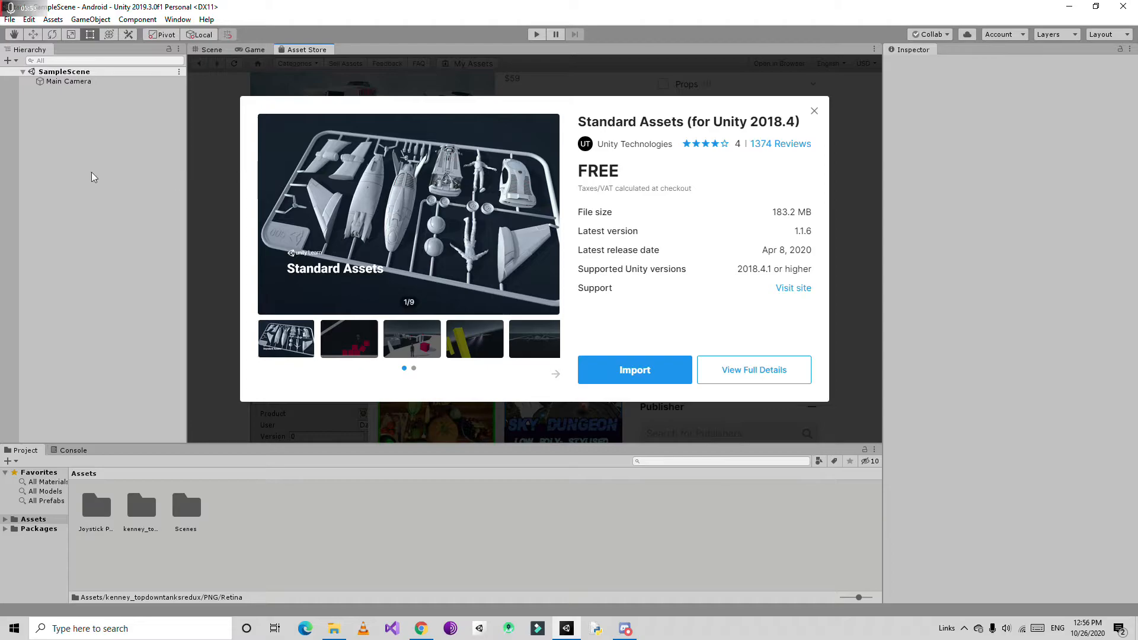
mouse_move(185, 244)
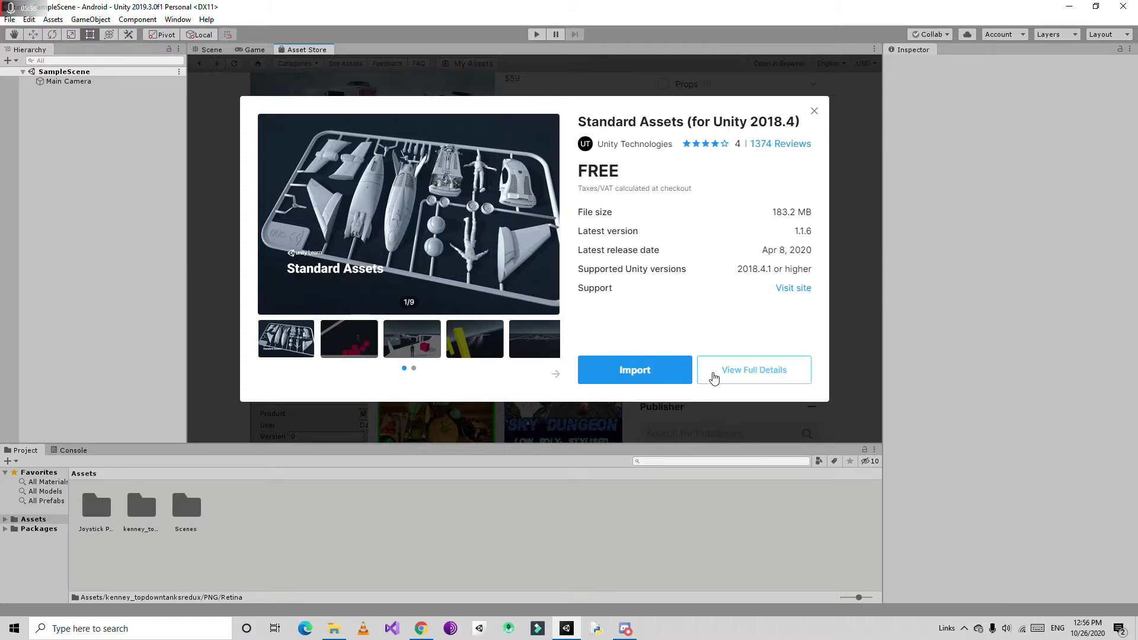
mouse_move(633, 370)
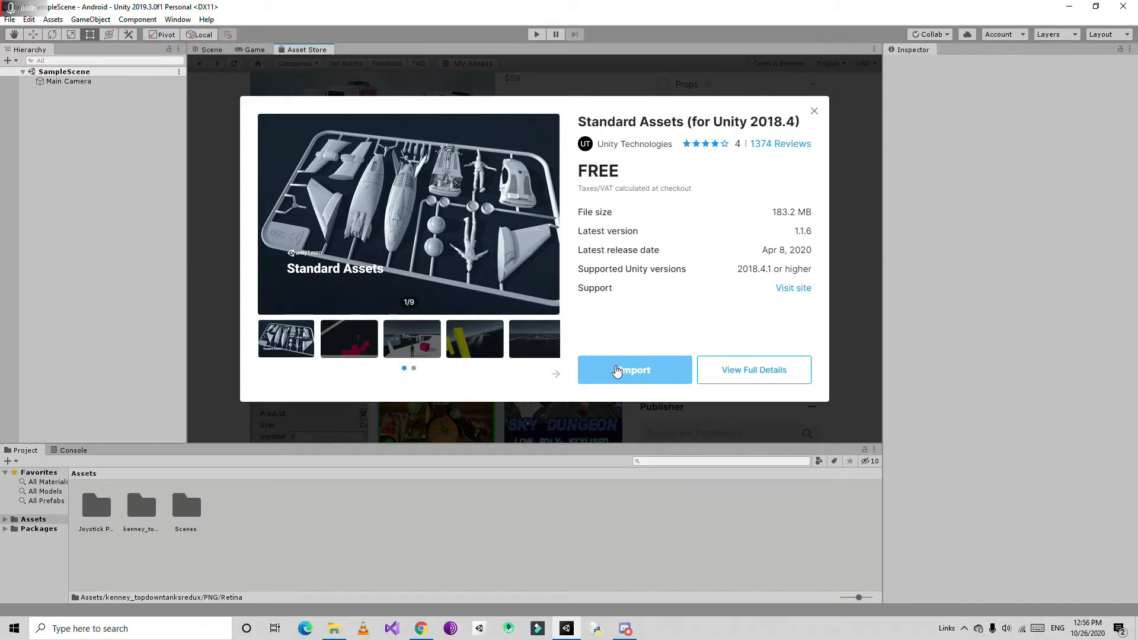
Step: Import the Standard Assets package and wait for its Import Unity Package file list to appear
click(633, 369)
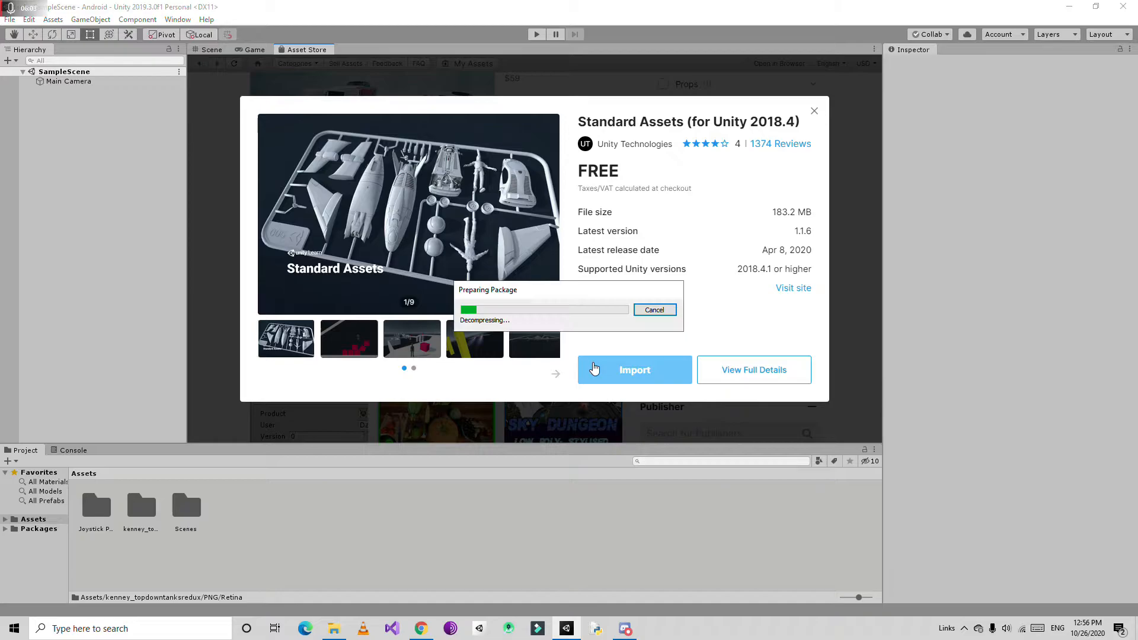
mouse_move(616, 334)
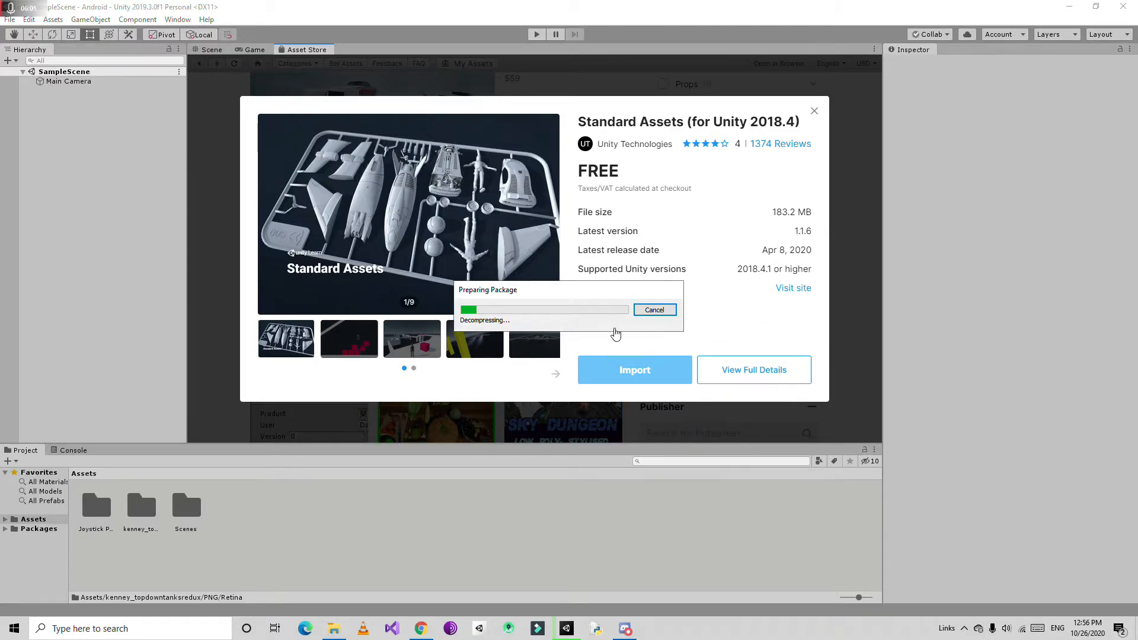
mouse_move(539, 312)
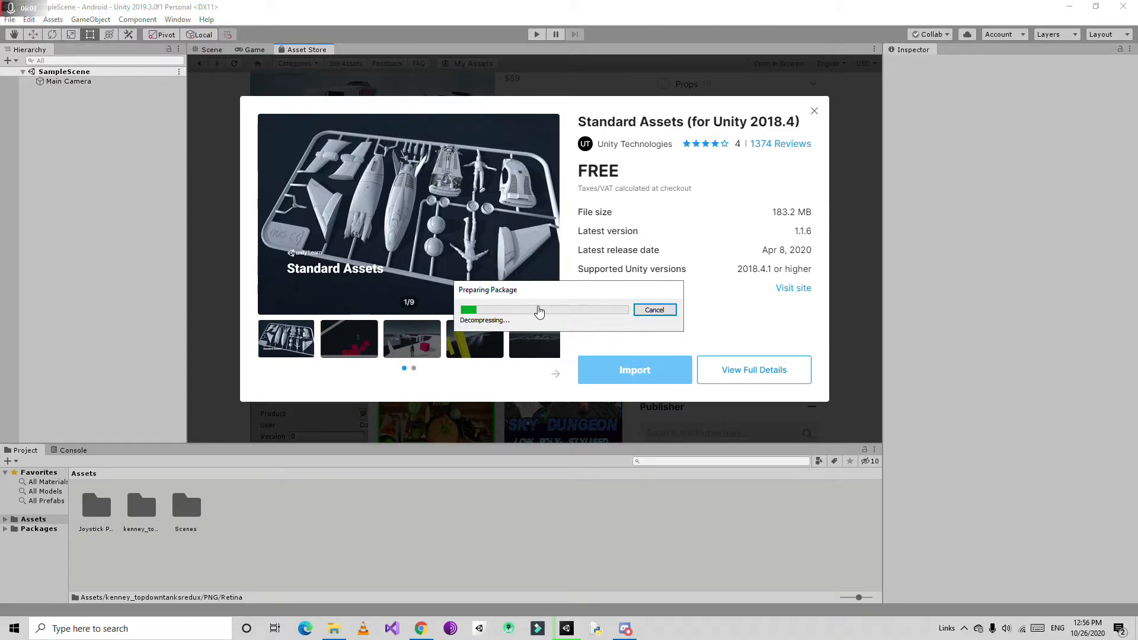
mouse_move(529, 307)
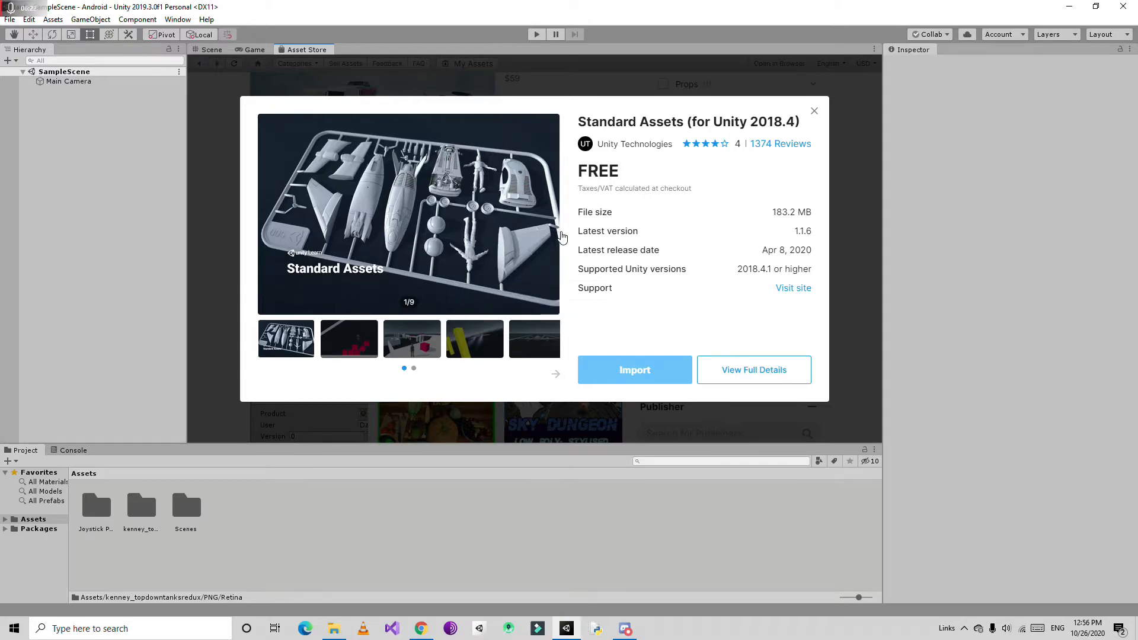
click(632, 369)
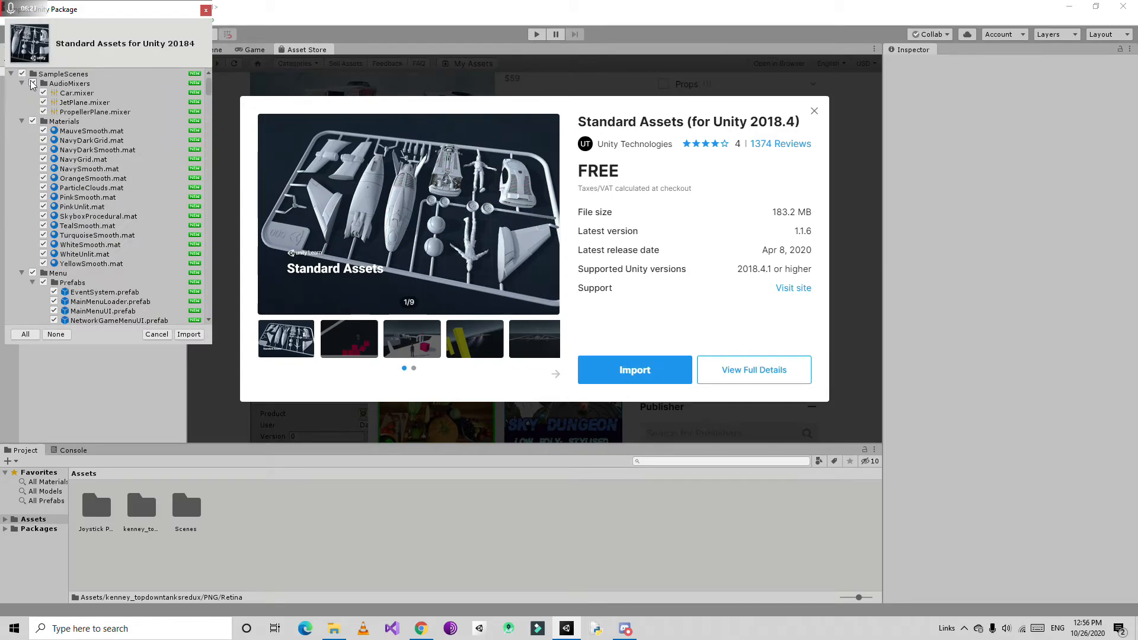
Step: Toggle and expand the Standard Assets tree in the import dialog to inspect its contents
click(21, 83)
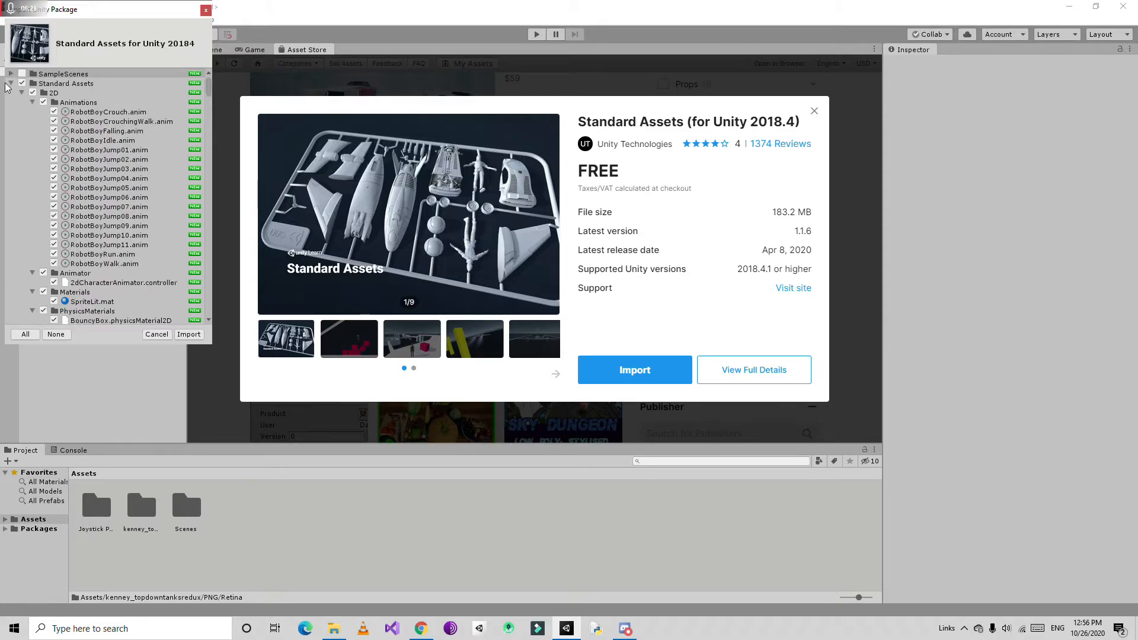
scroll(down, 3)
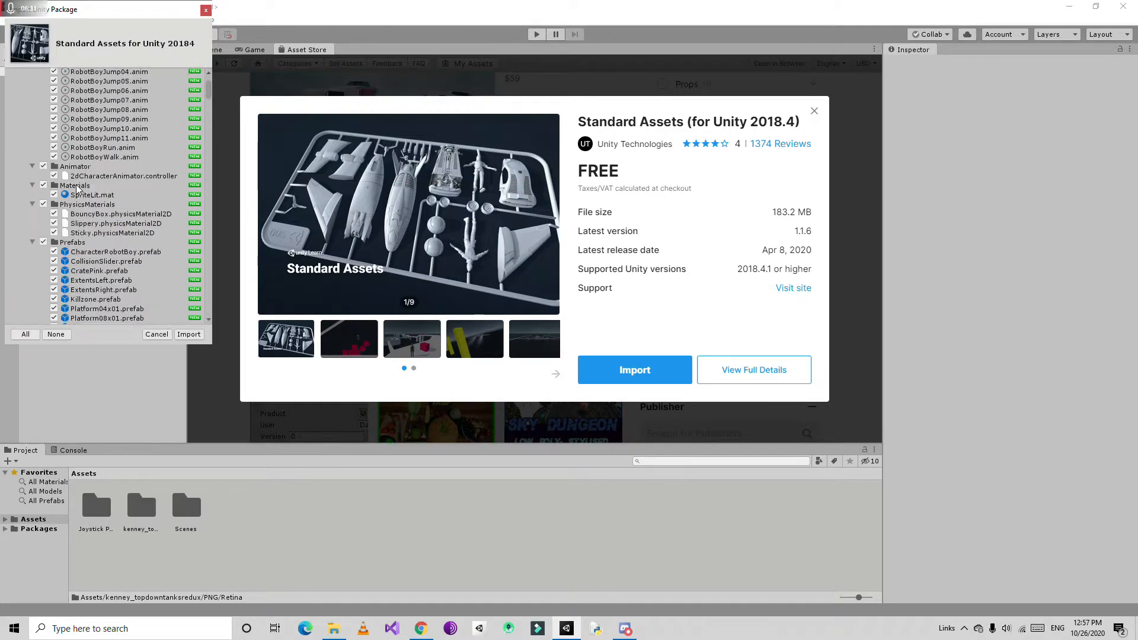
scroll(down, 3)
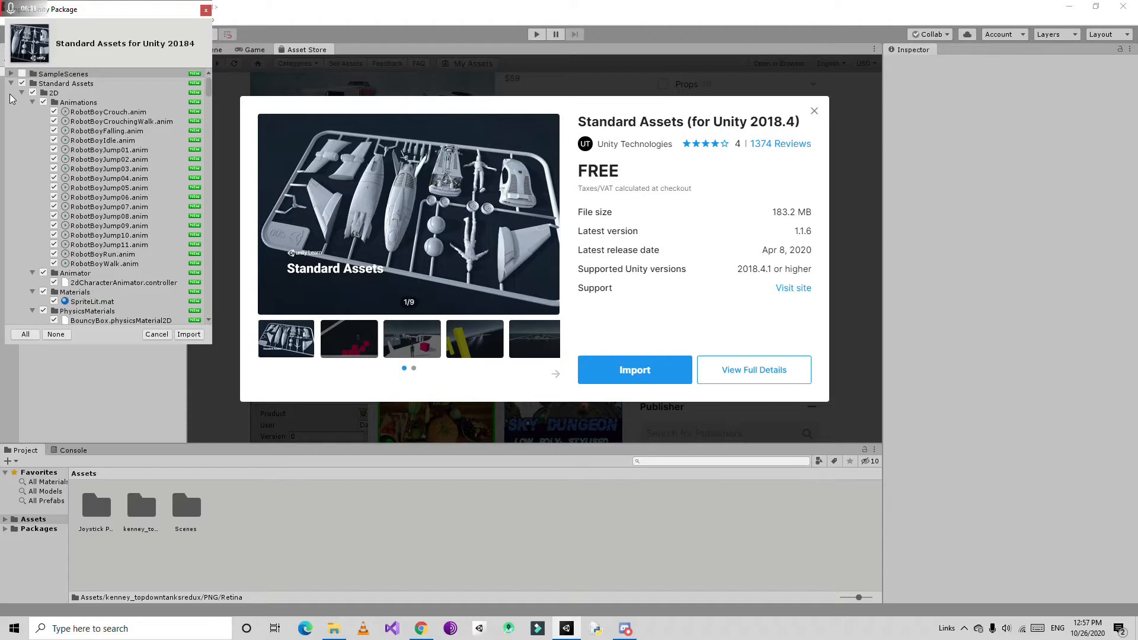
click(21, 73)
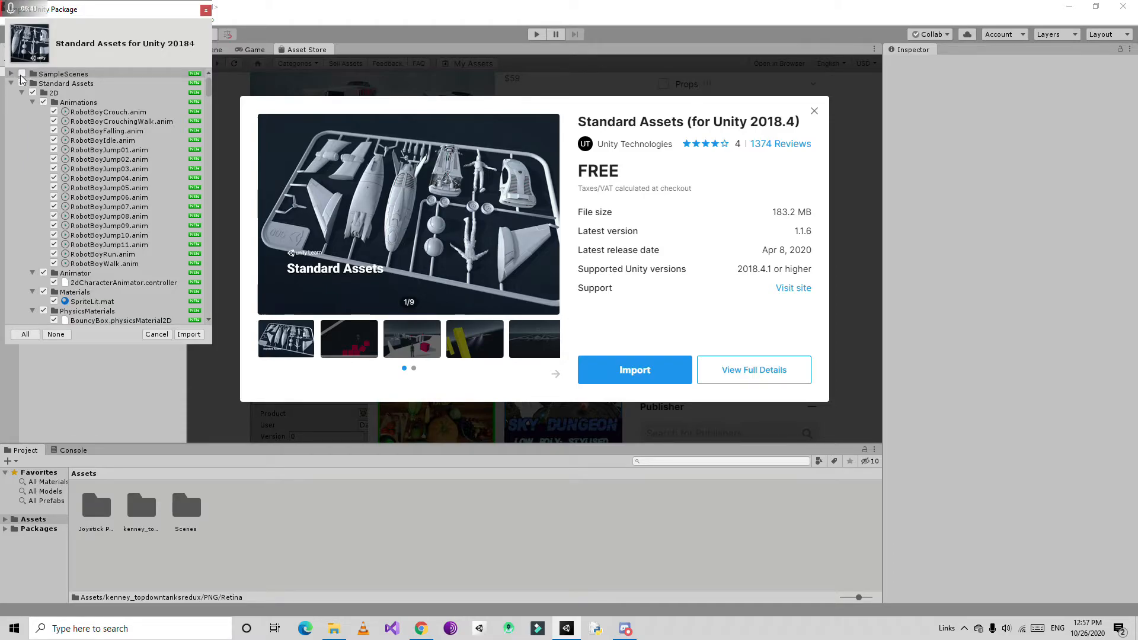
click(11, 83)
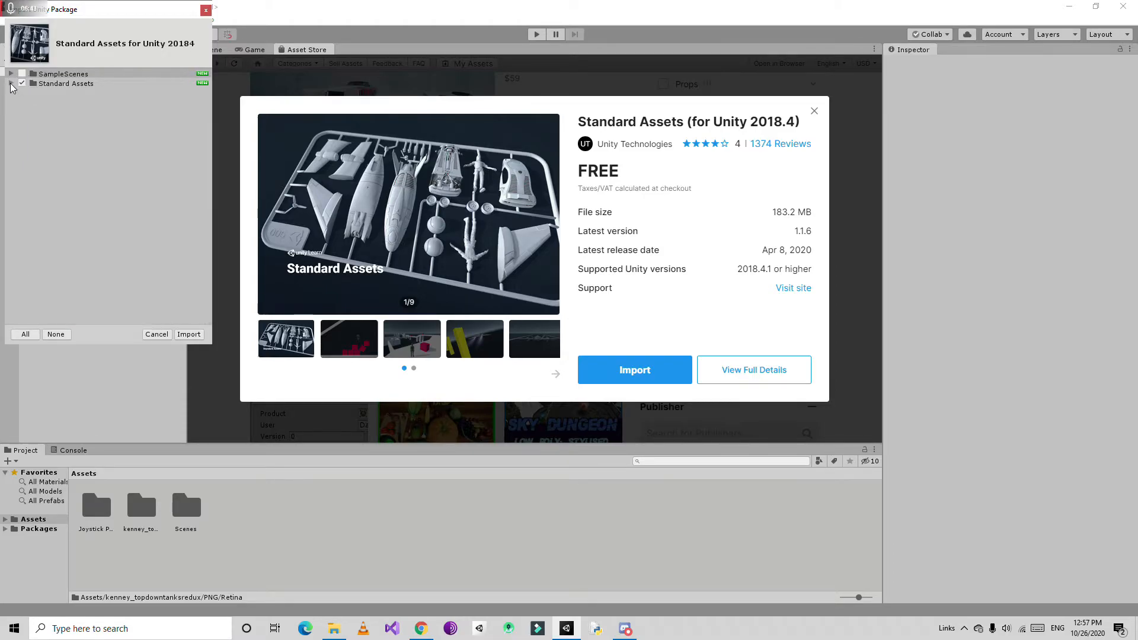
click(65, 83)
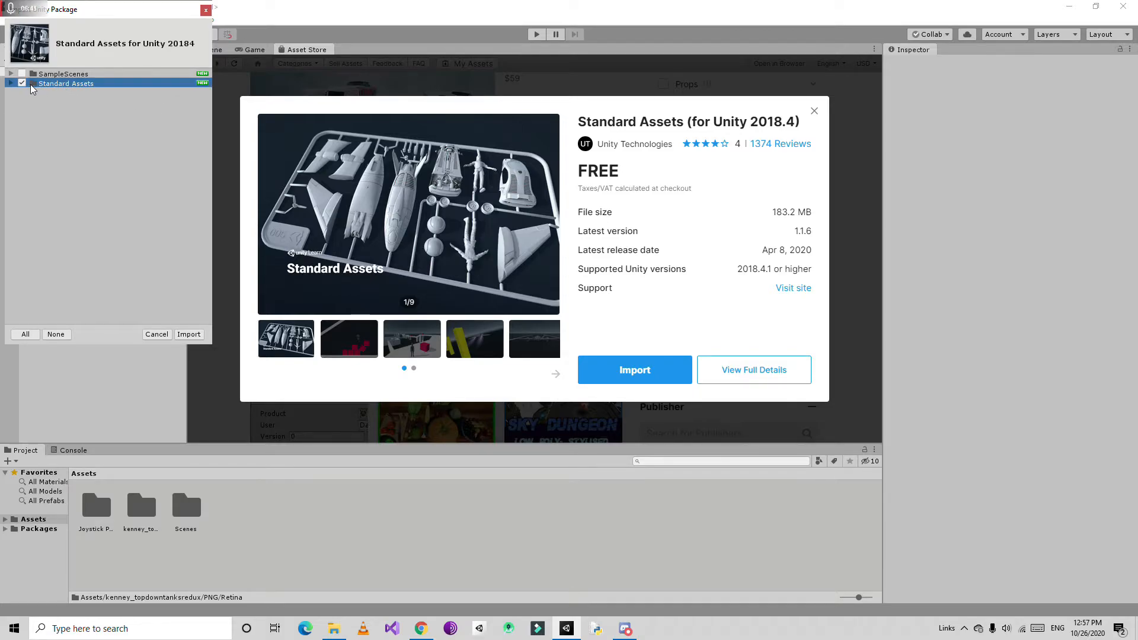
click(12, 82)
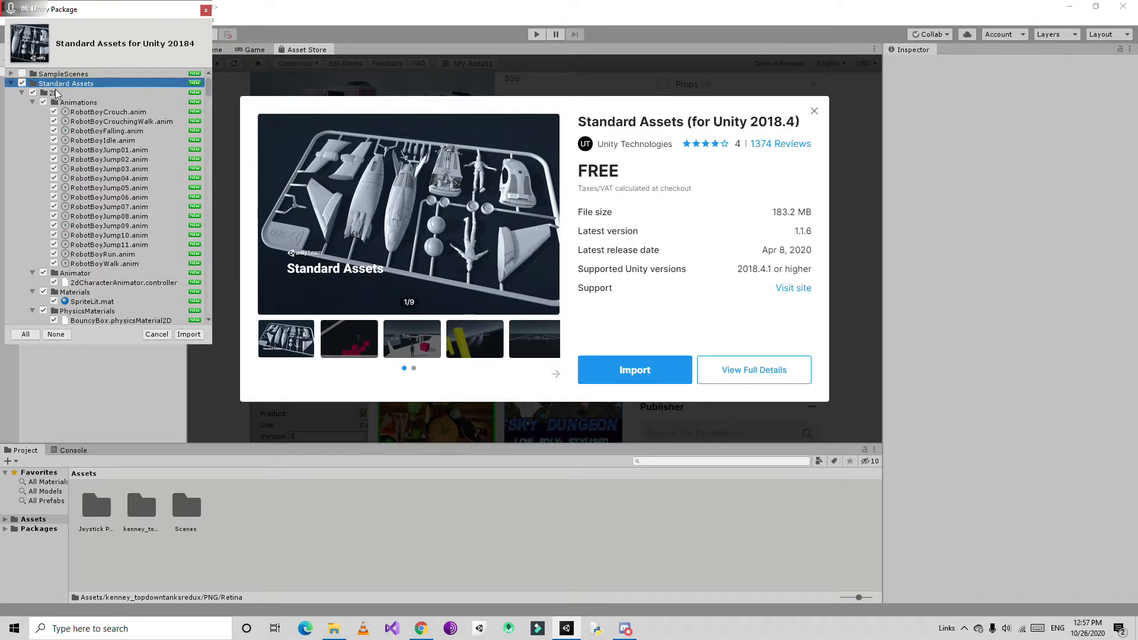
click(21, 83)
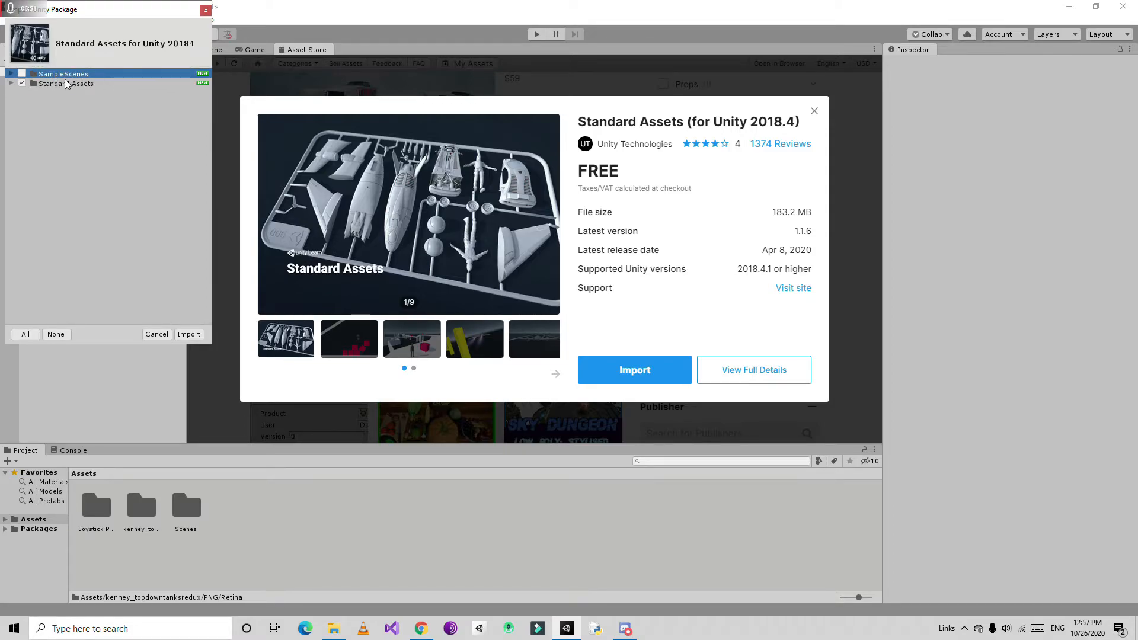
Step: Review the full Standard Assets file list again, collapse it and import everything into the project
click(65, 83)
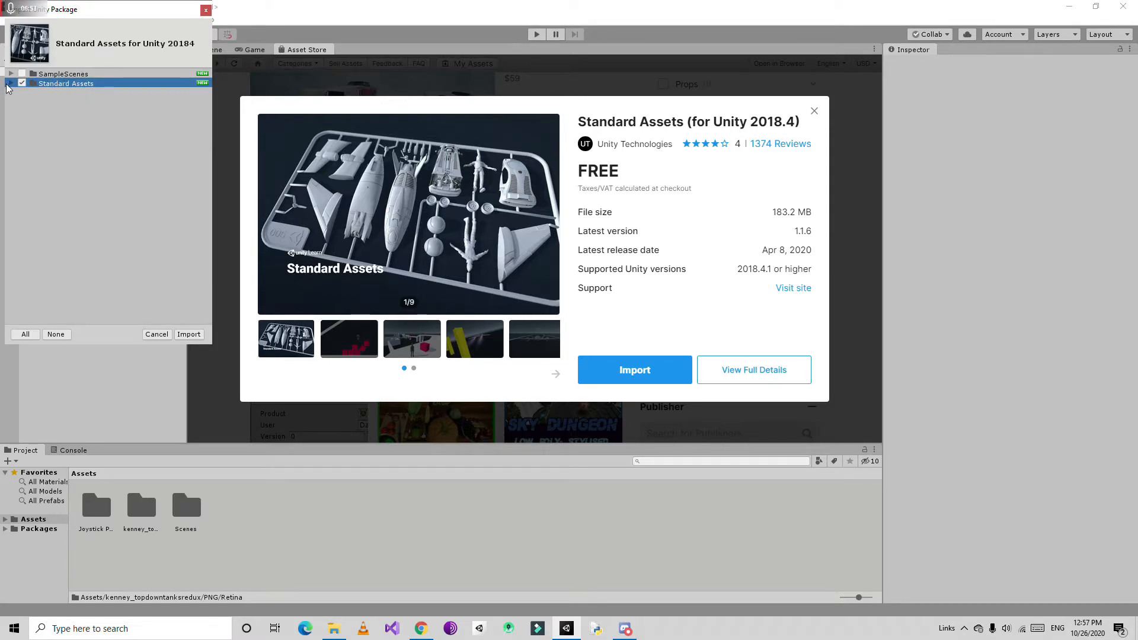
click(13, 83)
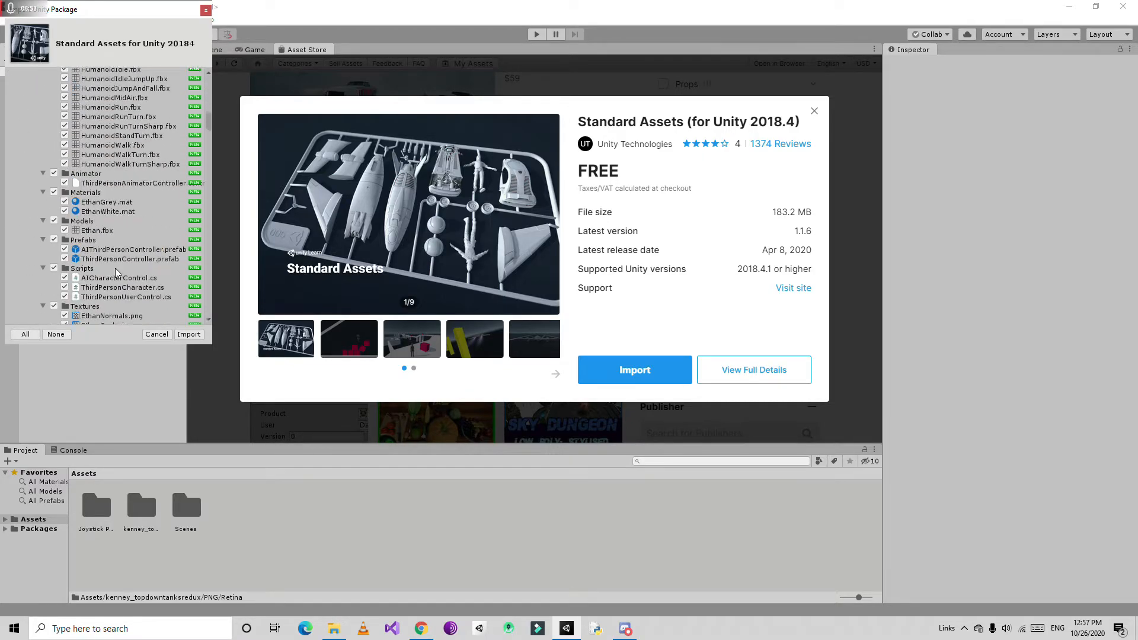
scroll(down, 3)
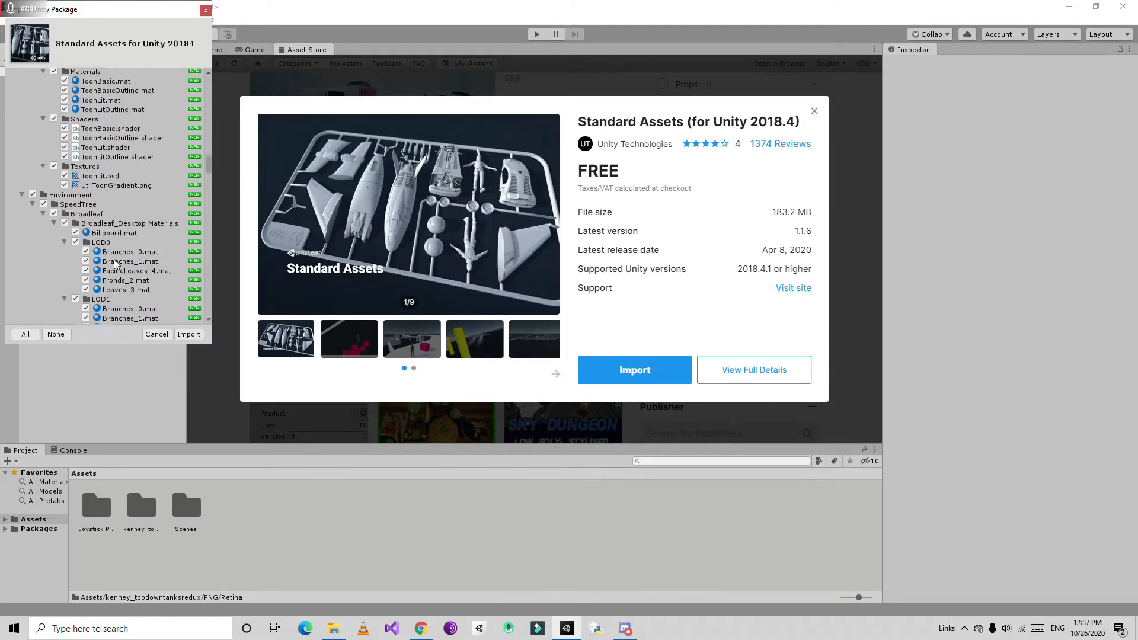
scroll(down, 3)
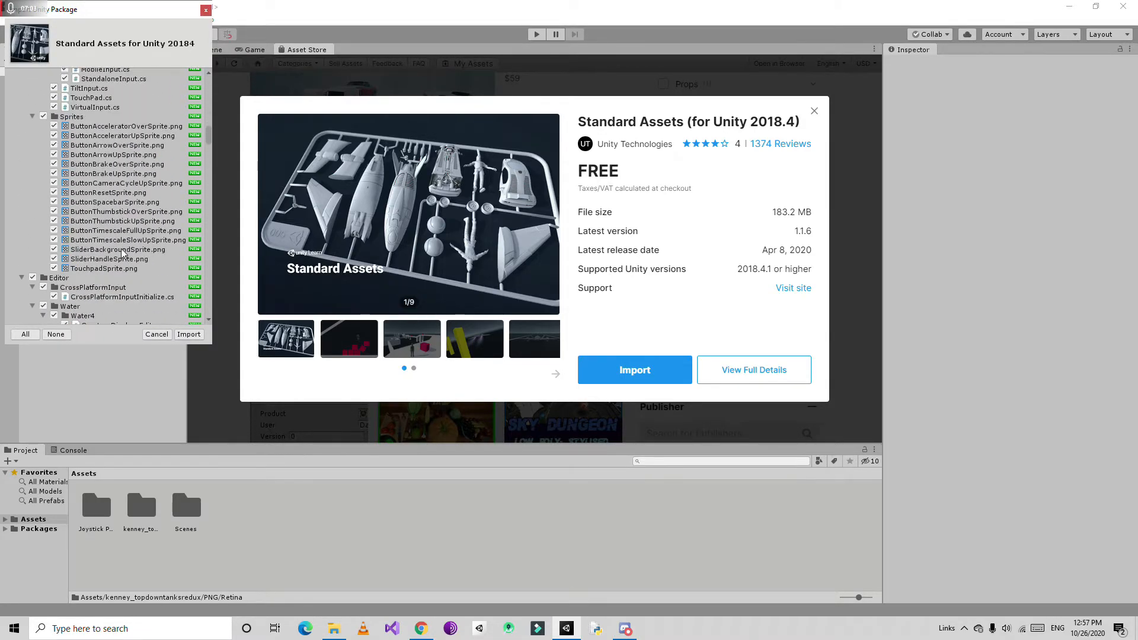
scroll(down, 3)
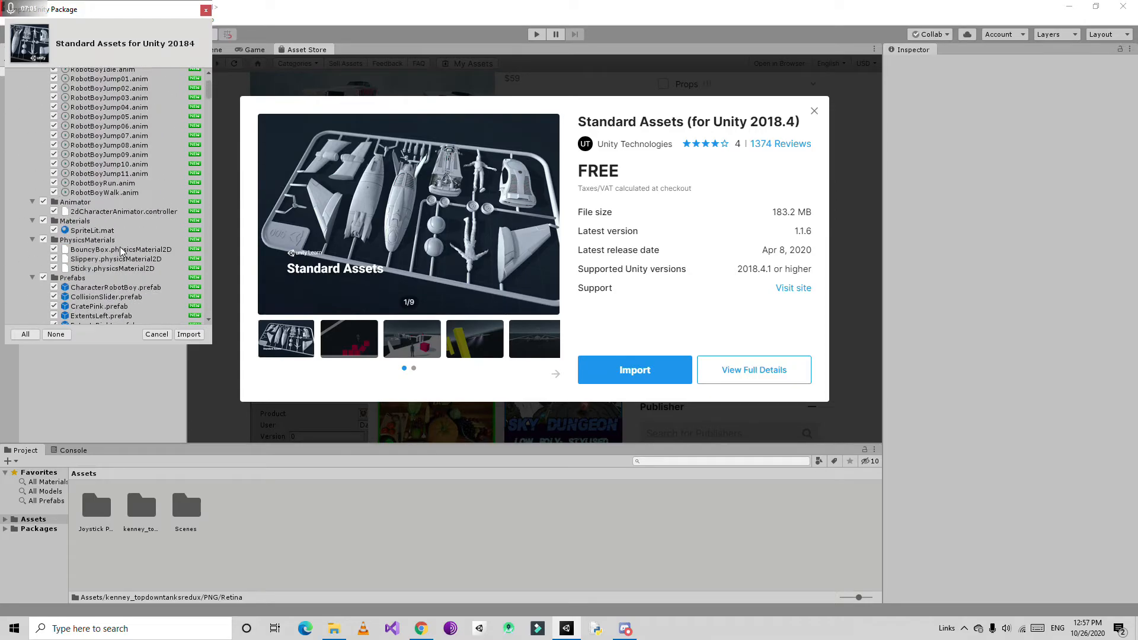
click(65, 83)
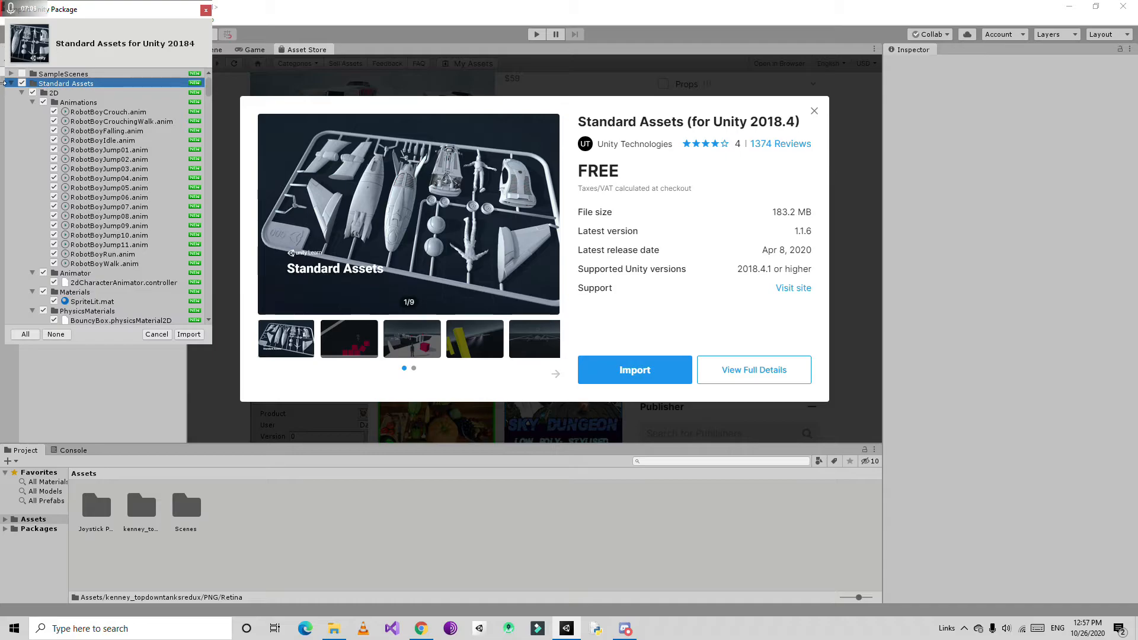
click(6, 83)
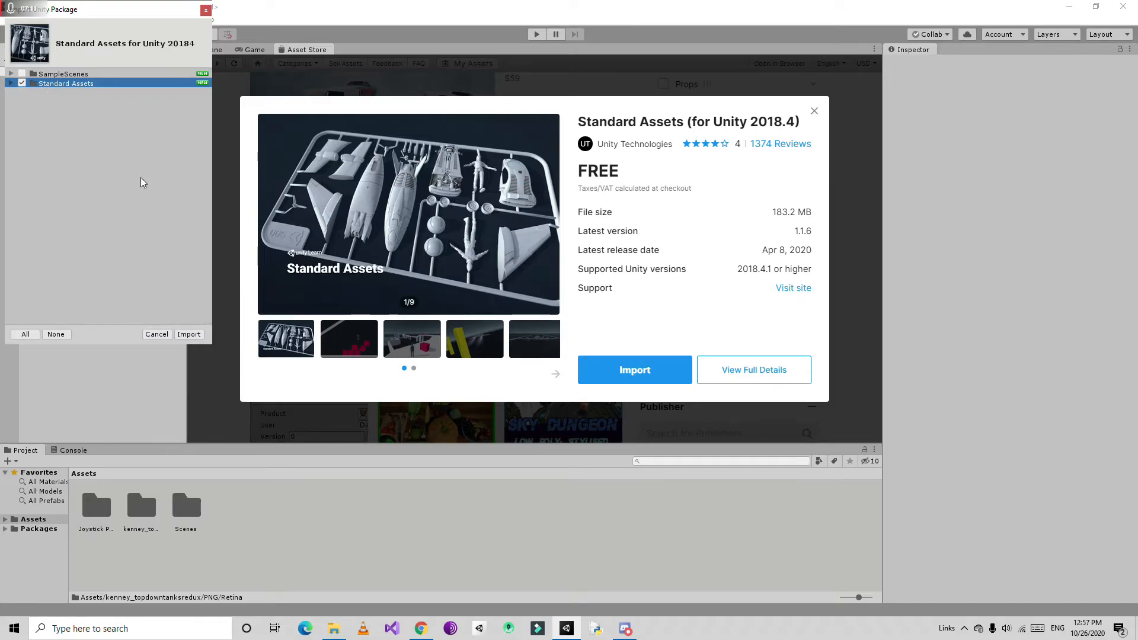
click(188, 334)
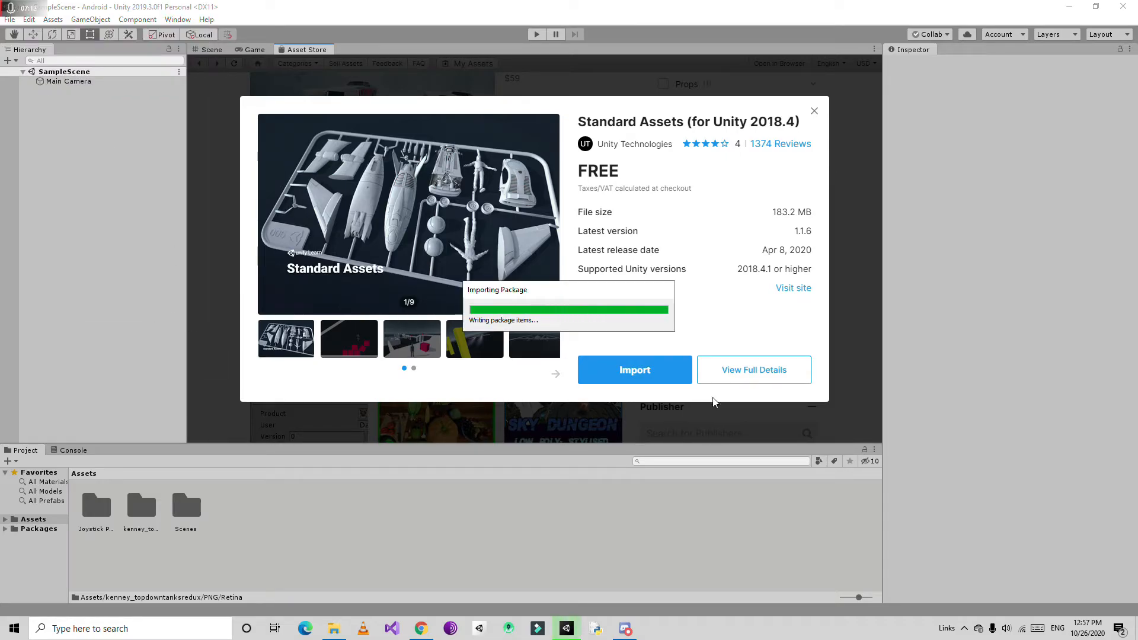
mouse_move(860, 303)
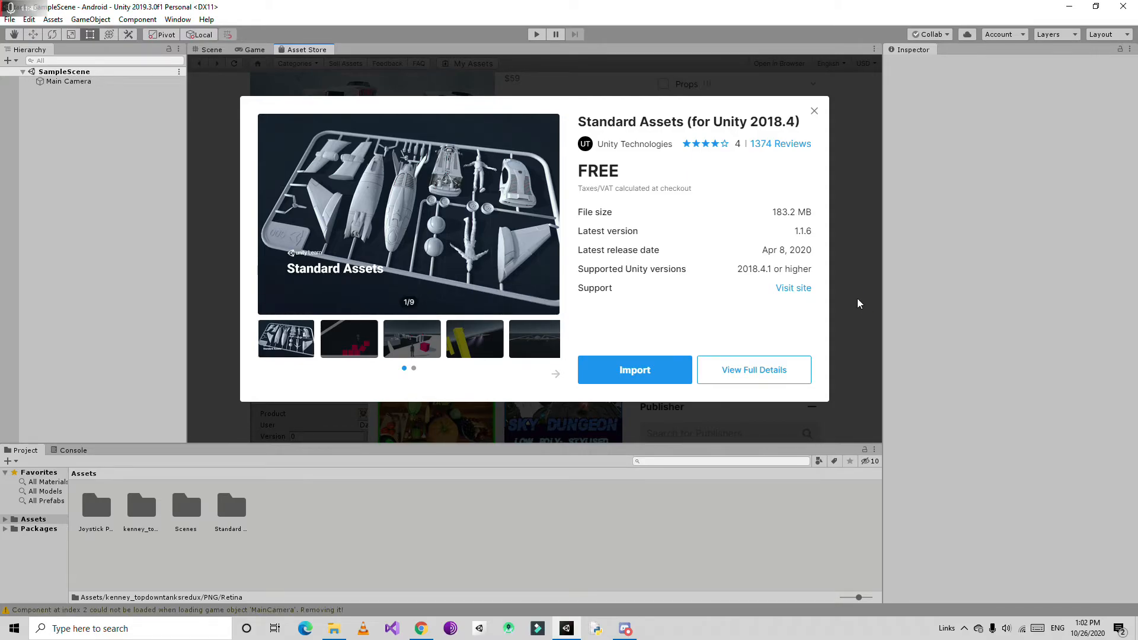
mouse_move(234, 65)
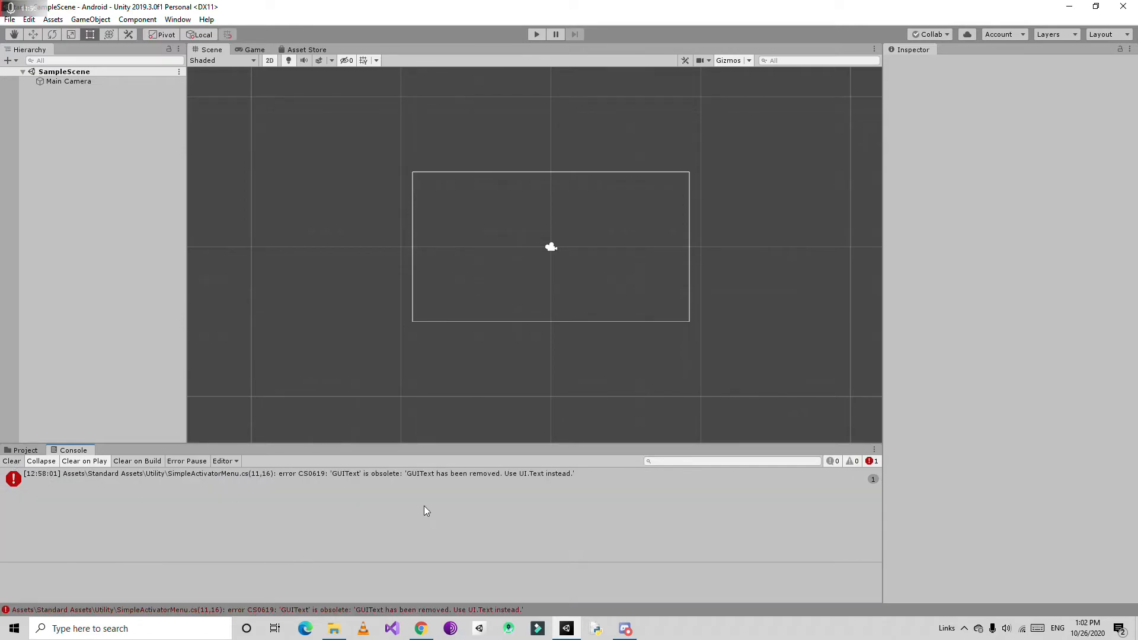
mouse_move(659, 114)
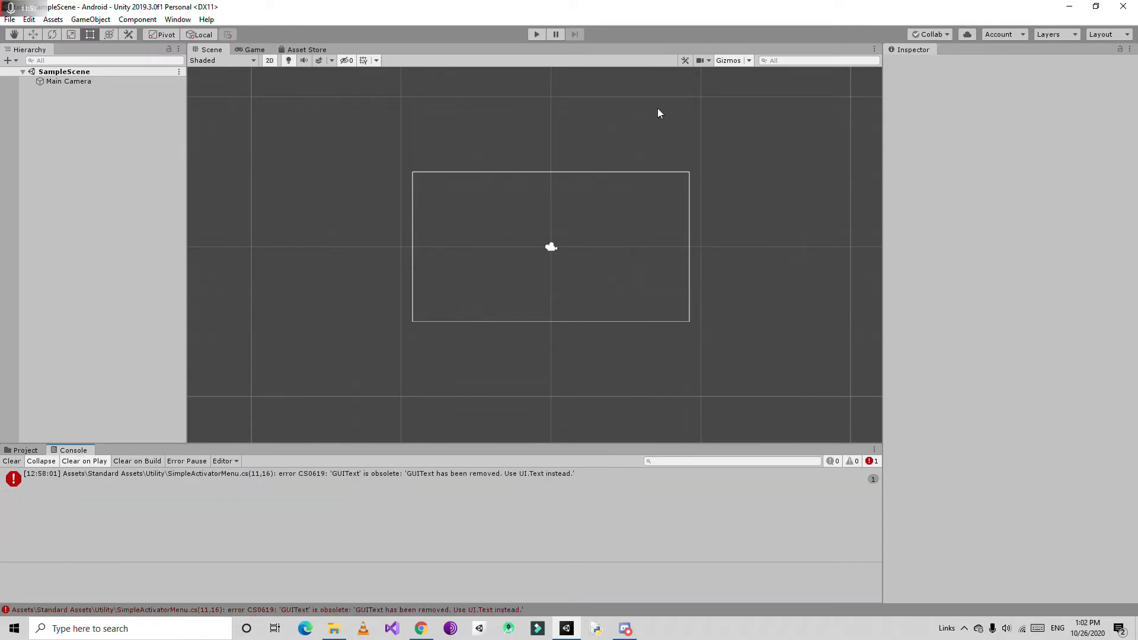
Step: Delete SimpleActivatorMenu.cs from Standard Assets > Utility and confirm the GUIText error is gone in the Console
click(536, 35)
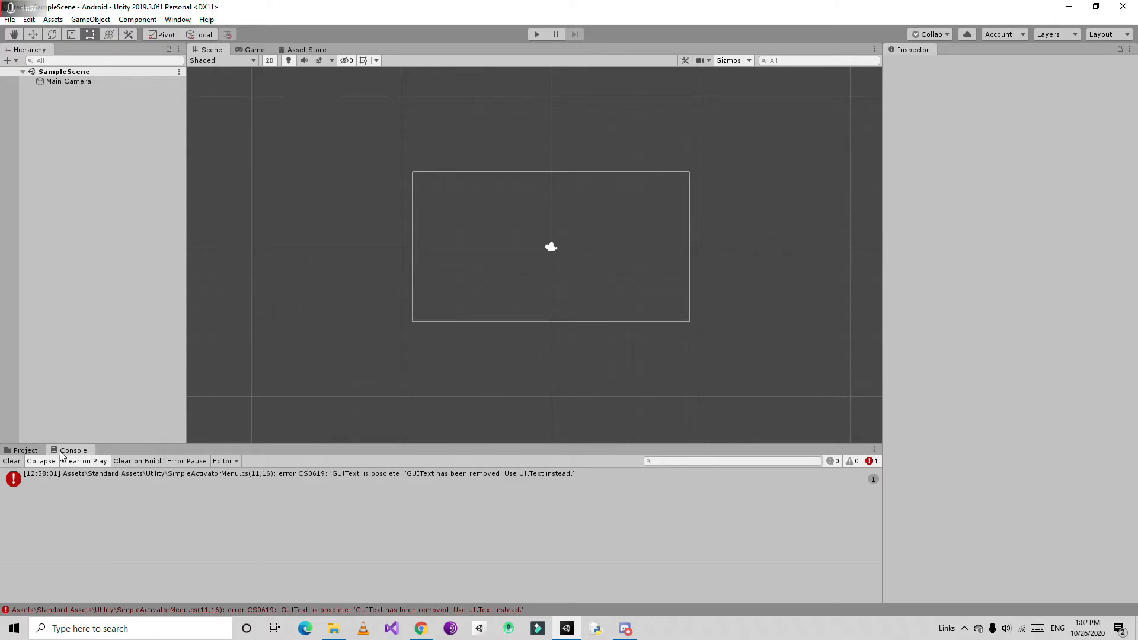
click(25, 450)
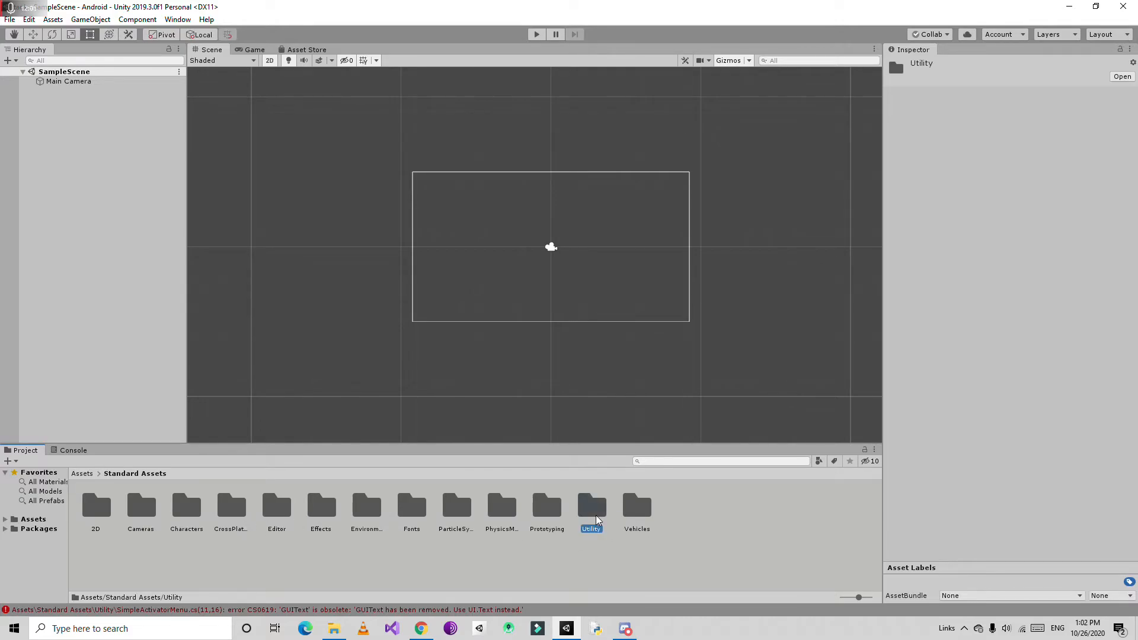
double_click(590, 506)
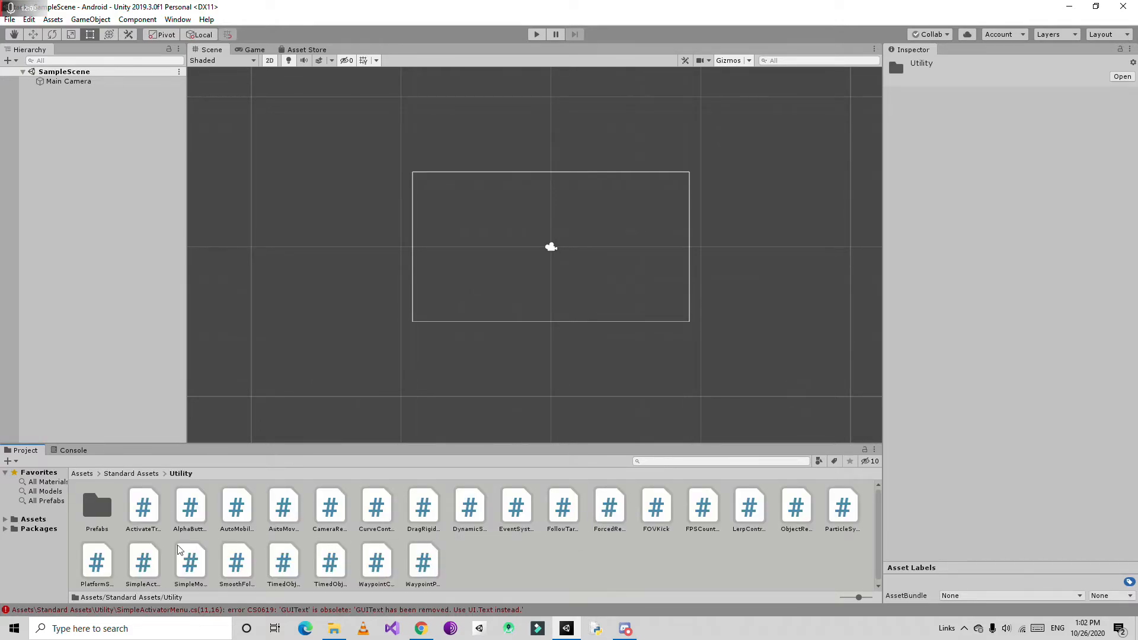
click(143, 560)
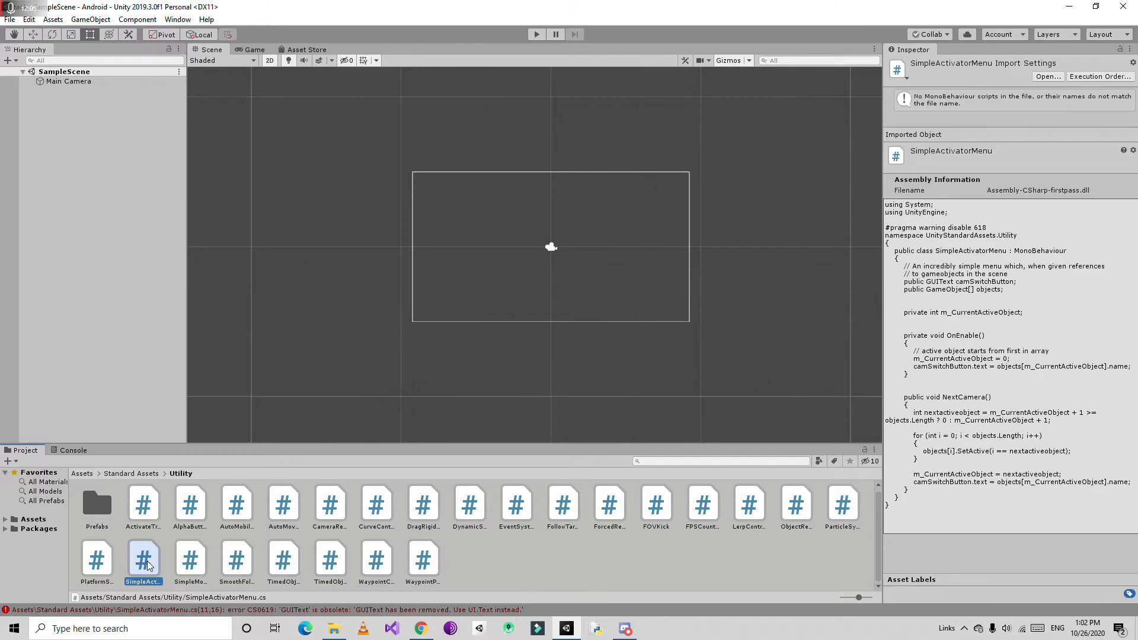
right_click(144, 562)
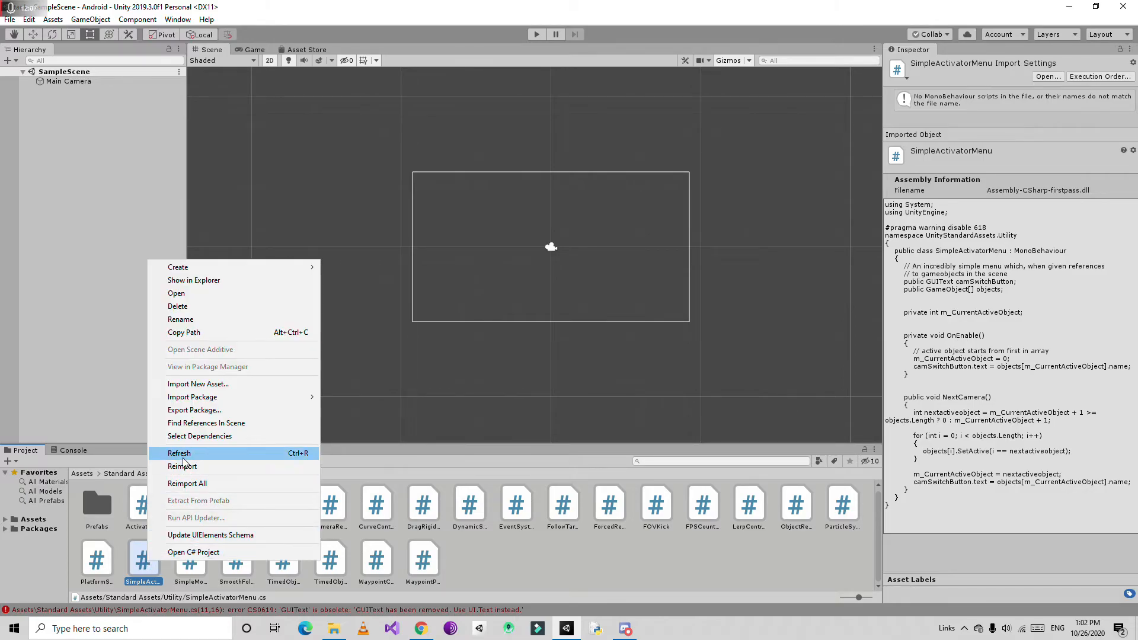
mouse_move(193, 410)
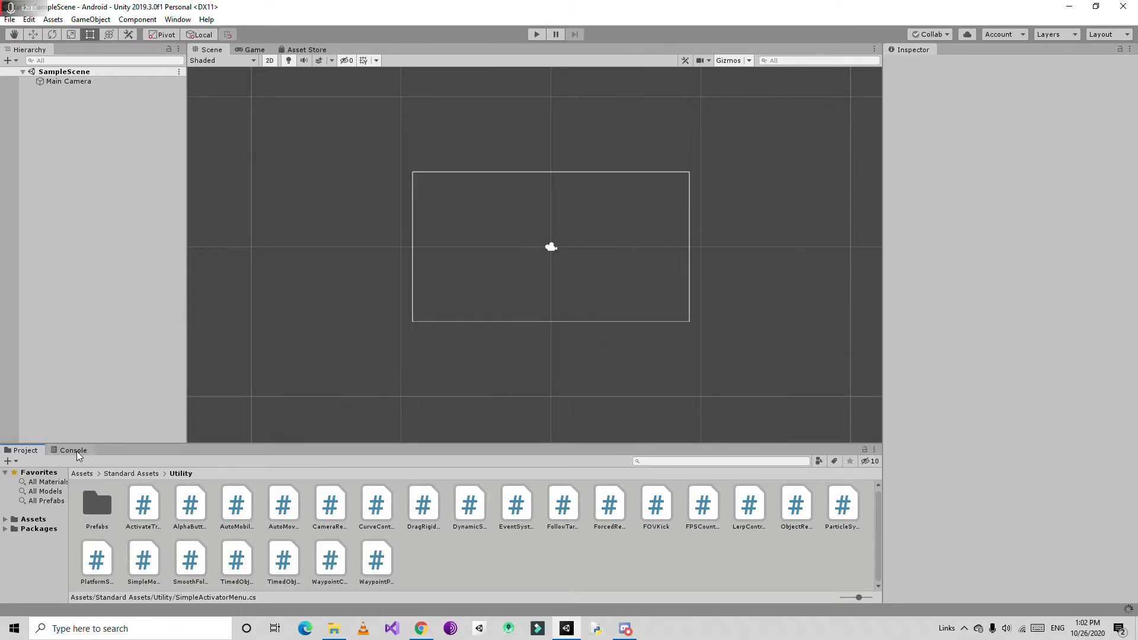
click(73, 450)
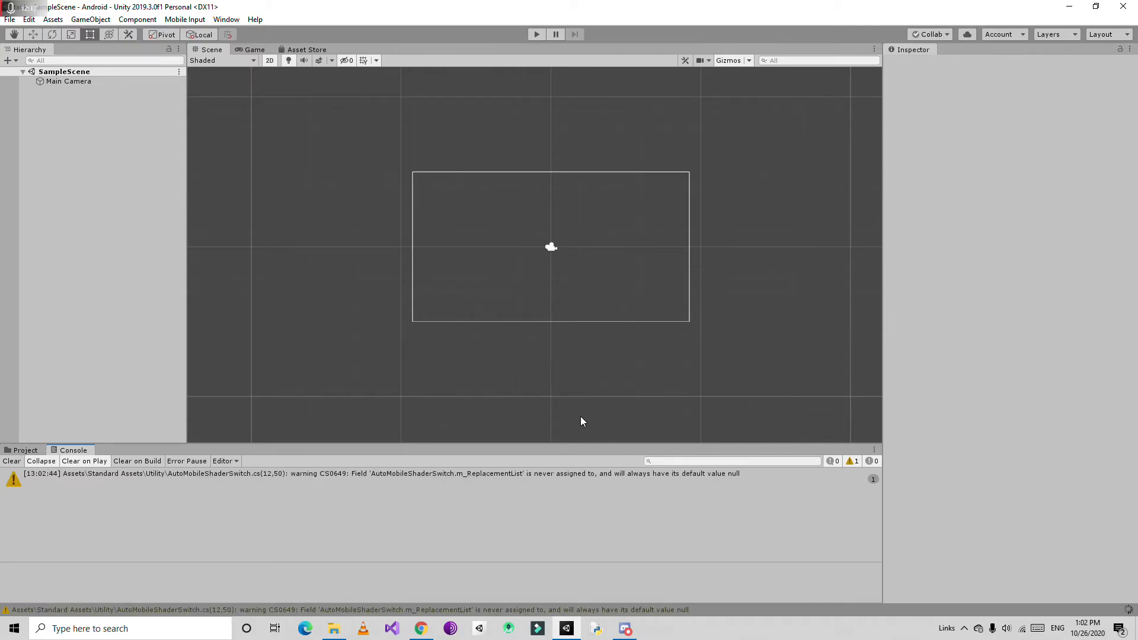
click(25, 450)
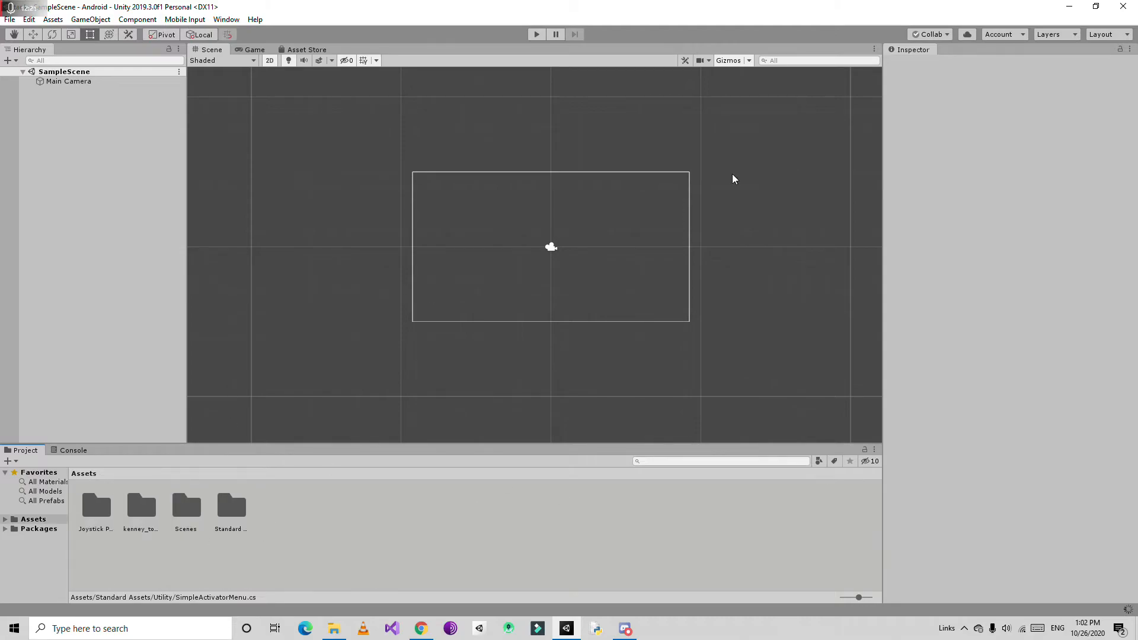
mouse_move(70, 450)
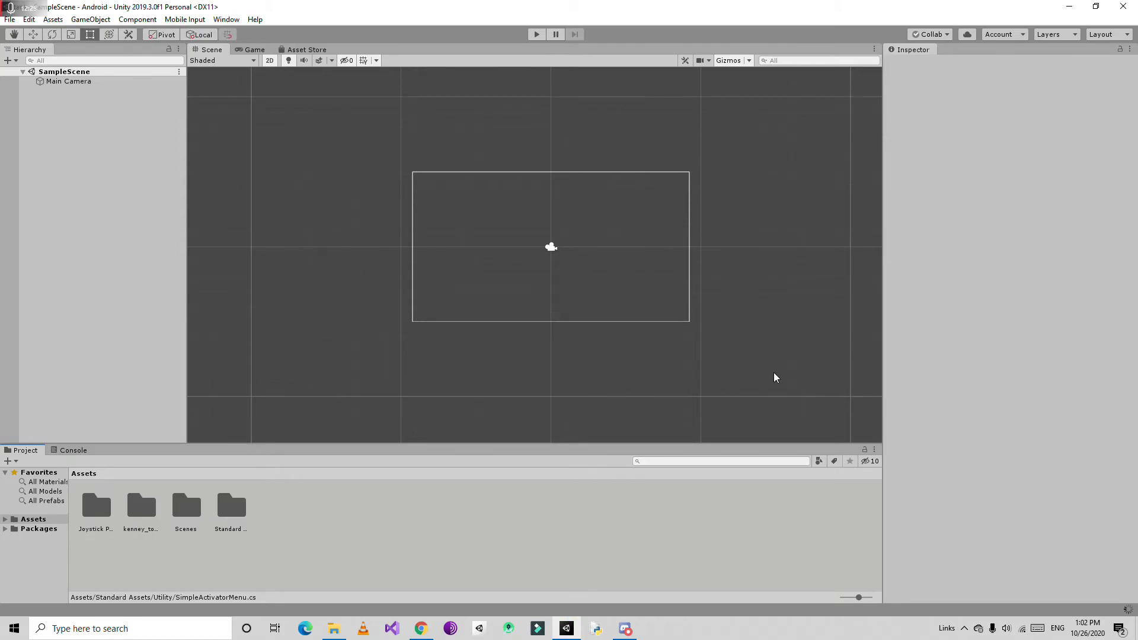
click(73, 451)
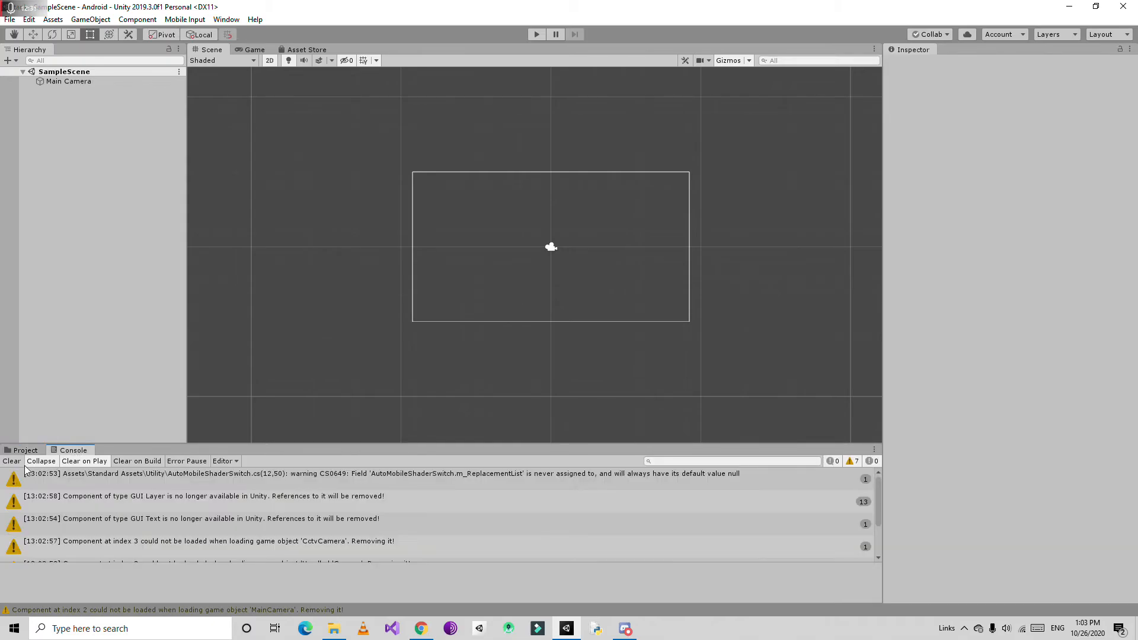
click(25, 450)
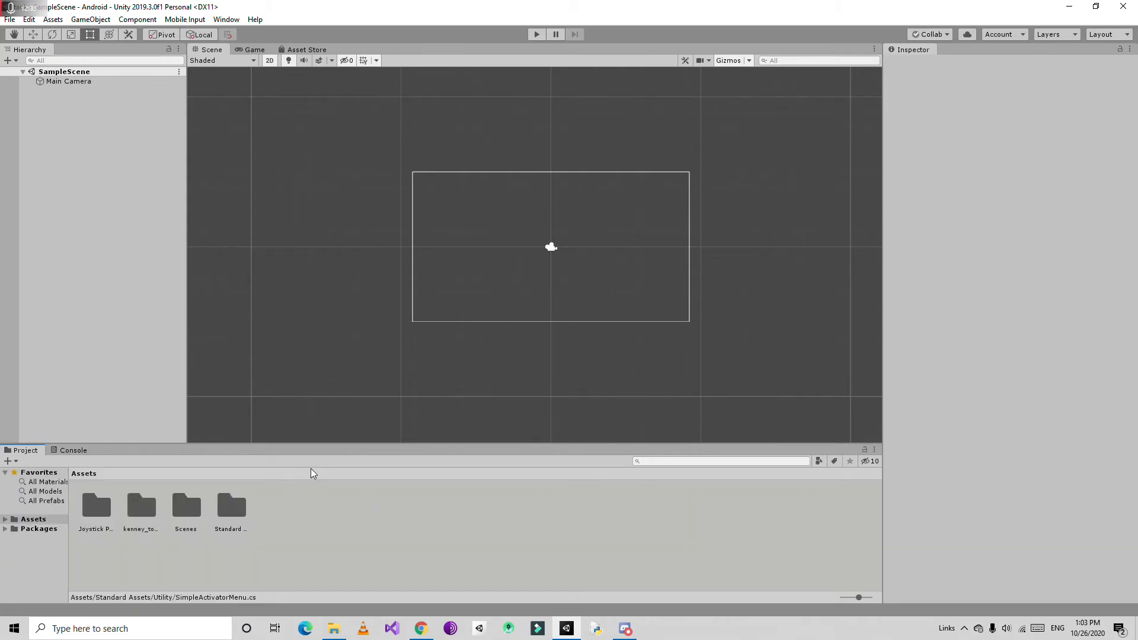
mouse_move(336, 203)
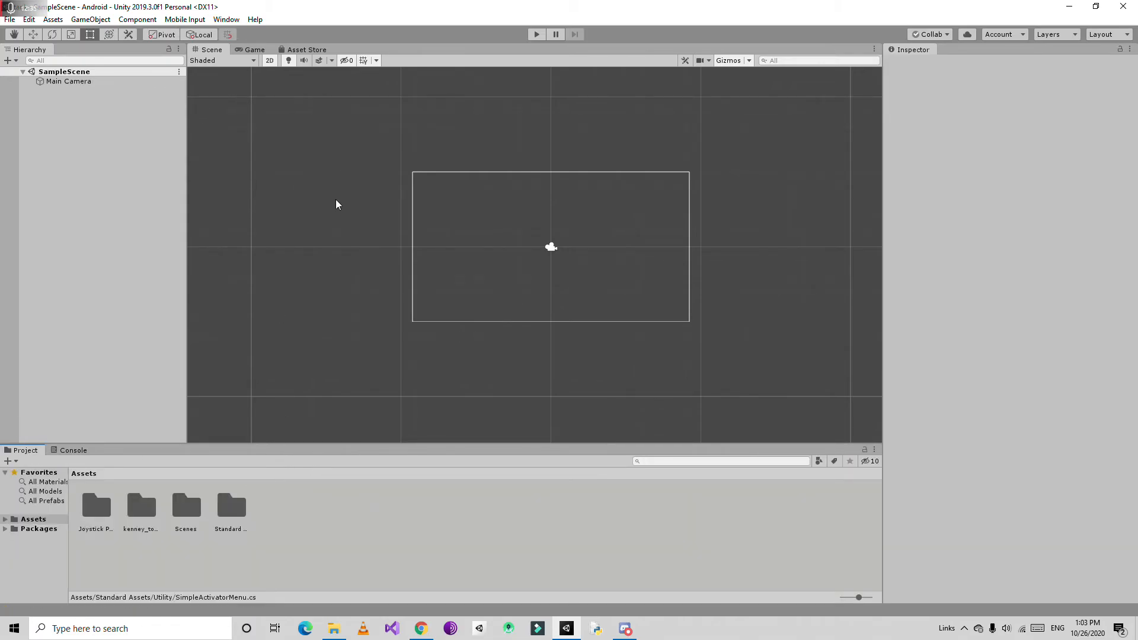
mouse_move(226, 19)
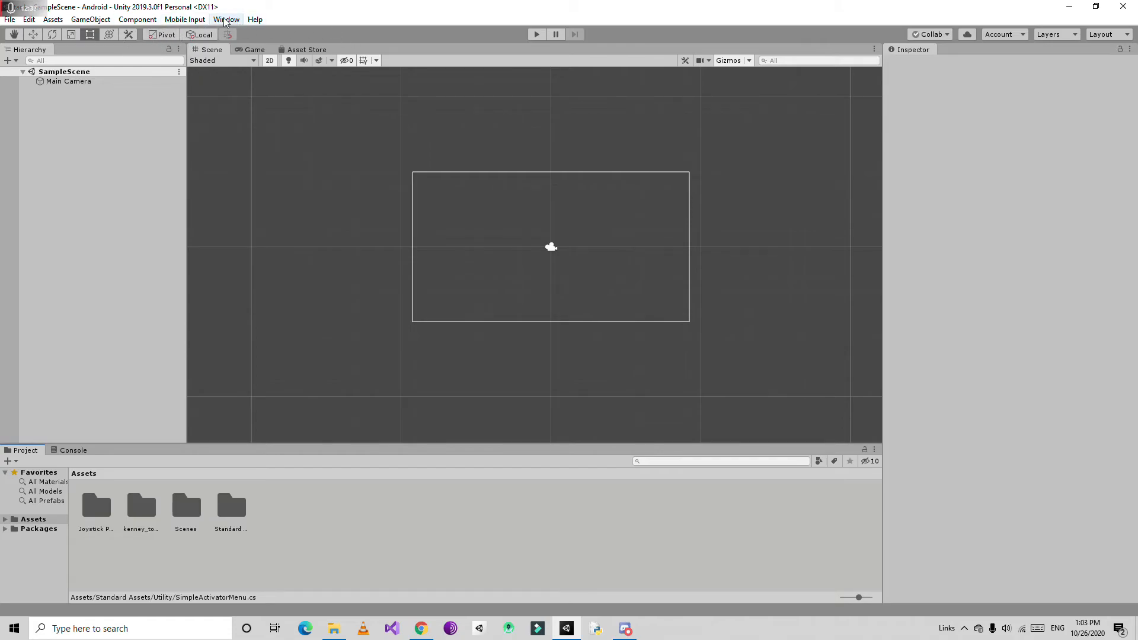
mouse_move(189, 20)
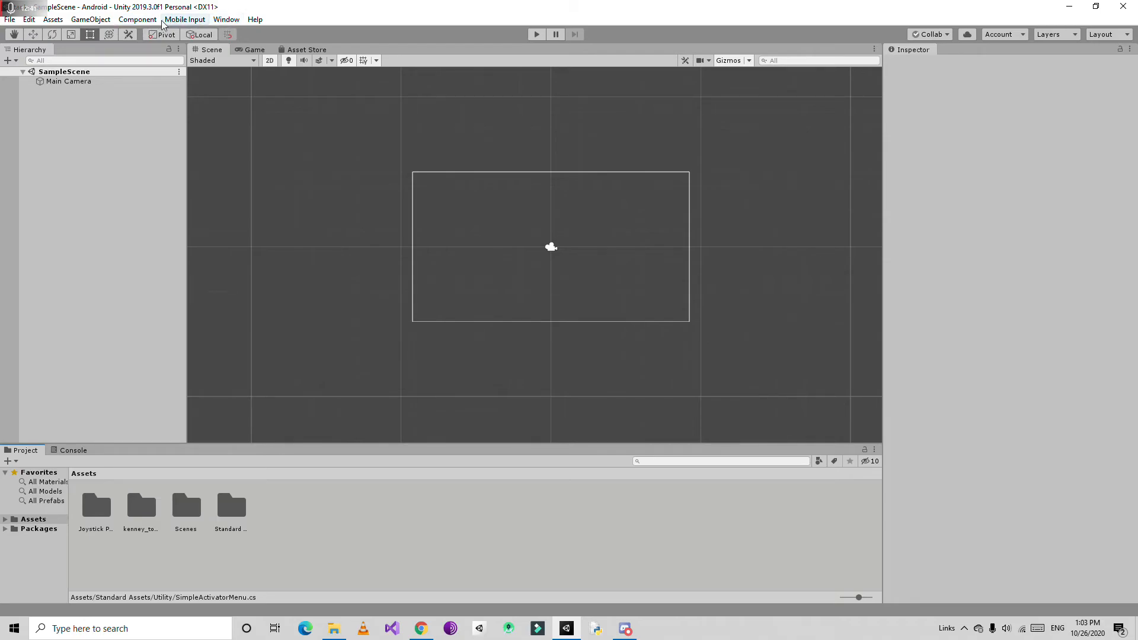
click(185, 19)
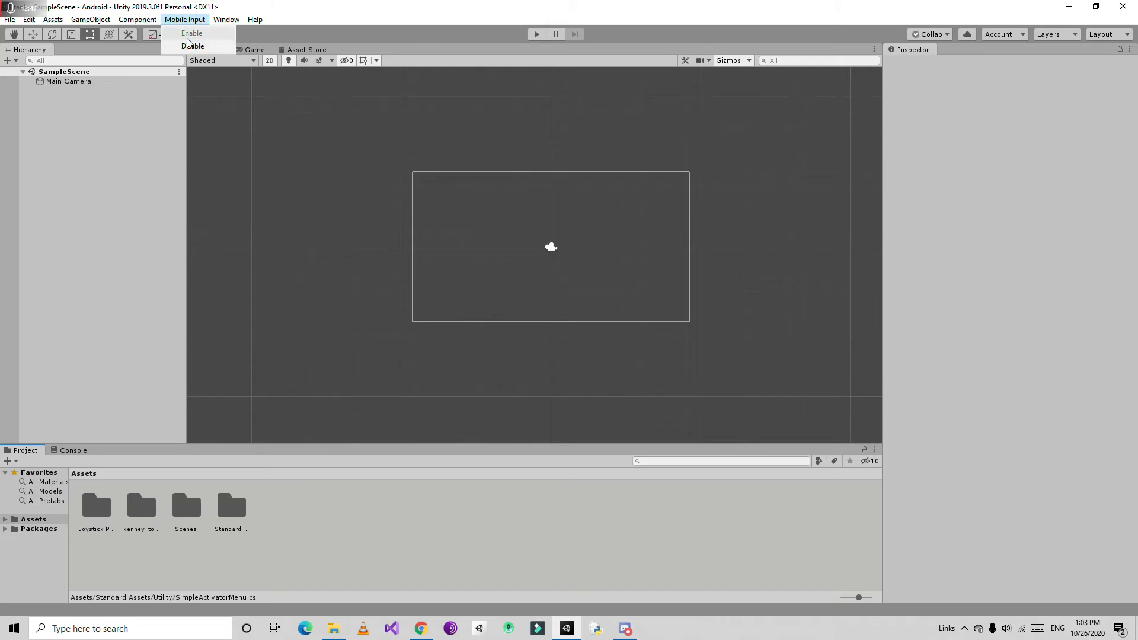
mouse_move(191, 33)
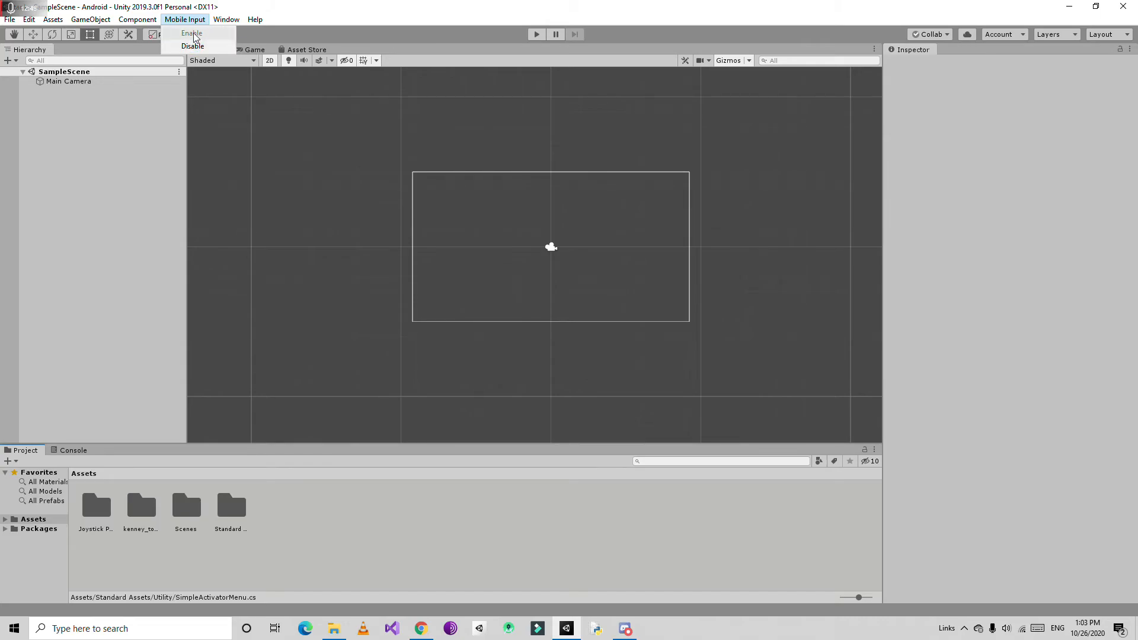
mouse_move(102, 102)
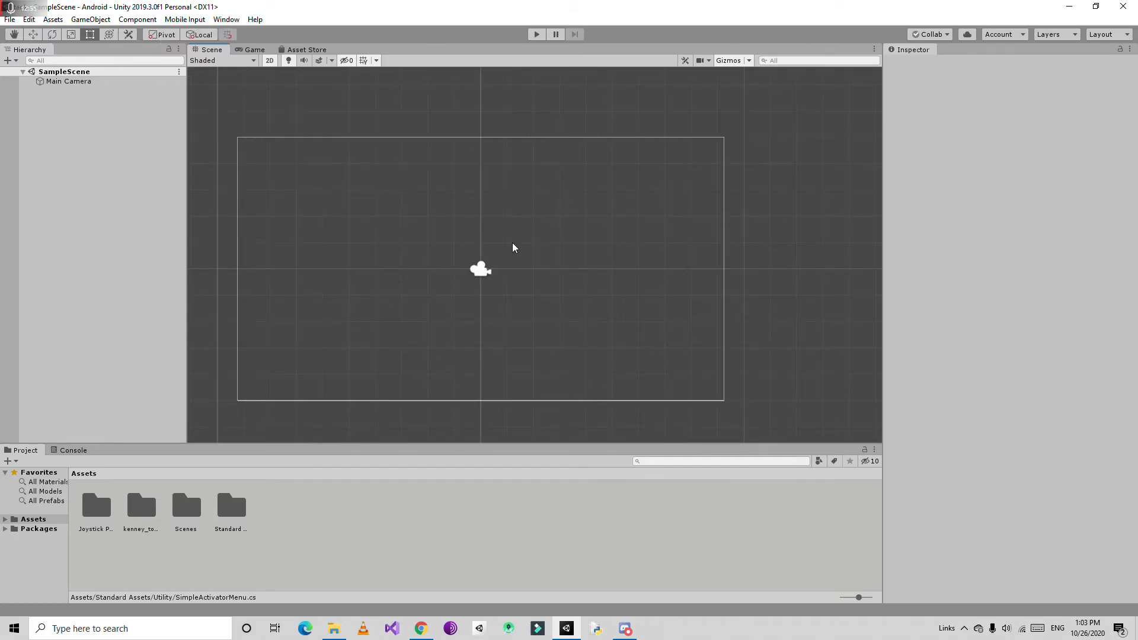
mouse_move(157, 524)
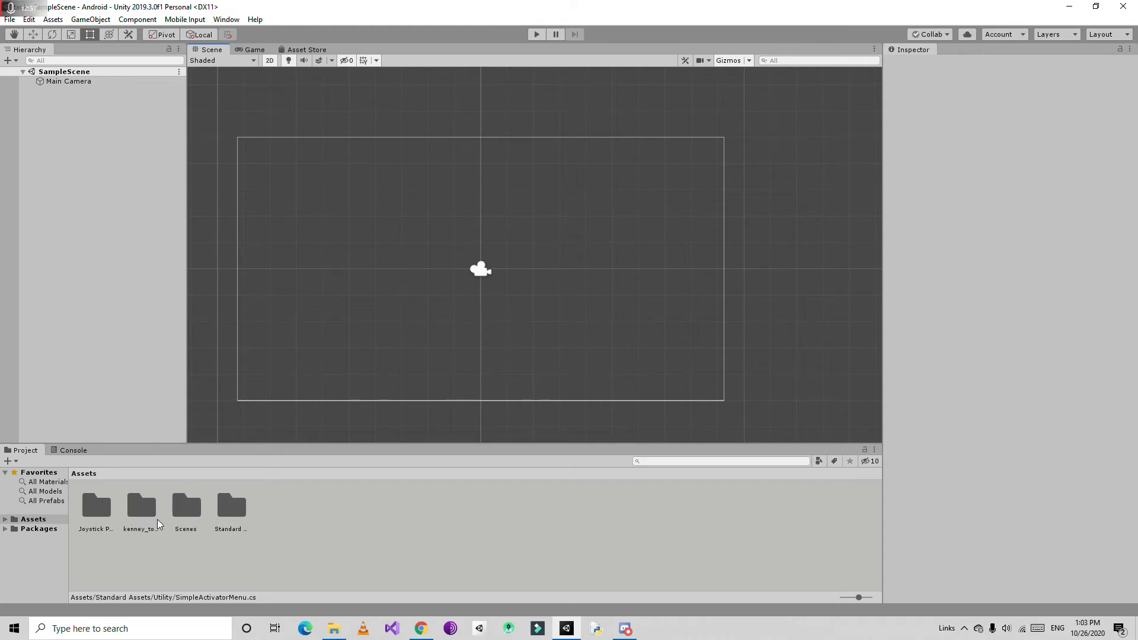
Step: Drag the tank_green sprite from kenney_topdowntanksredux > PNG > Retina into the Scene view
double_click(141, 504)
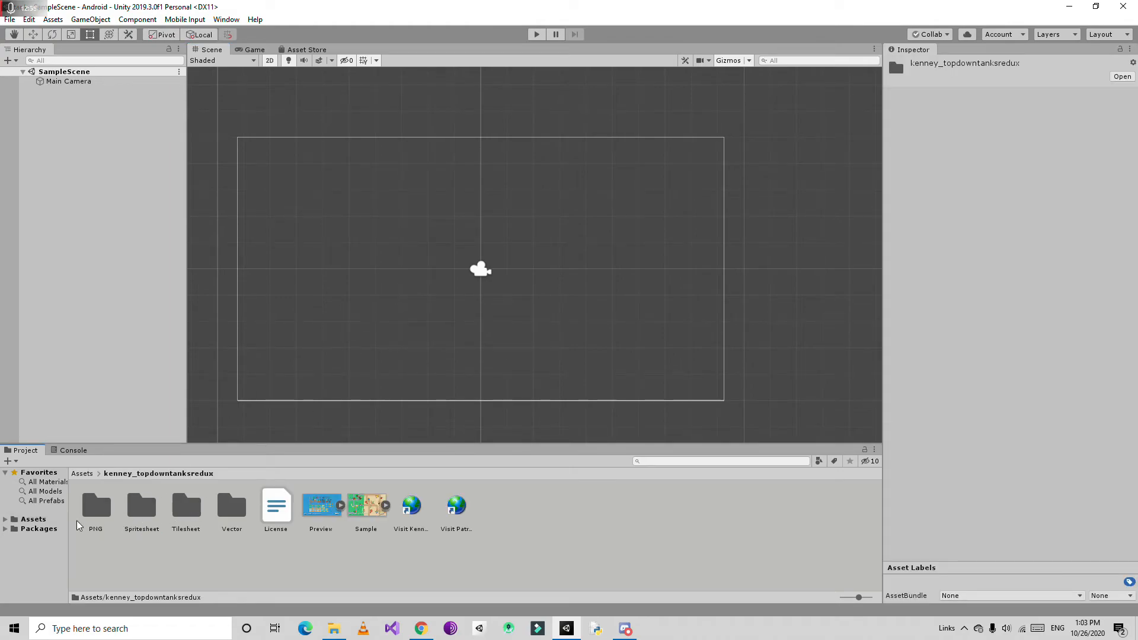
double_click(95, 506)
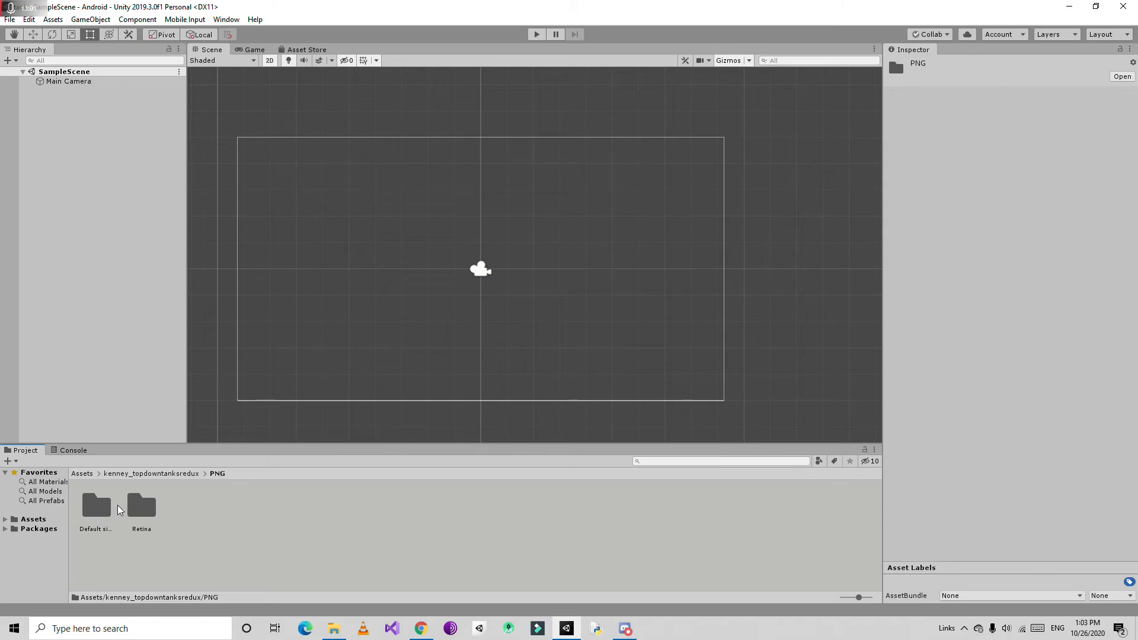
double_click(141, 506)
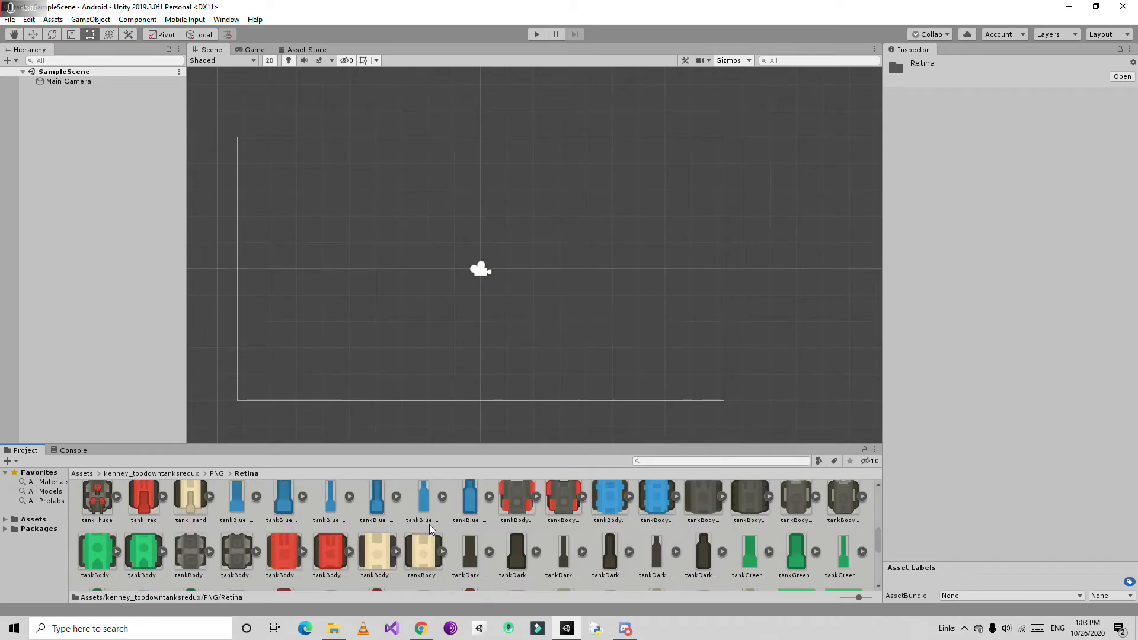
scroll(down, 3)
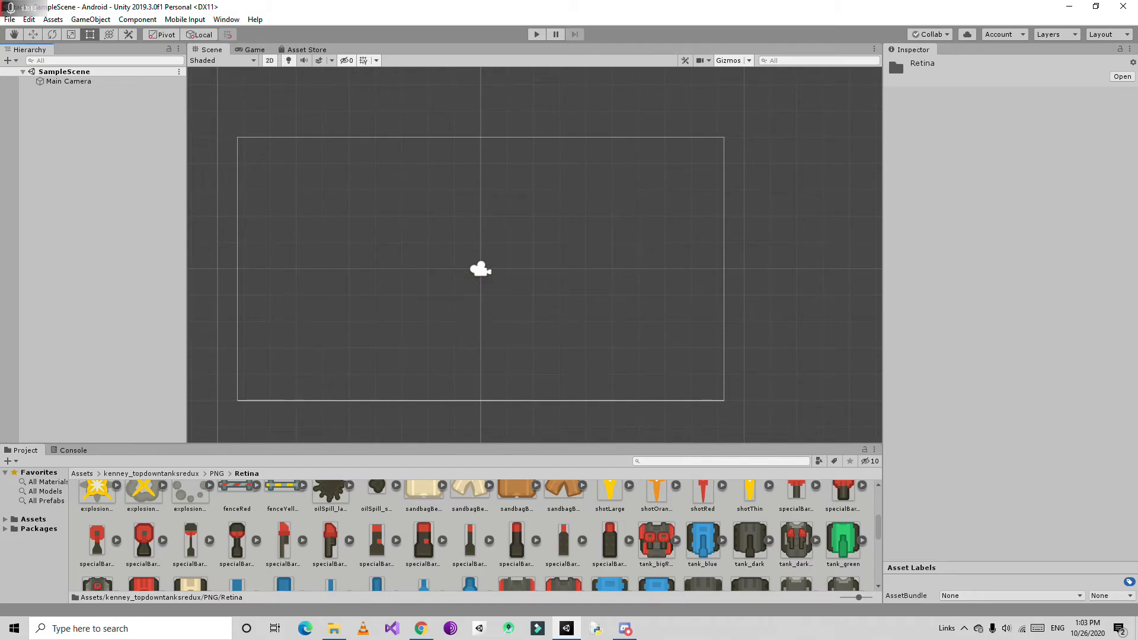
drag(841, 541, 479, 271)
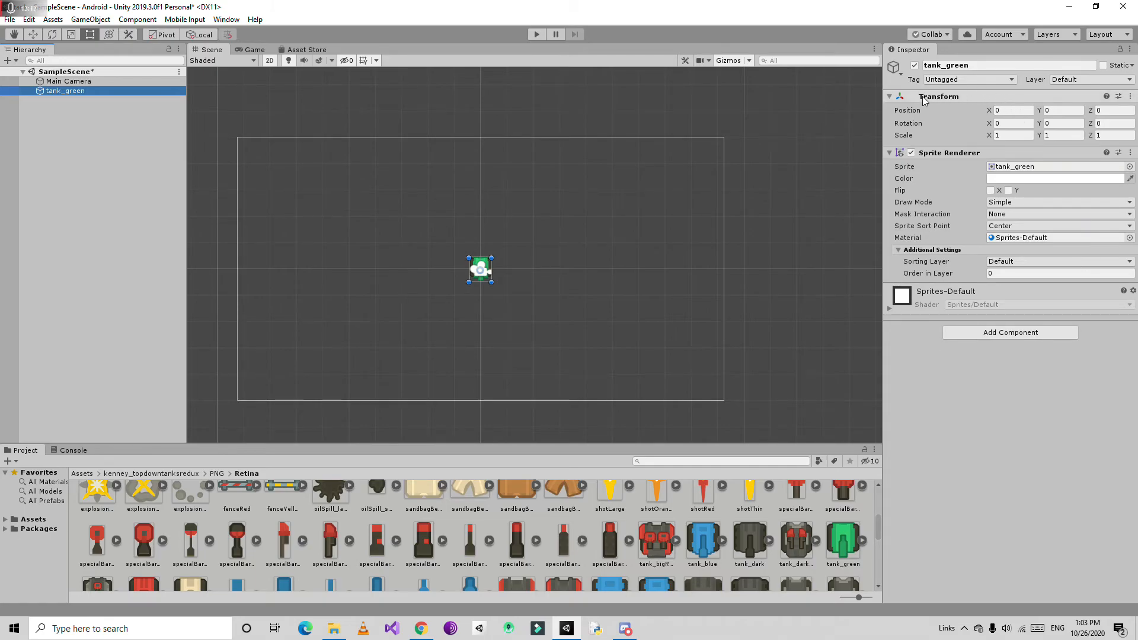
click(1062, 135)
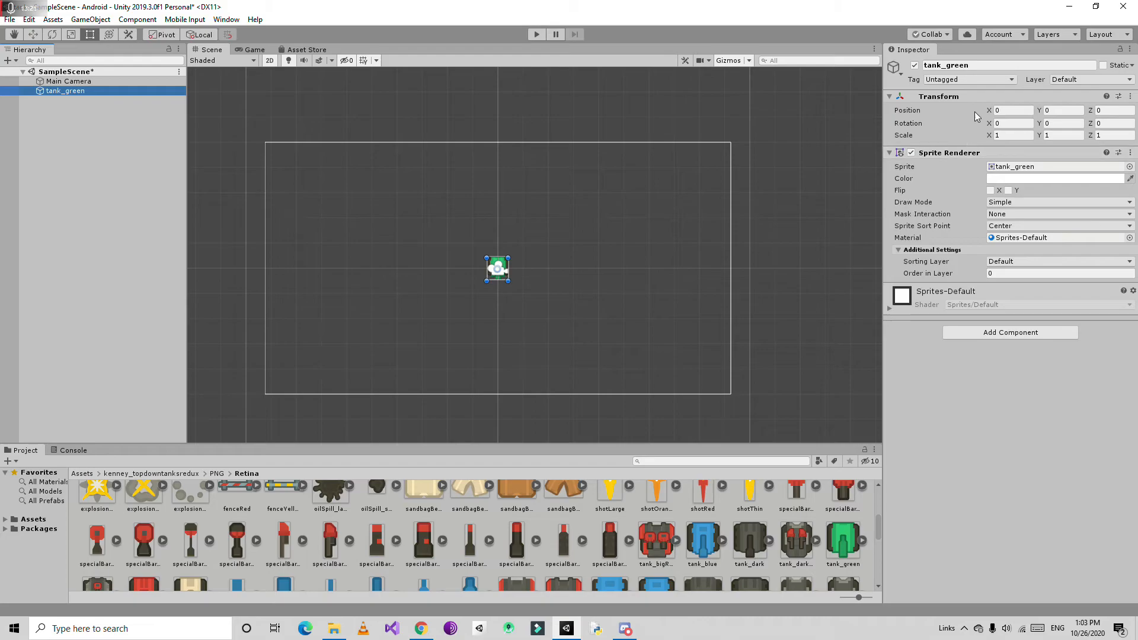
text(2.25)
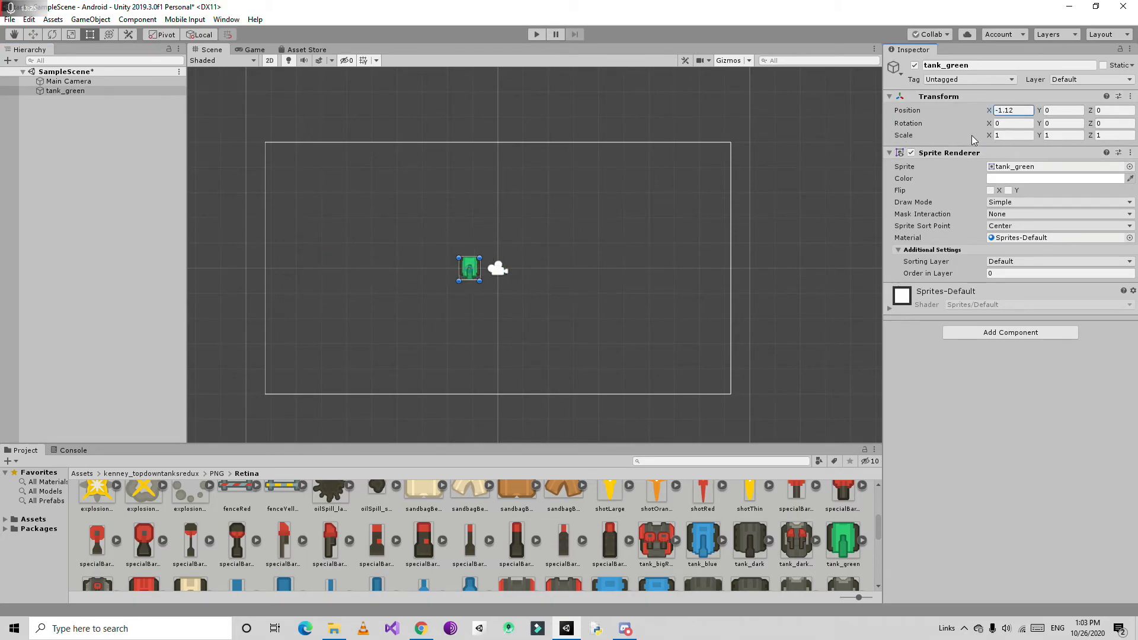
text(-2.73)
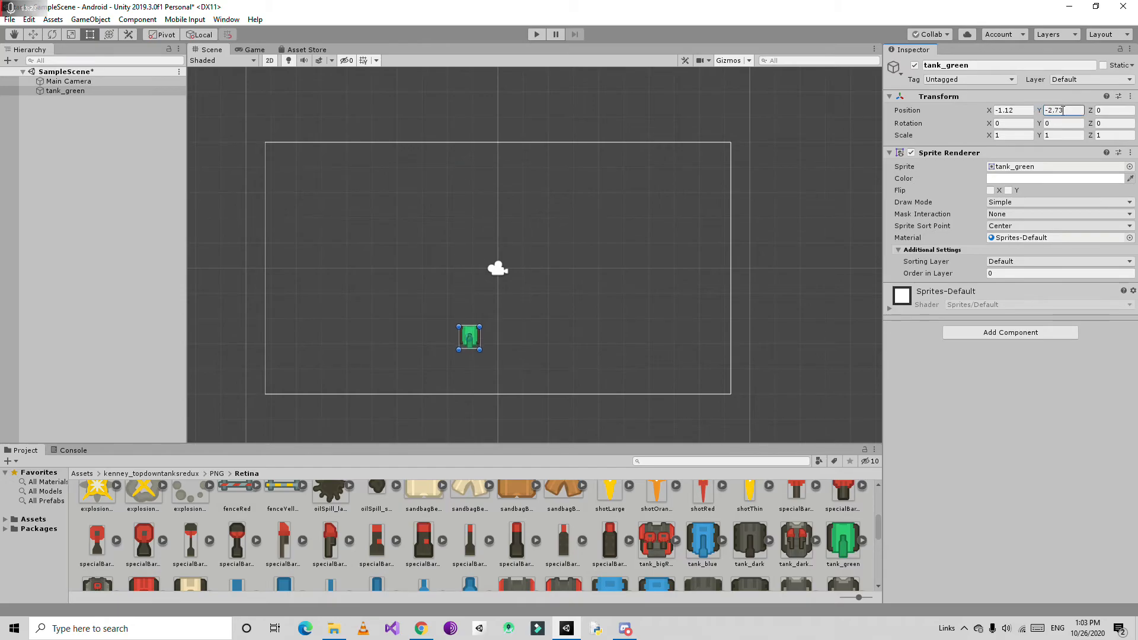
text(0.32)
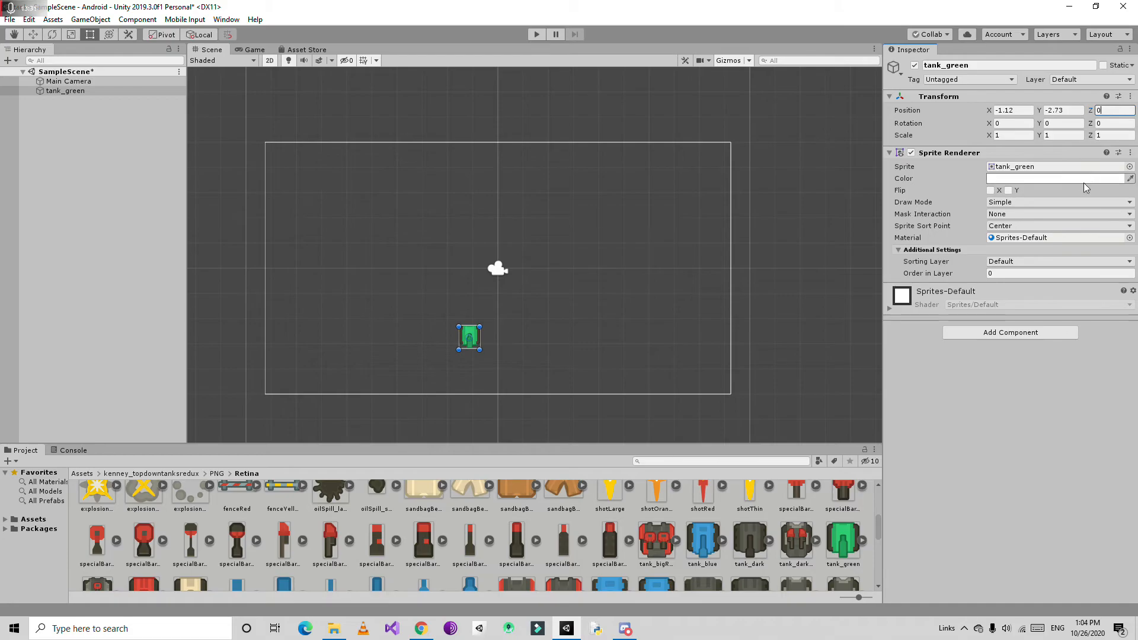
text(0)
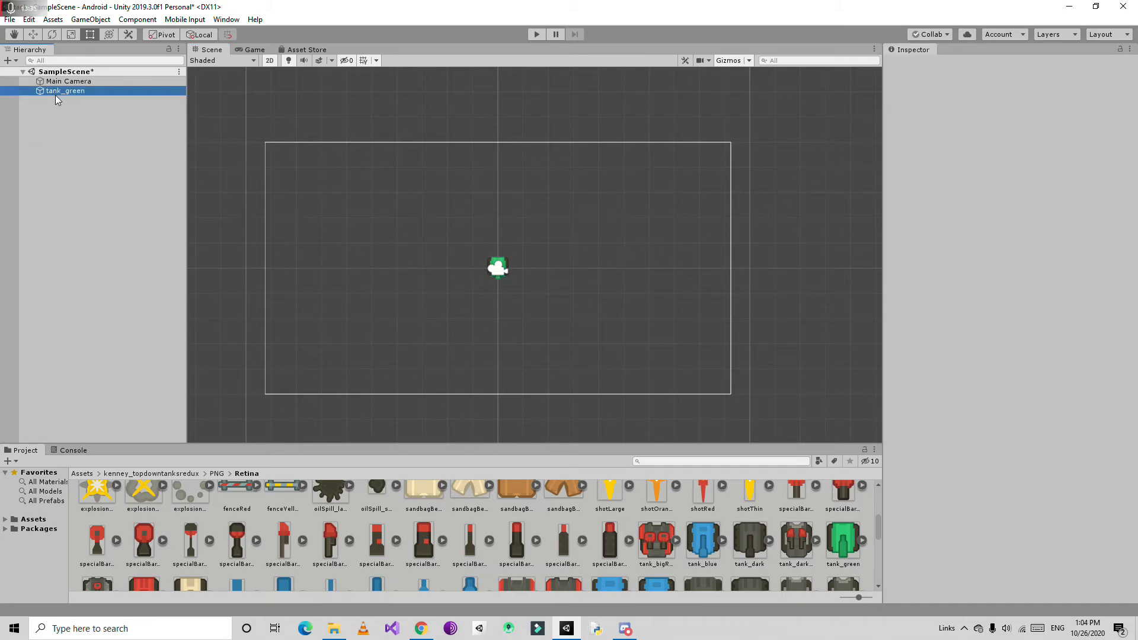
click(66, 92)
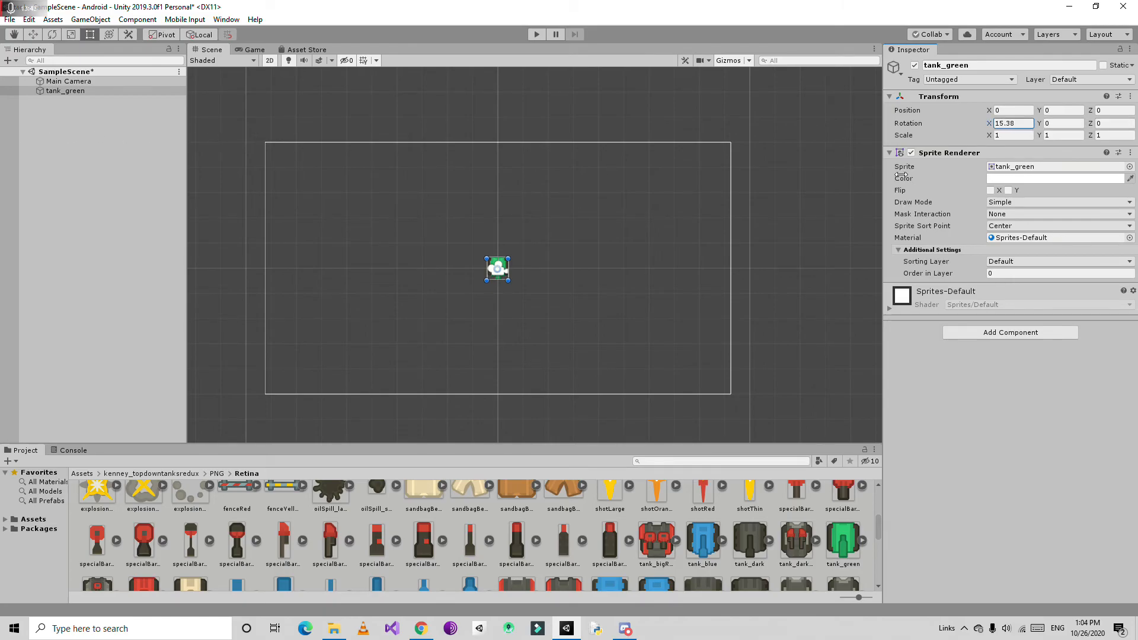
text(0)
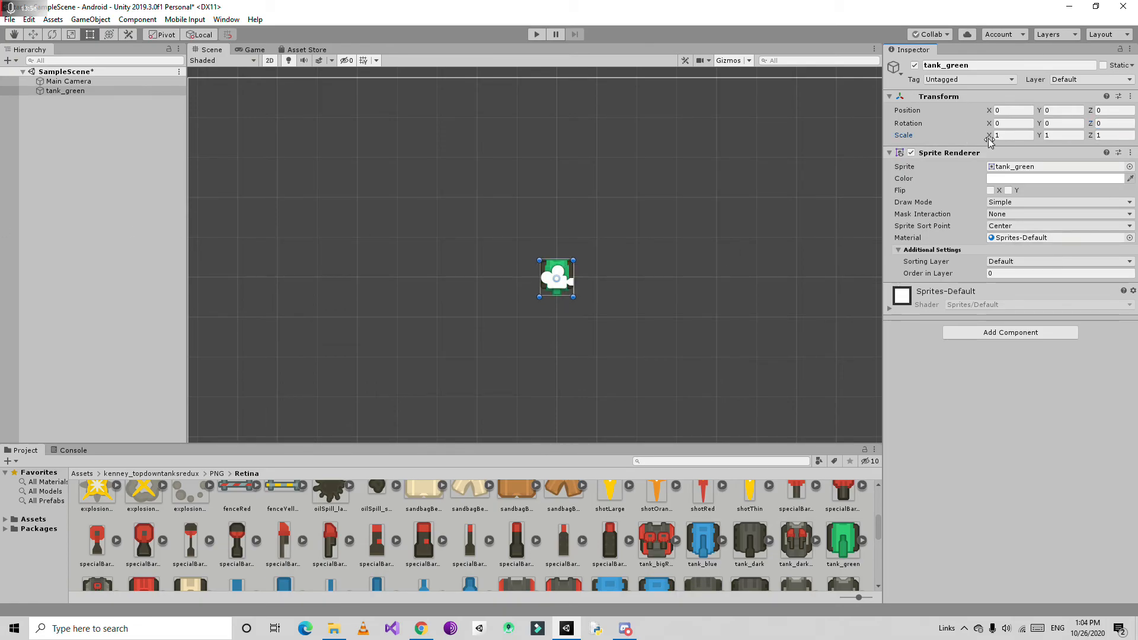
drag(996, 135, 988, 135)
text(3.64)
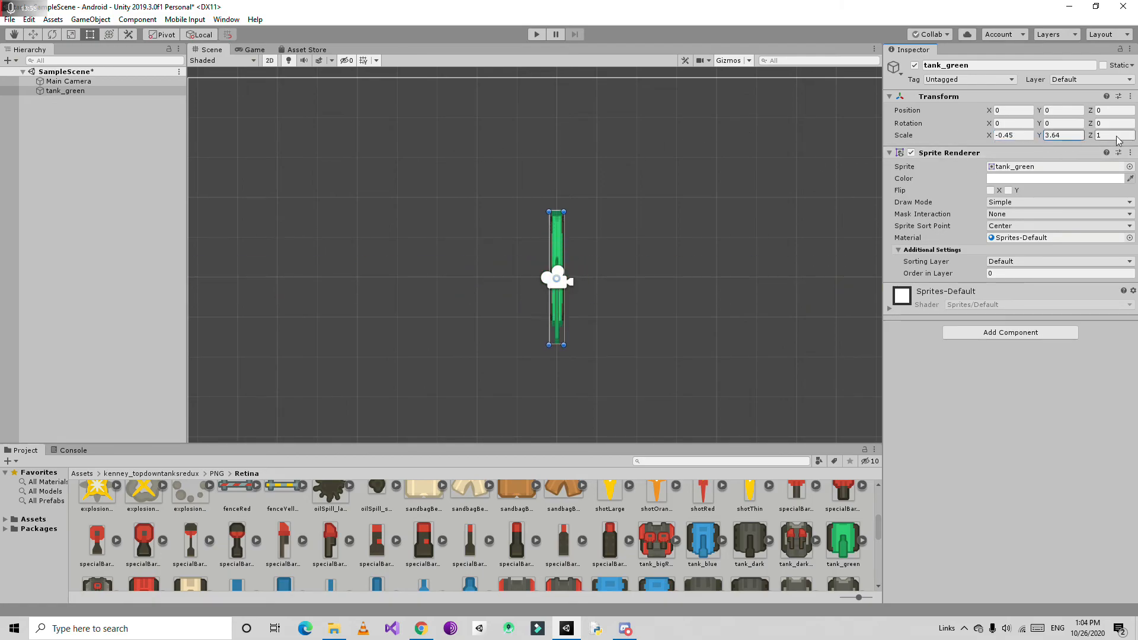
text(7.27)
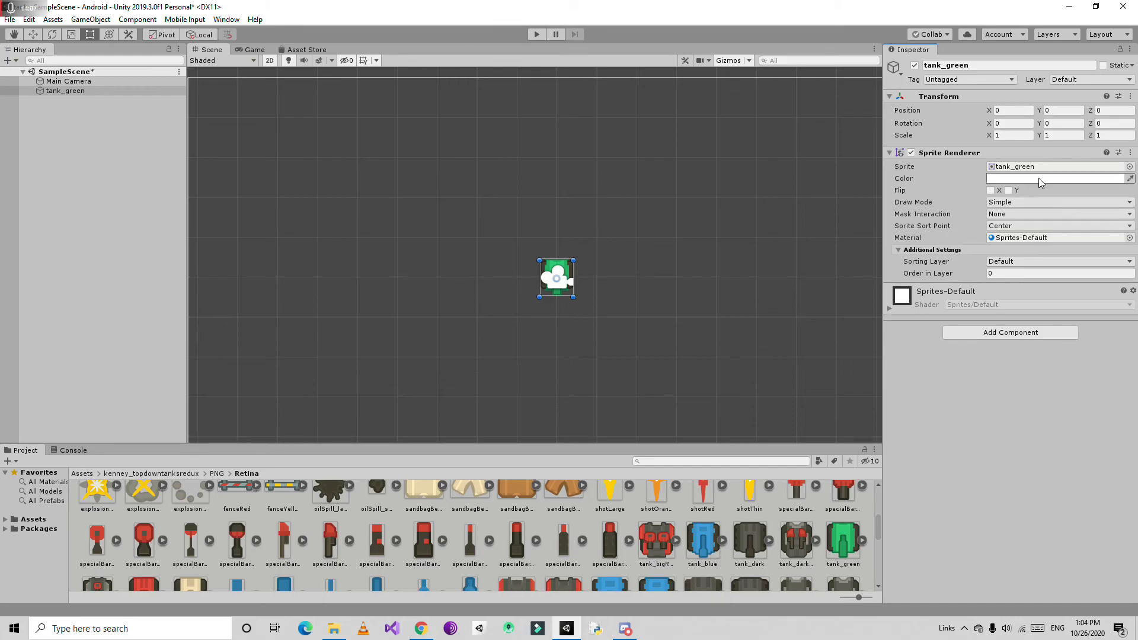
Step: Leave the tank_green sprite colour white and set its Order in Layer to 1
click(1056, 178)
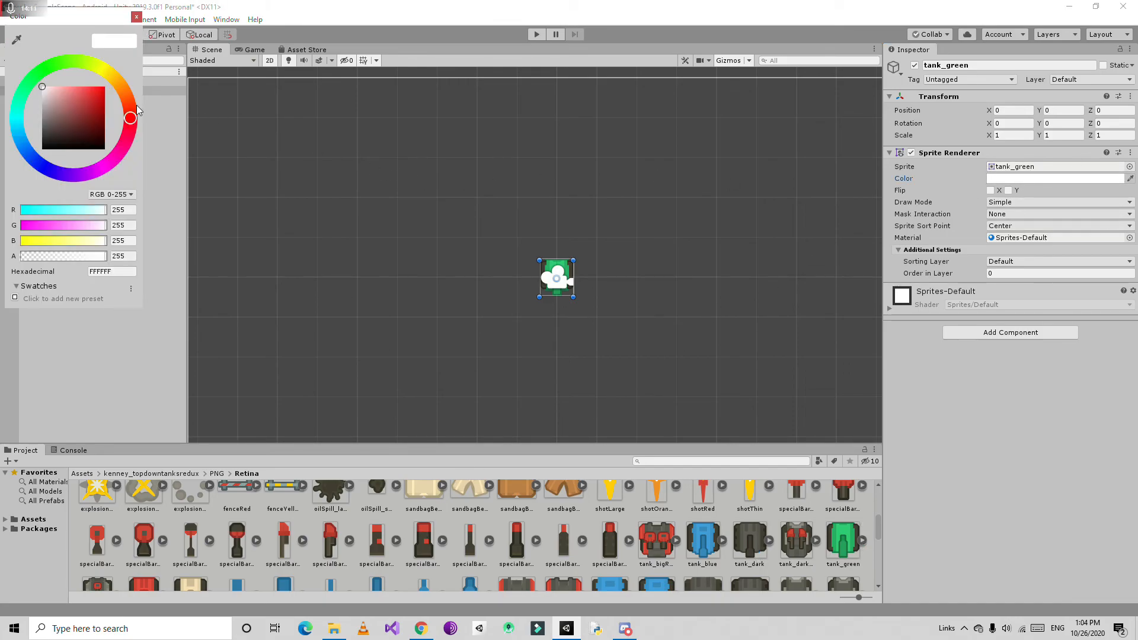
click(92, 104)
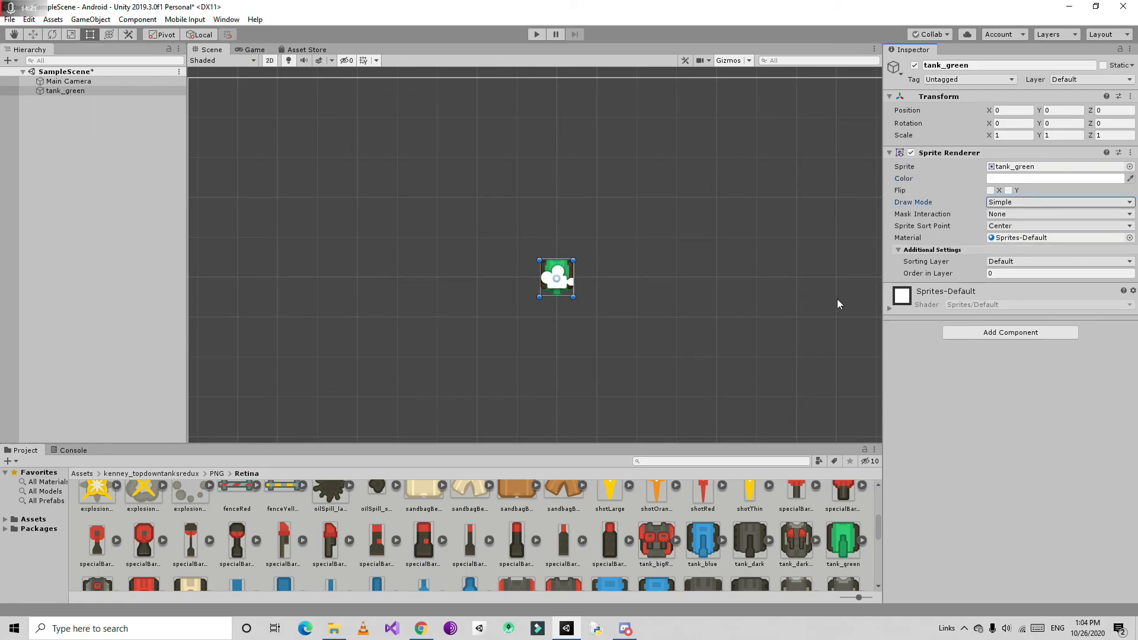
drag(555, 277, 456, 276)
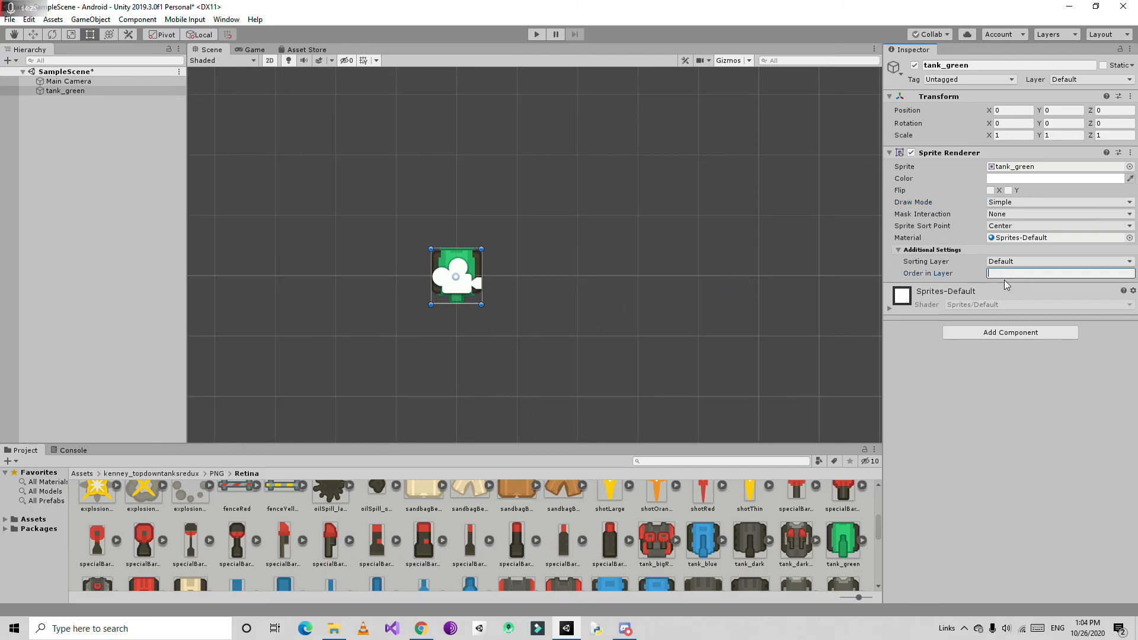
text(1)
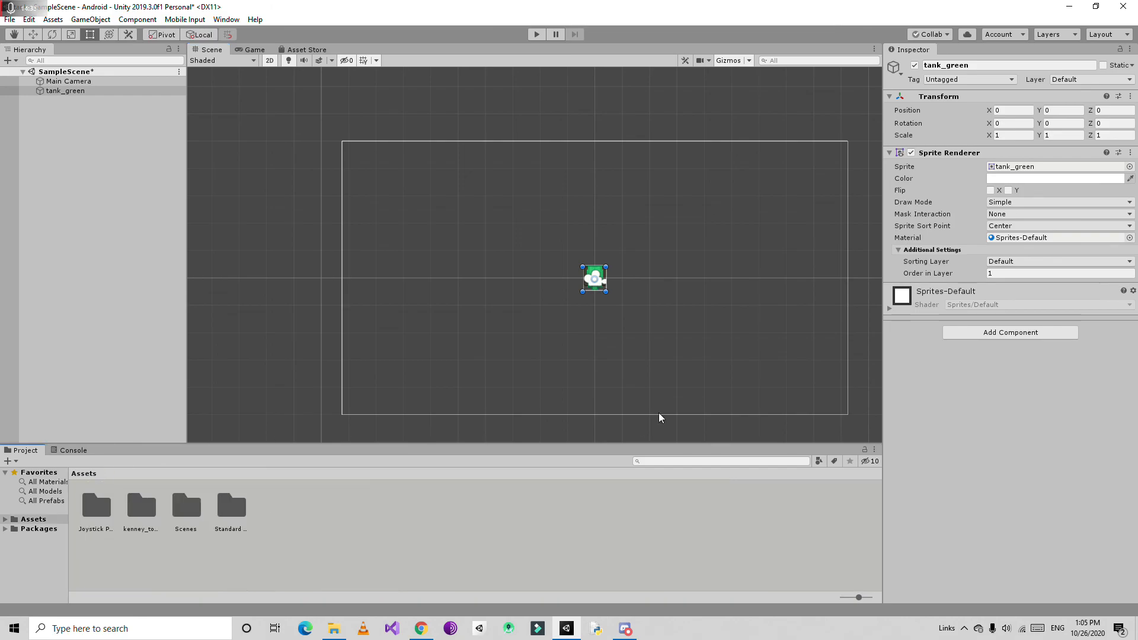
mouse_move(664, 412)
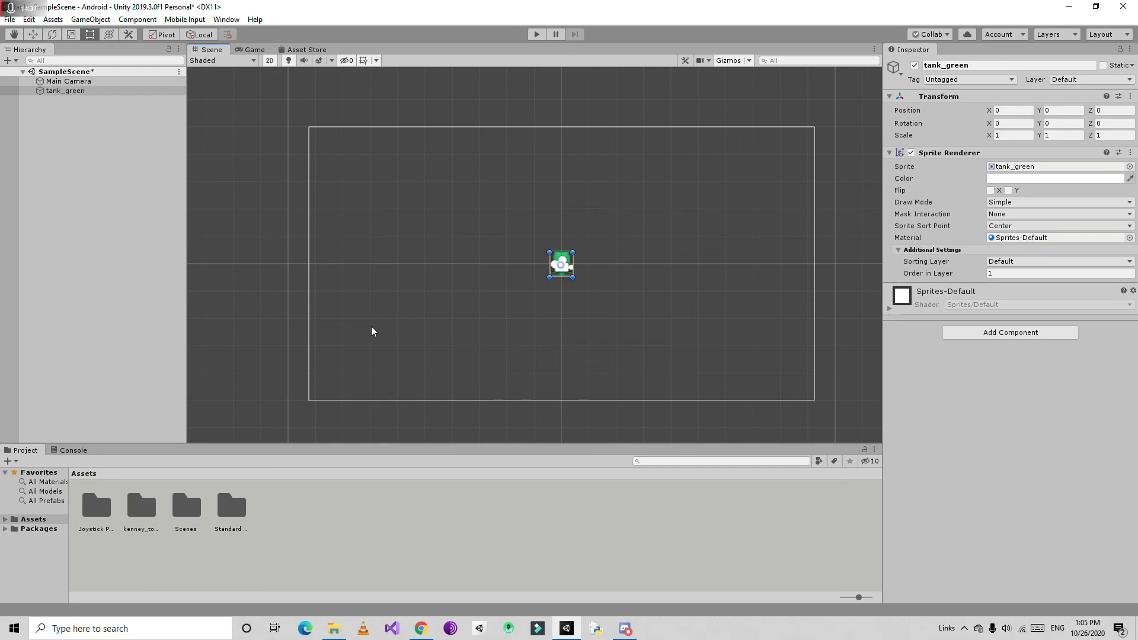
mouse_move(506, 175)
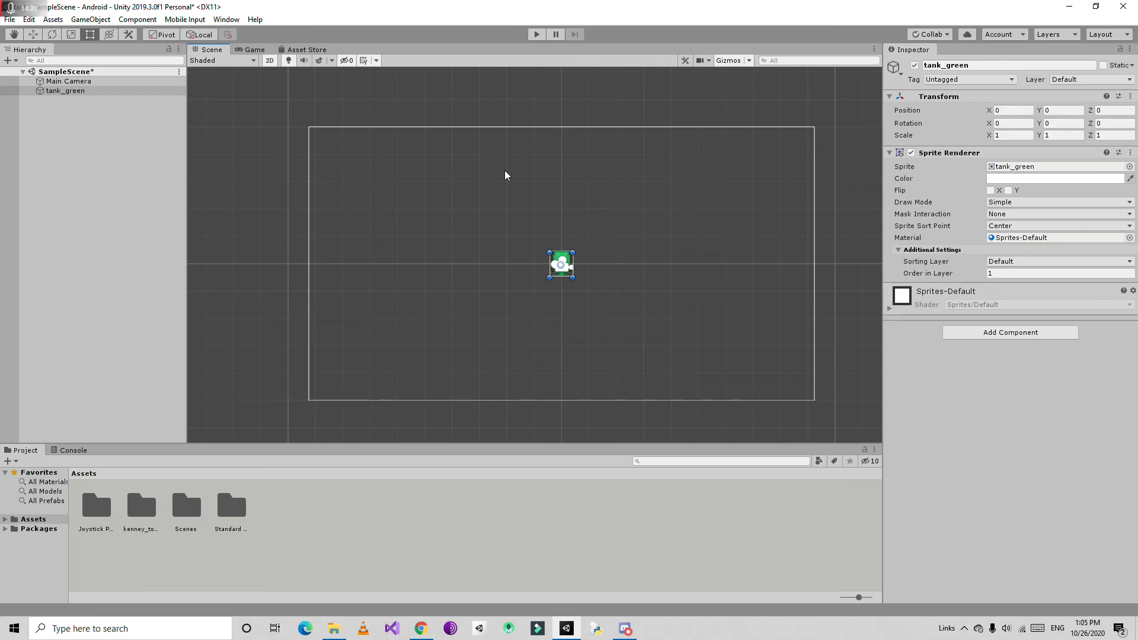